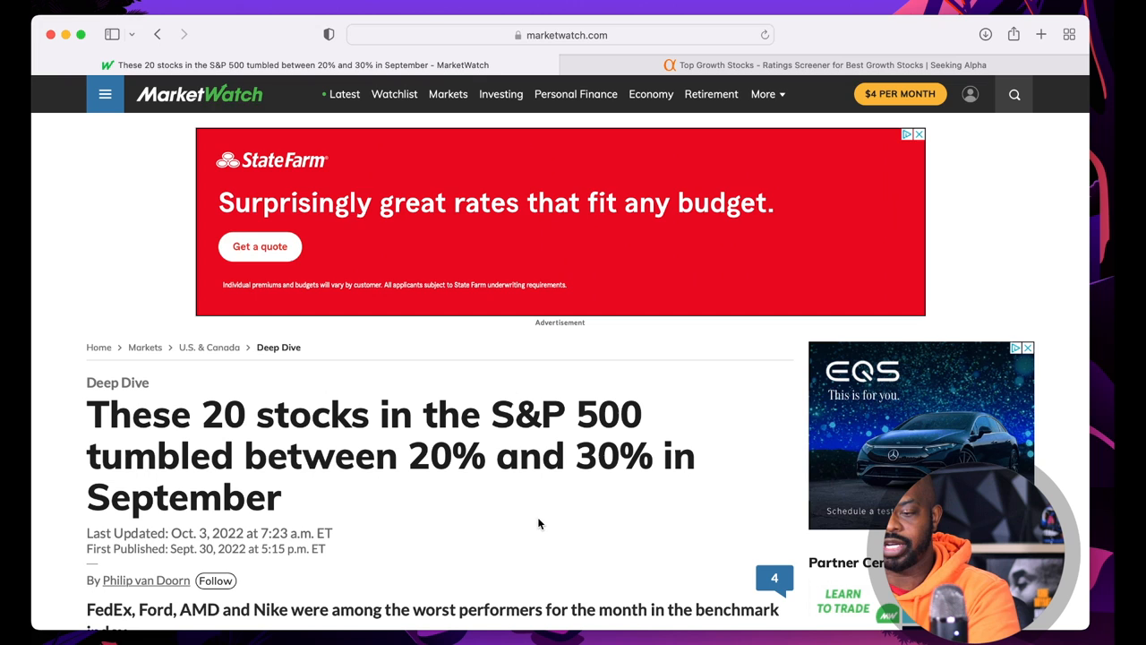
# Scroll past the sector table to the worst S&P 500 performers list, led by FedEx
pyautogui.scroll(-3)
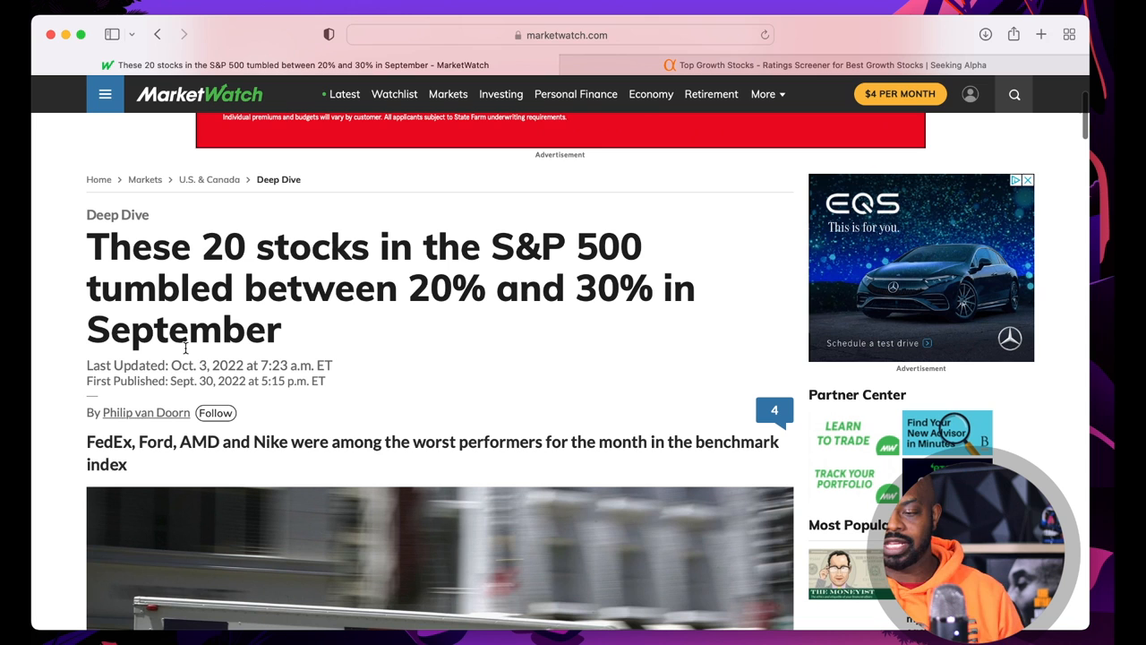
pyautogui.moveTo(310, 285)
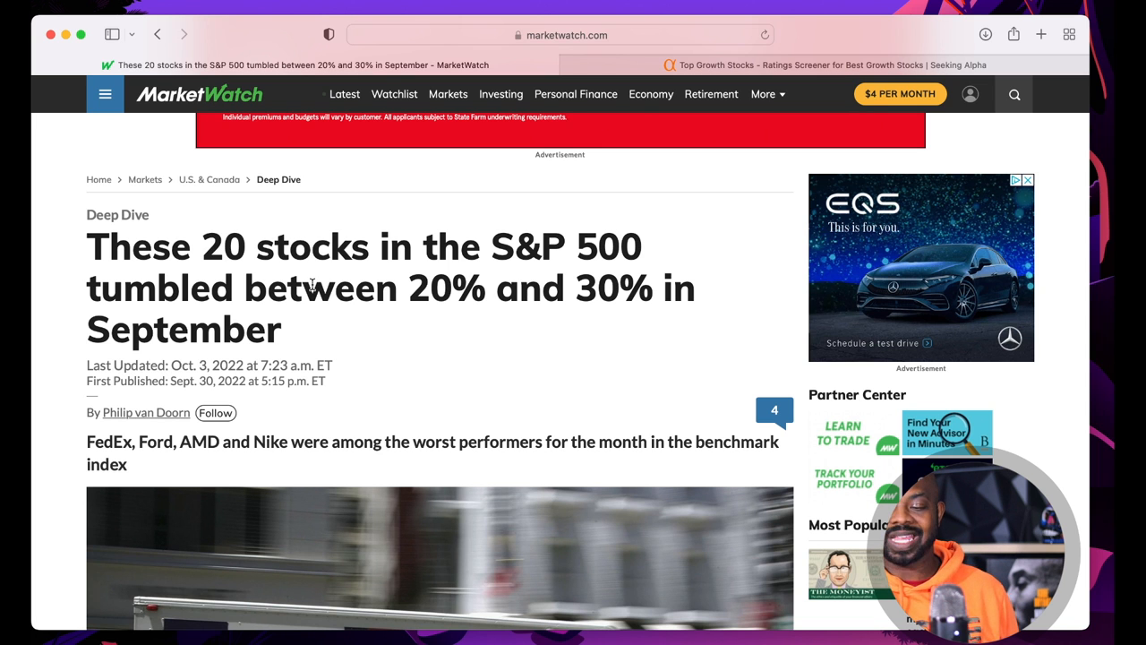
pyautogui.moveTo(374, 339)
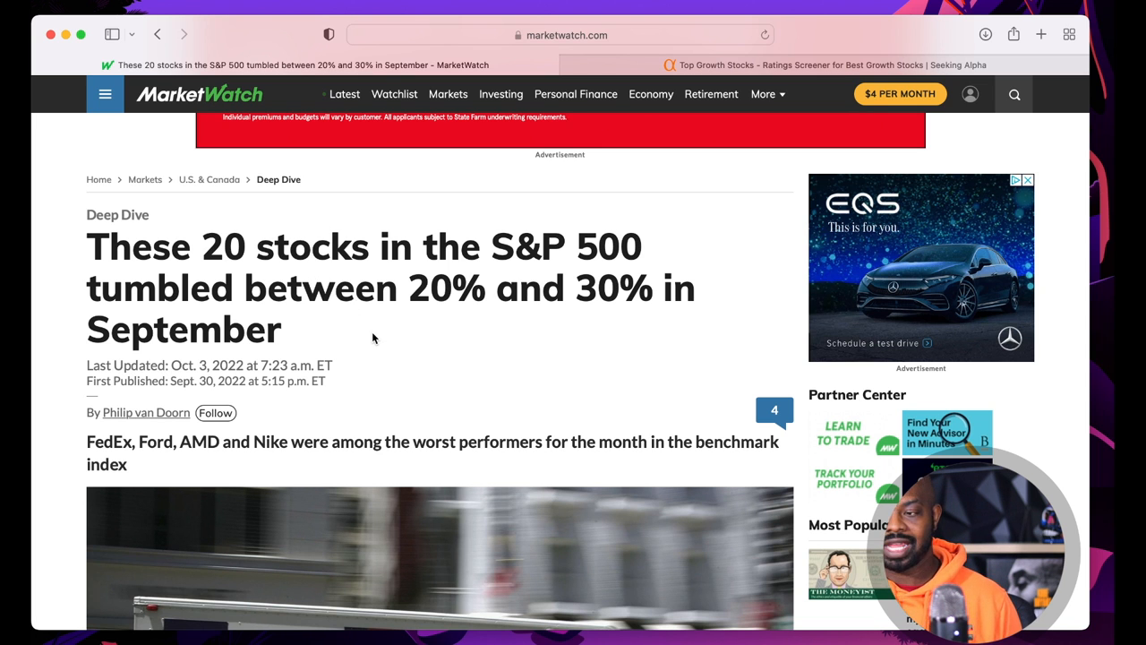
pyautogui.scroll(-3)
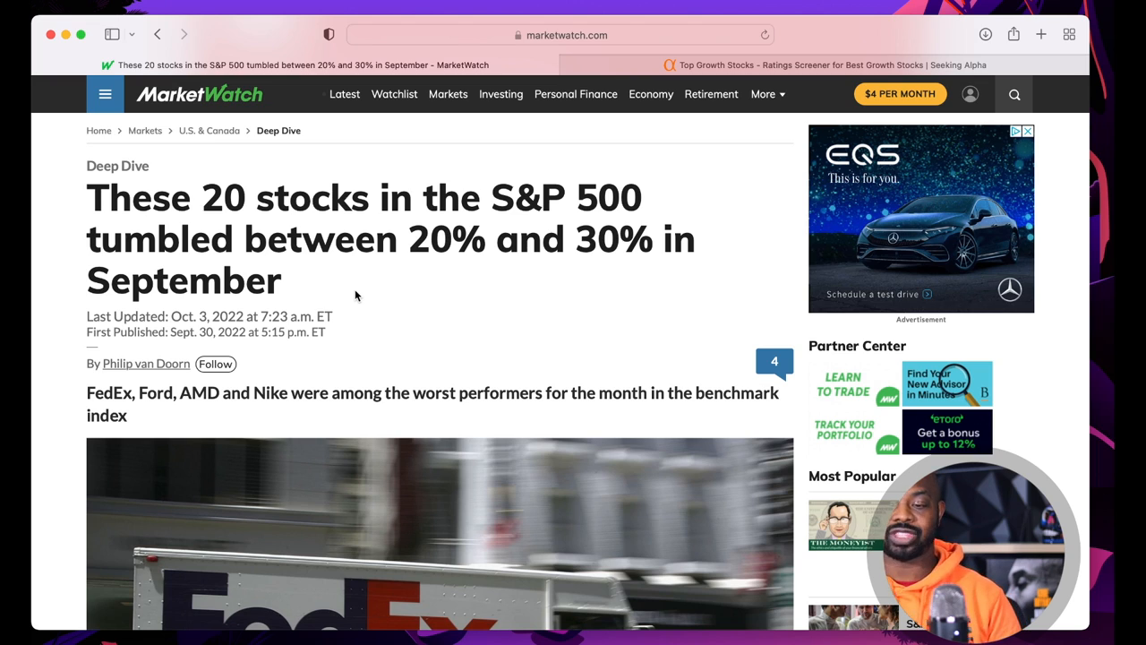
pyautogui.scroll(-3)
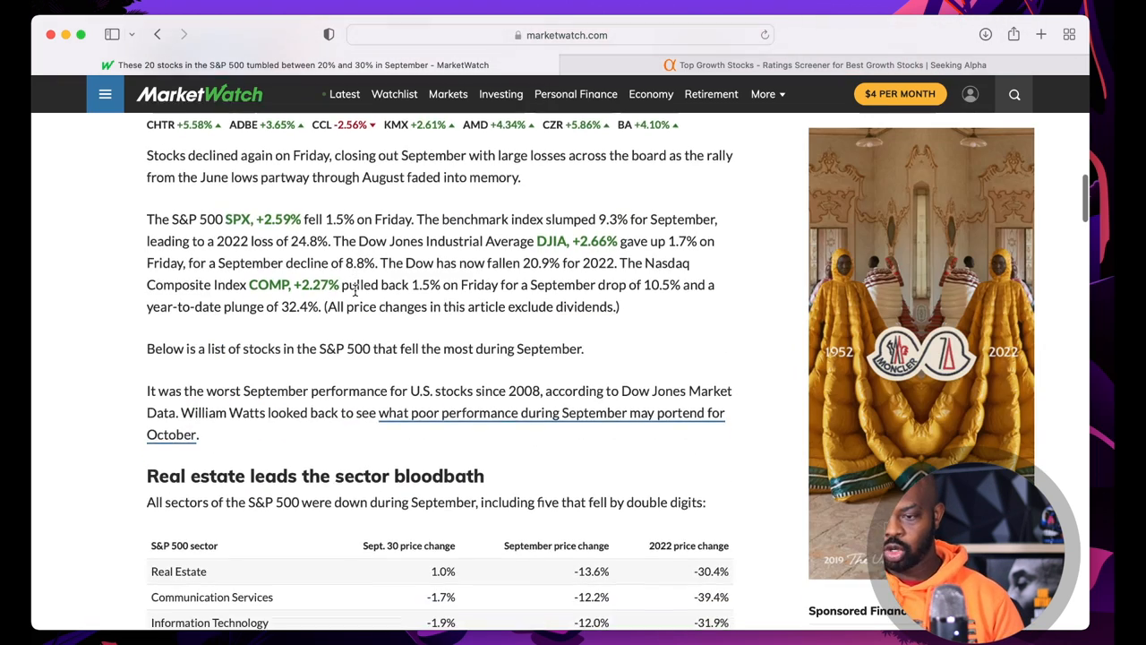
pyautogui.scroll(-3)
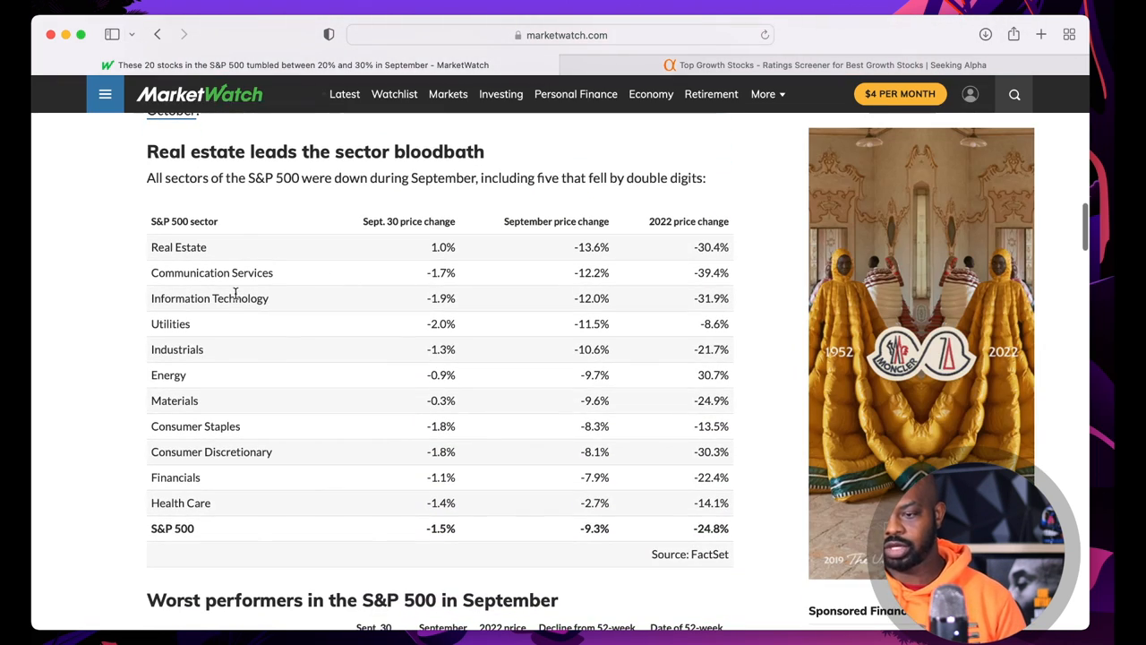
pyautogui.scroll(3)
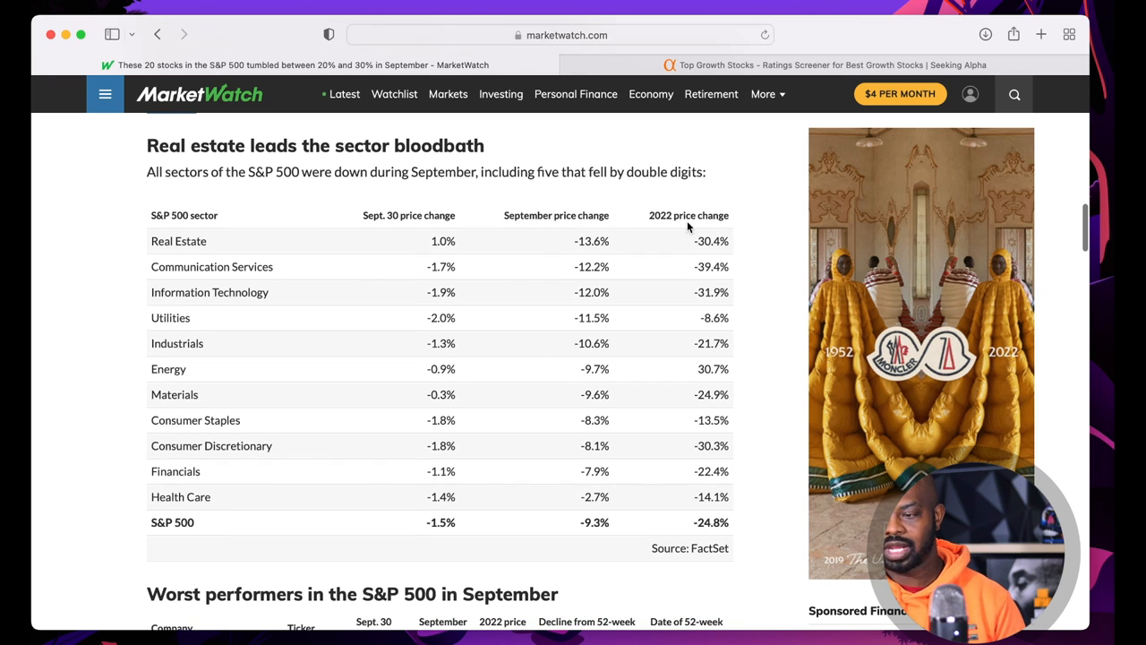
pyautogui.moveTo(712, 294)
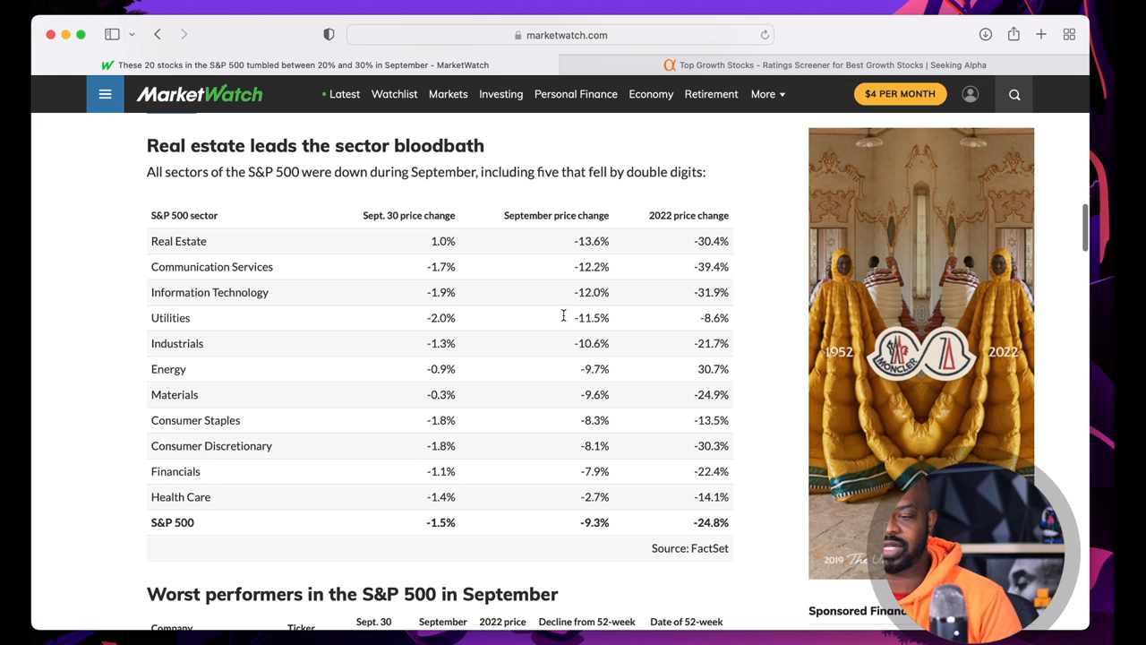
pyautogui.scroll(-3)
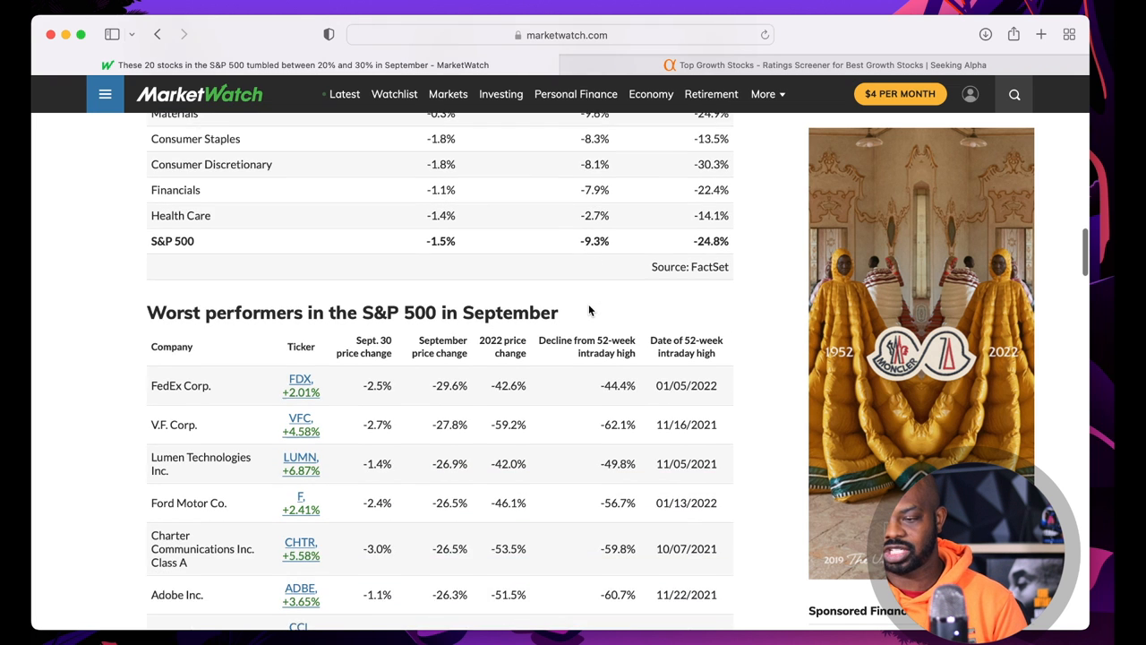
pyautogui.scroll(-3)
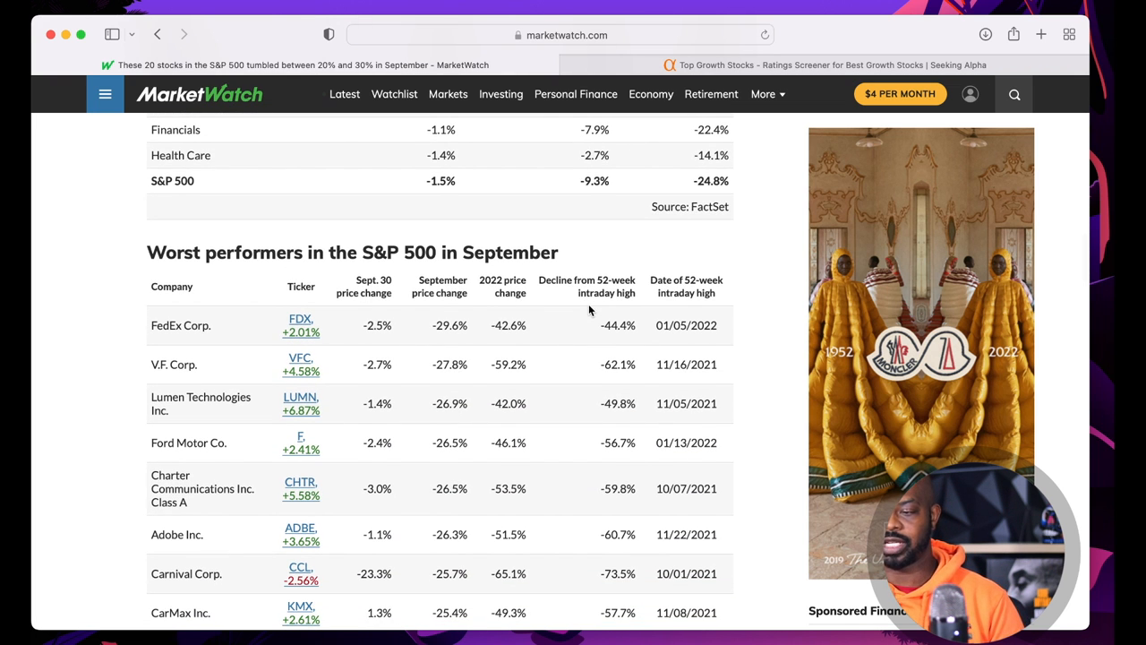
pyautogui.scroll(-3)
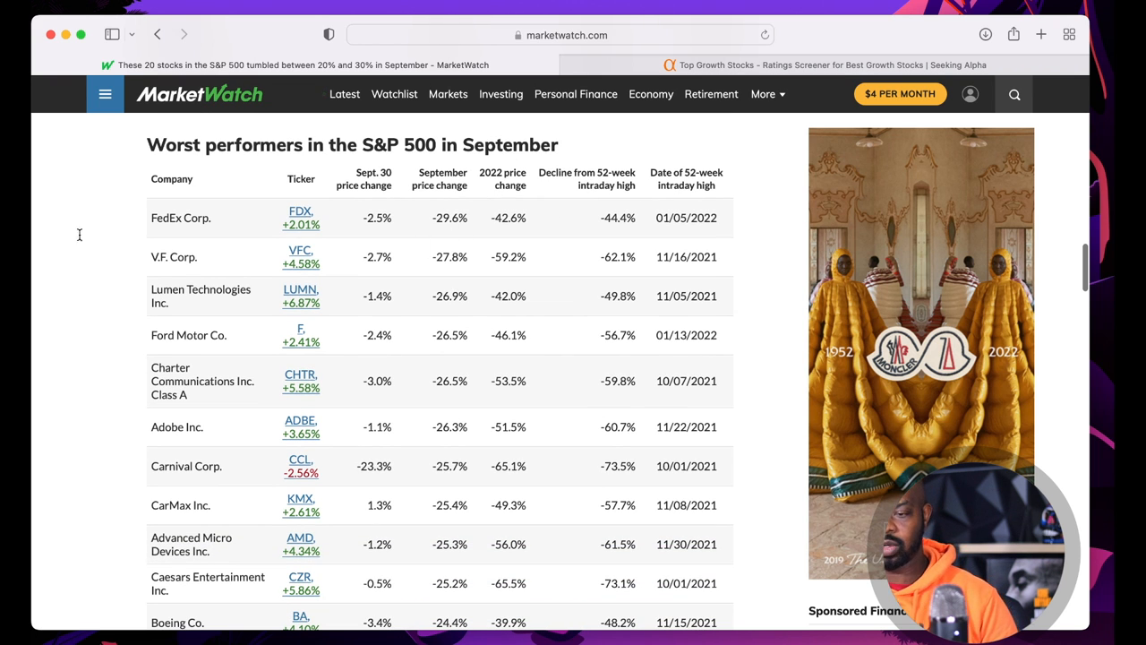
pyautogui.moveTo(300, 211)
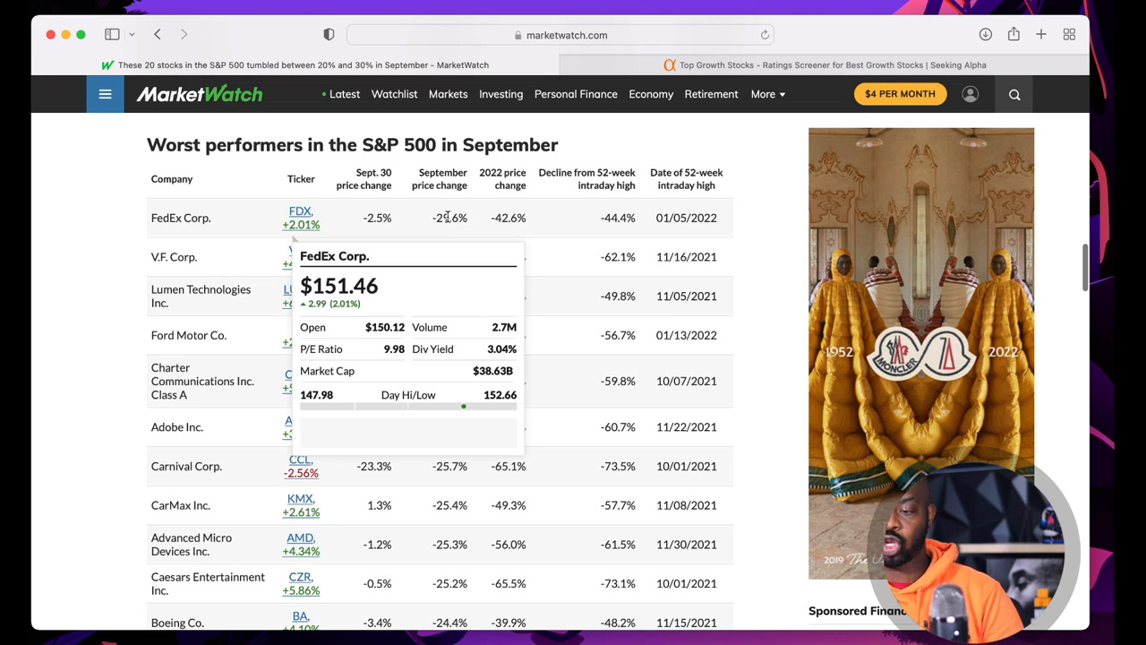
pyautogui.moveTo(471, 280)
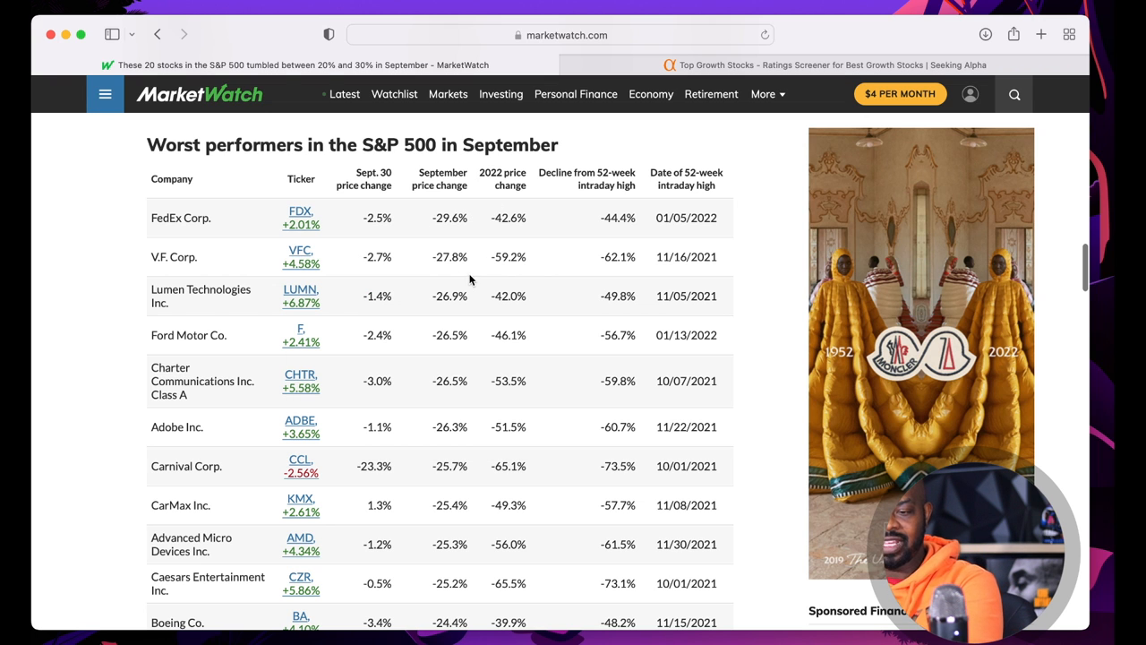
pyautogui.moveTo(300, 328)
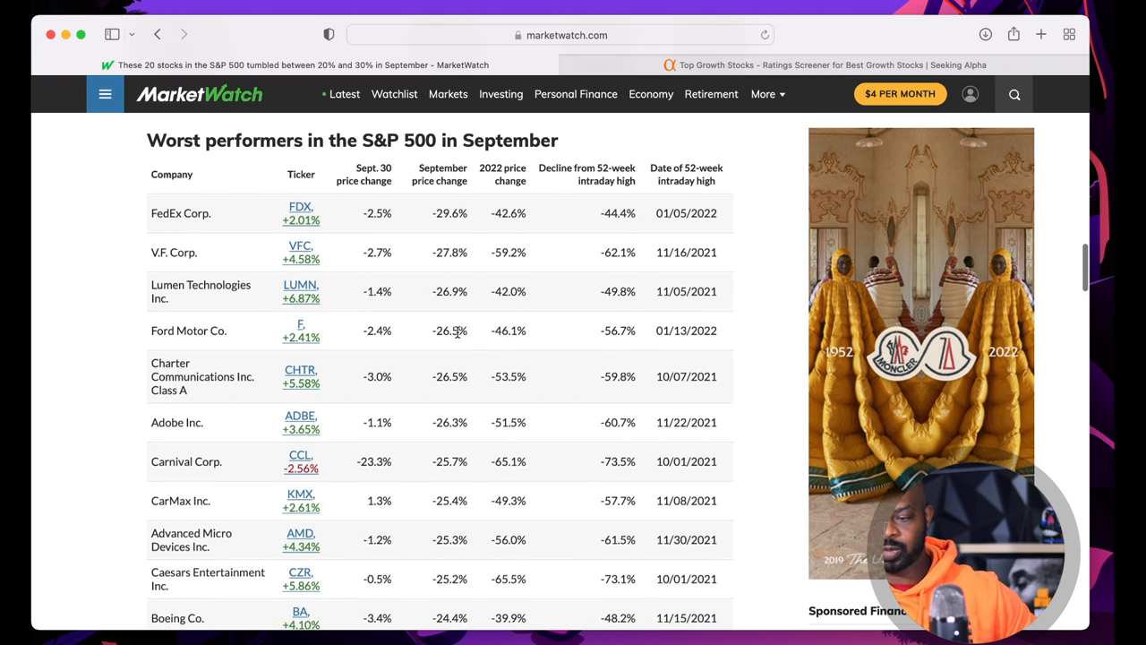
pyautogui.scroll(3)
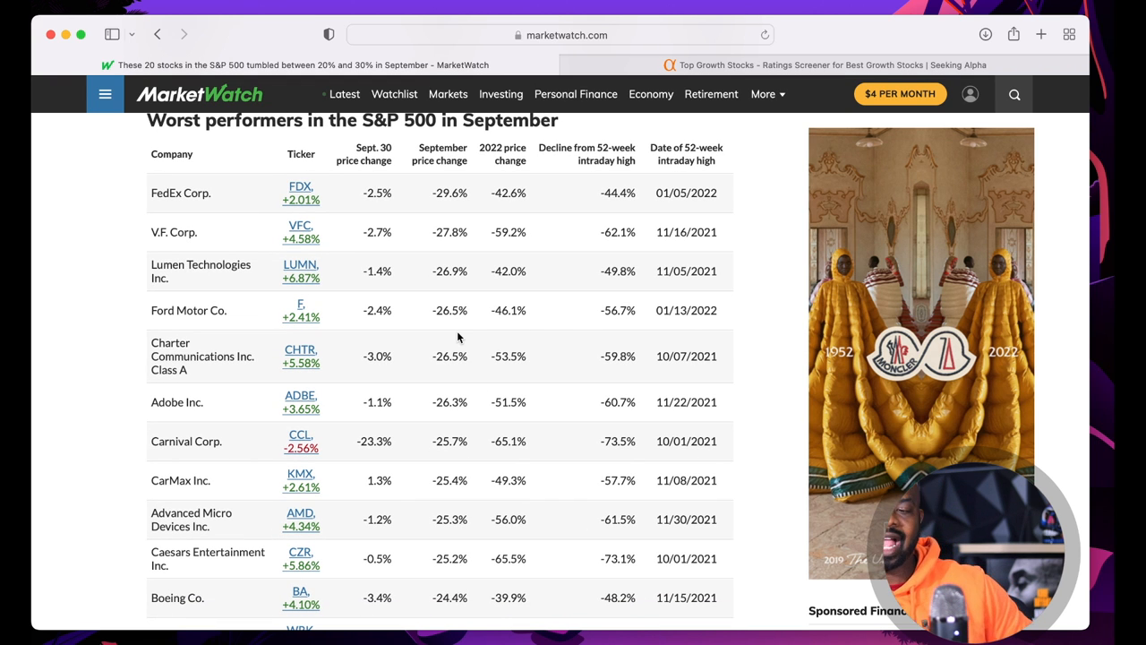
pyautogui.moveTo(301, 187)
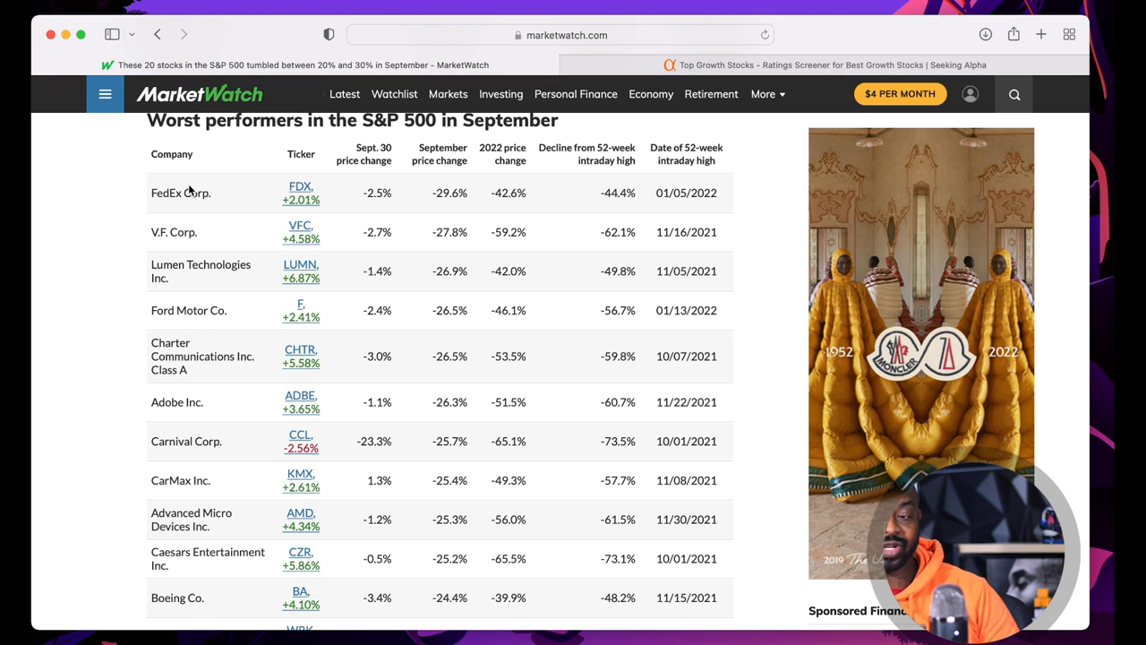
# Scroll down the worst-performers table to WestRock, International Paper, Western Digital and Eastman Chemical
pyautogui.scroll(-3)
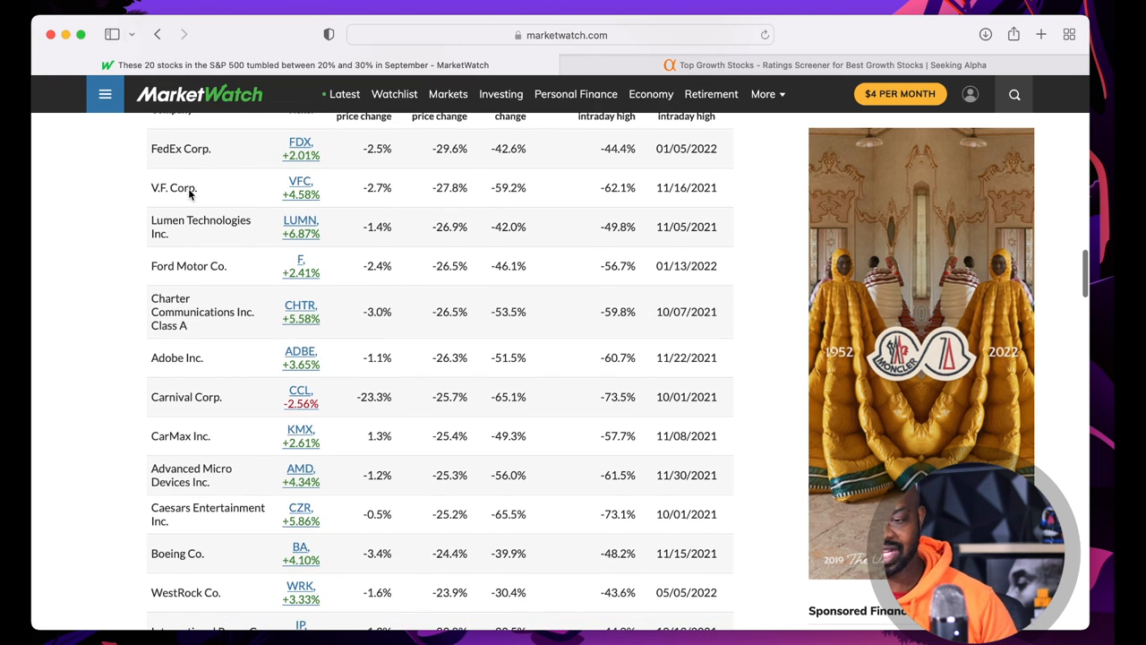
pyautogui.moveTo(179, 265)
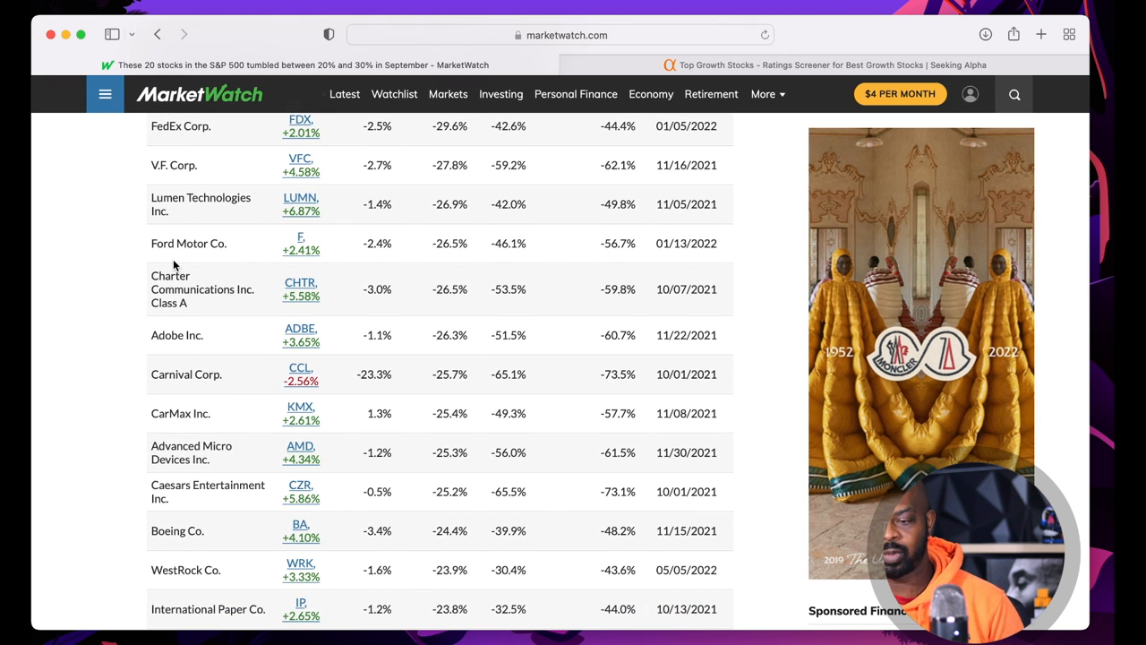
pyautogui.scroll(-3)
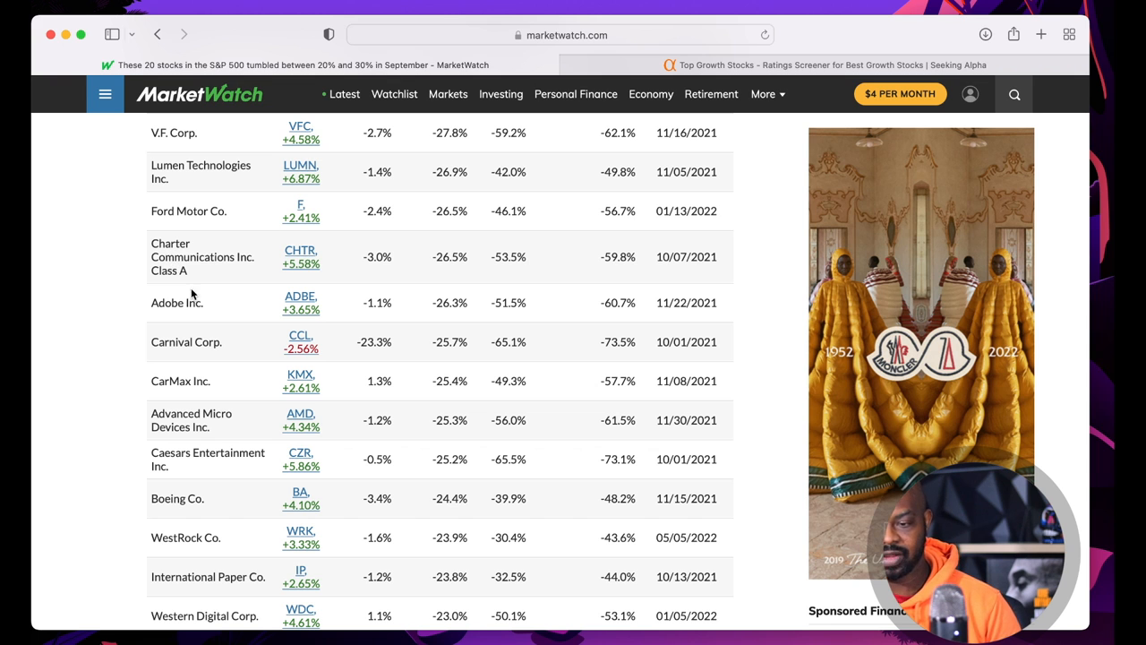
pyautogui.scroll(-3)
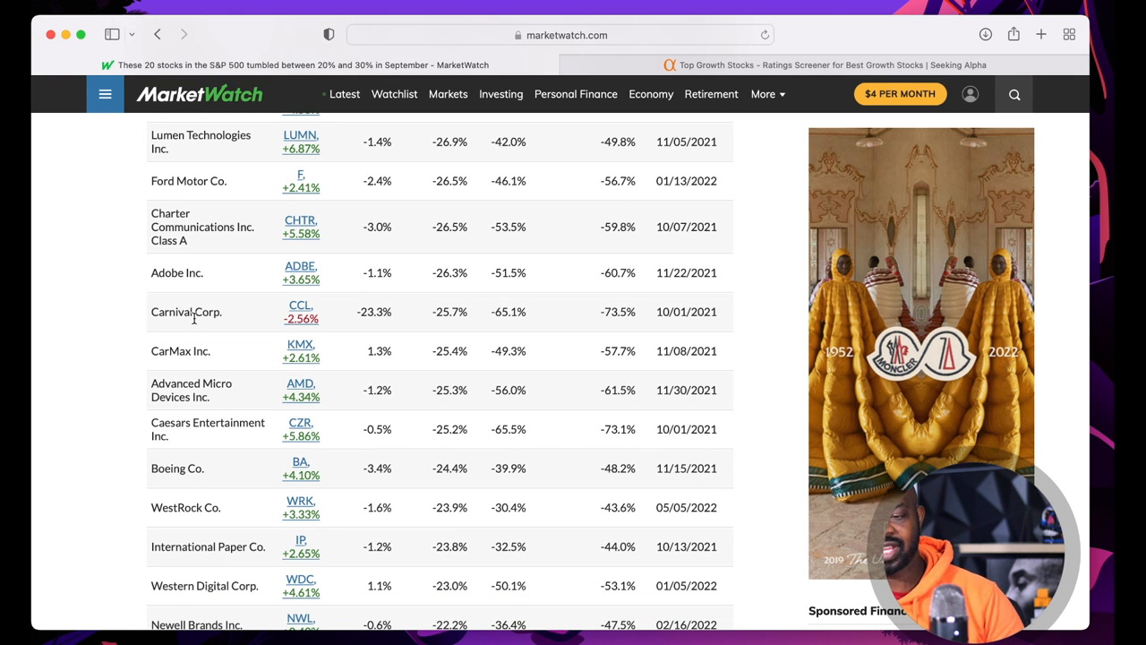
pyautogui.scroll(-3)
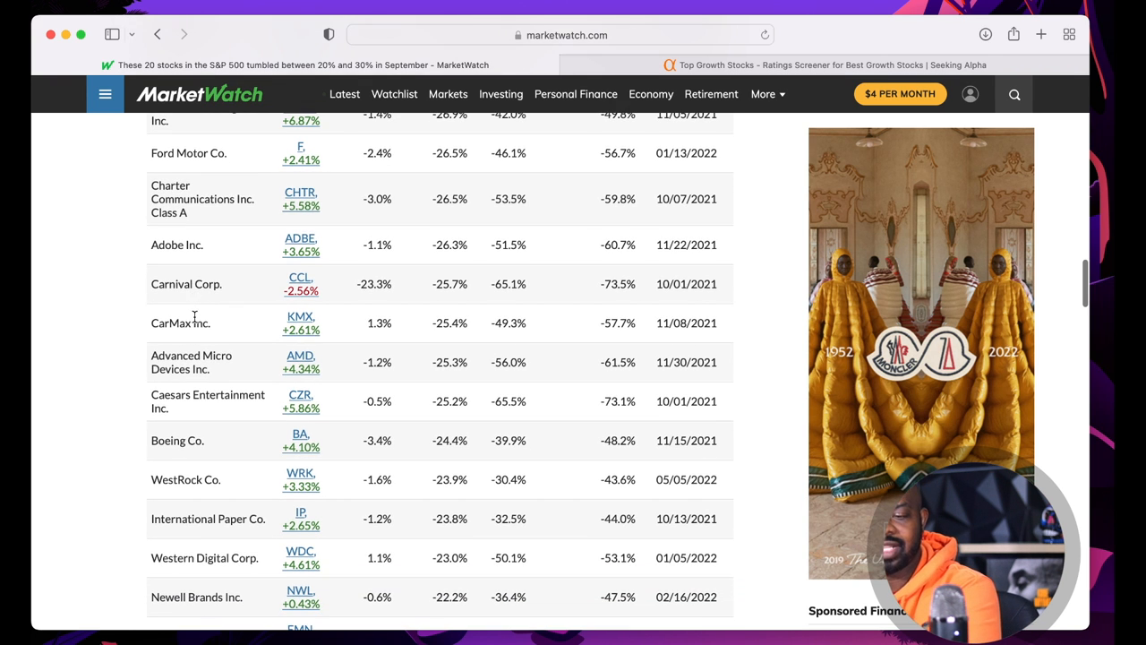
pyautogui.scroll(-3)
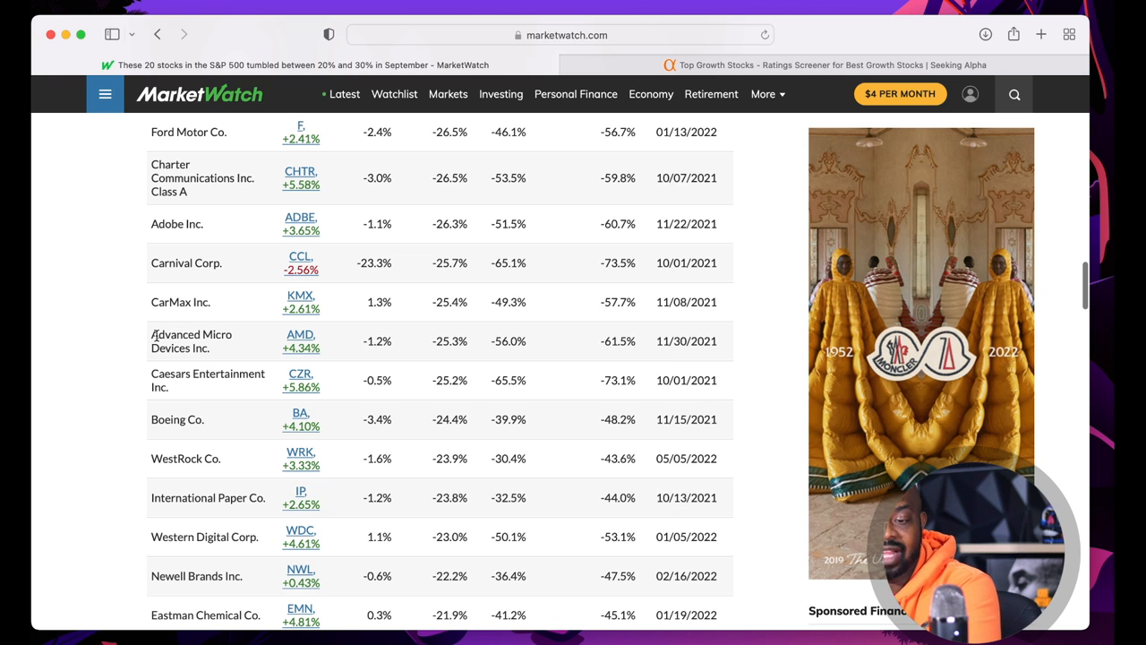
pyautogui.moveTo(203, 360)
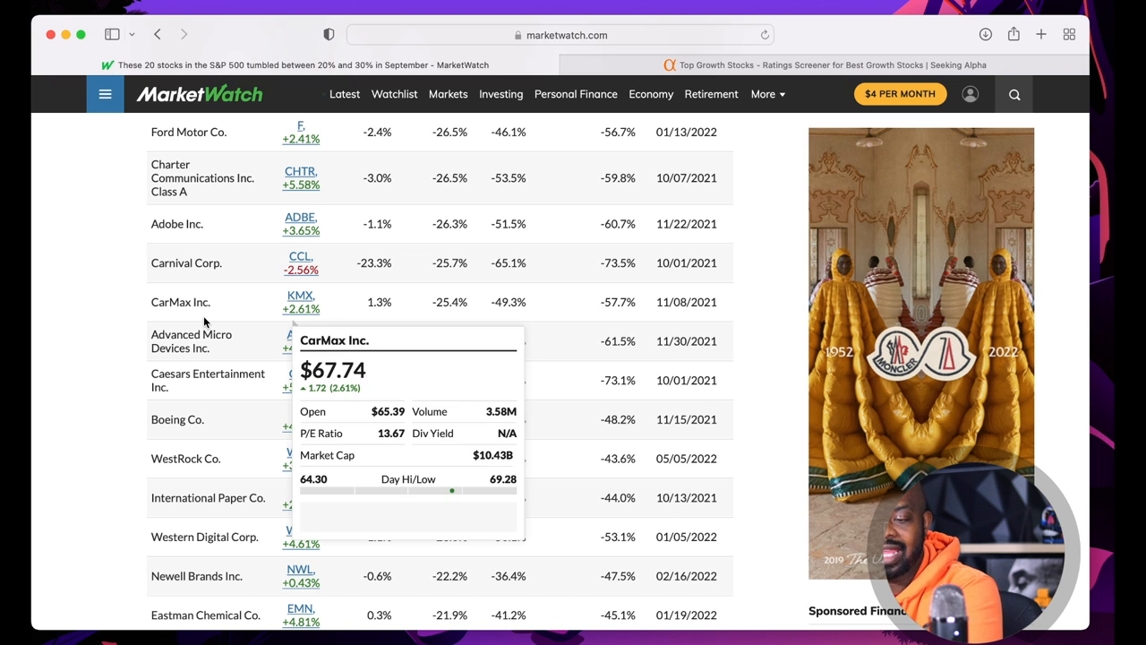
pyautogui.moveTo(204, 323)
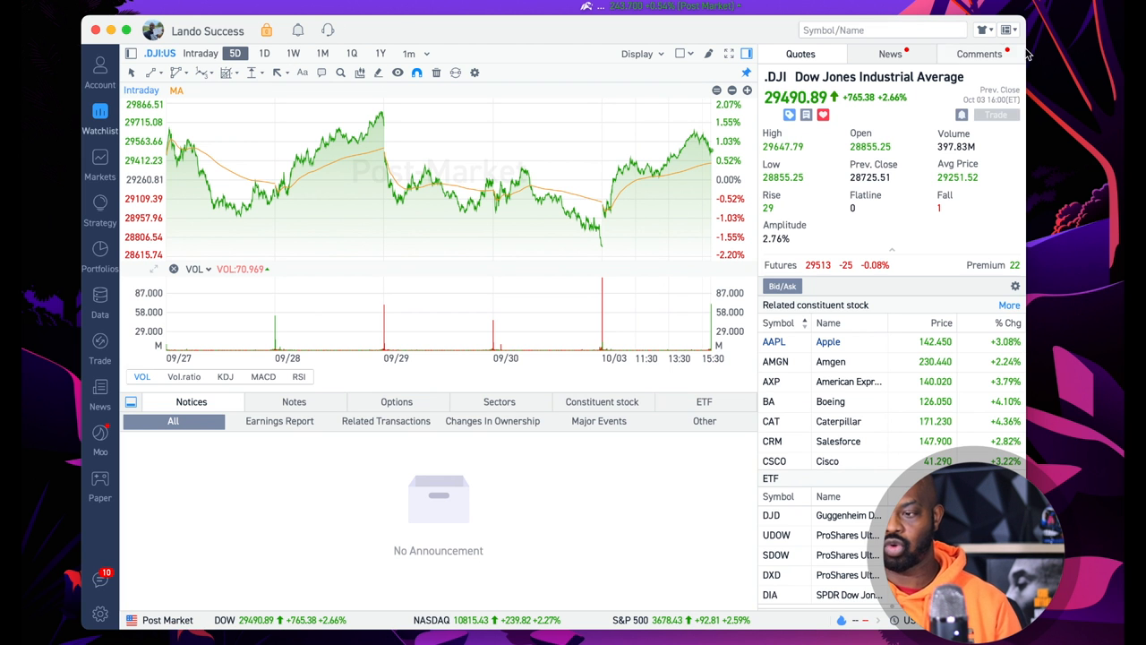
# Look up 'amd' in moomoo, skim AMD's news headlines, then return to its quote
pyautogui.write('amd')
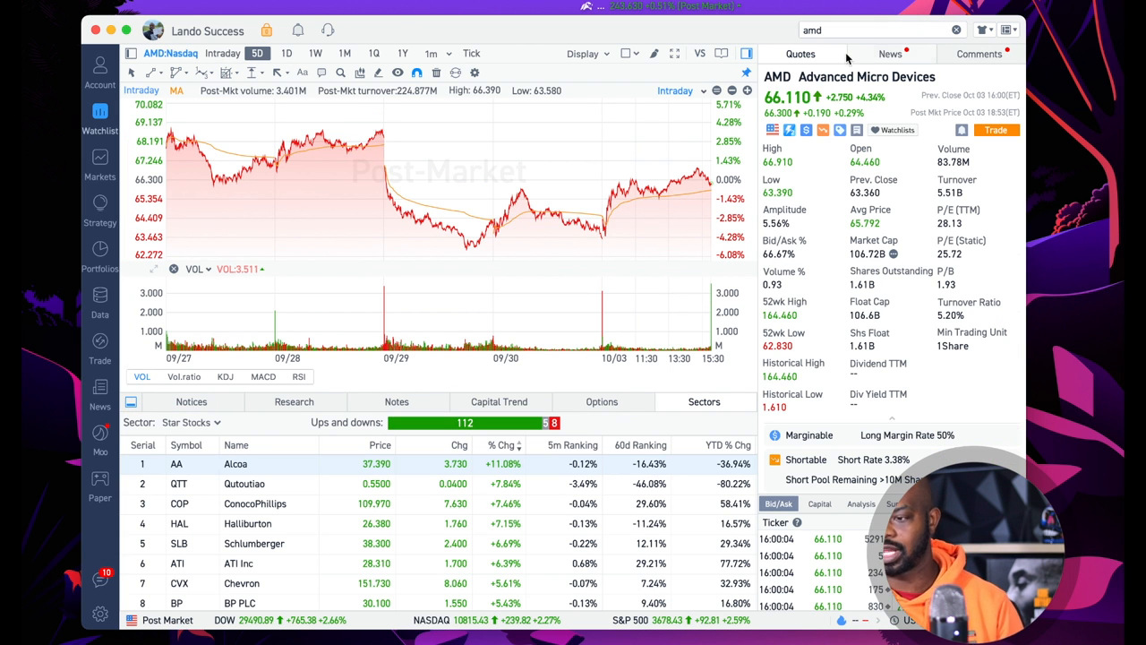
pyautogui.click(890, 53)
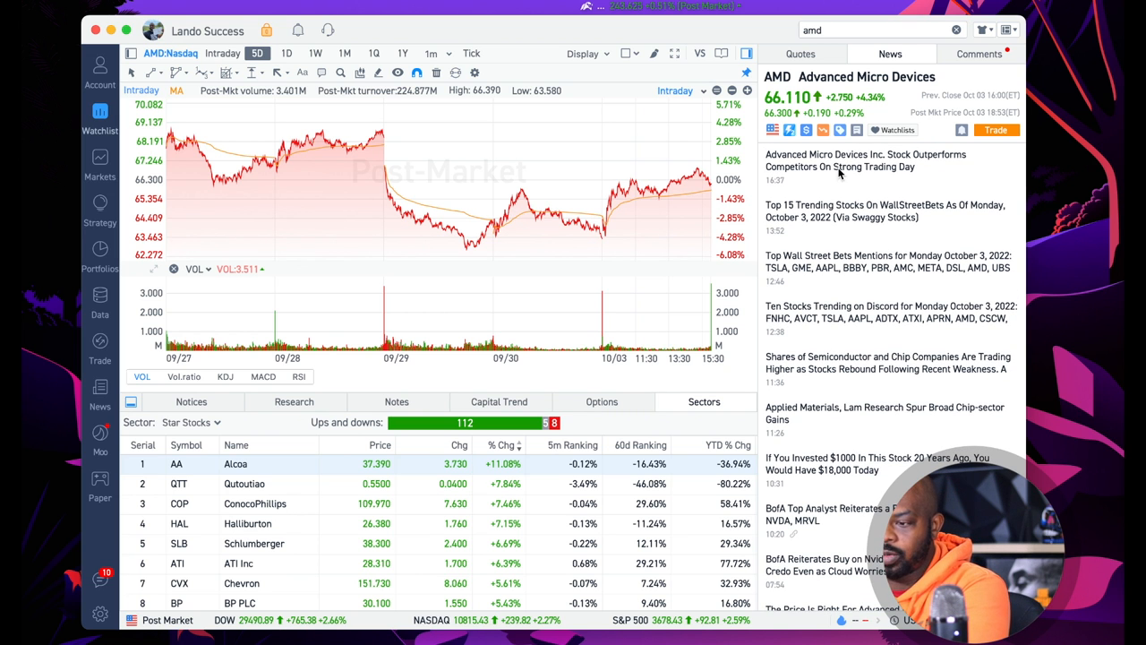
pyautogui.scroll(-3)
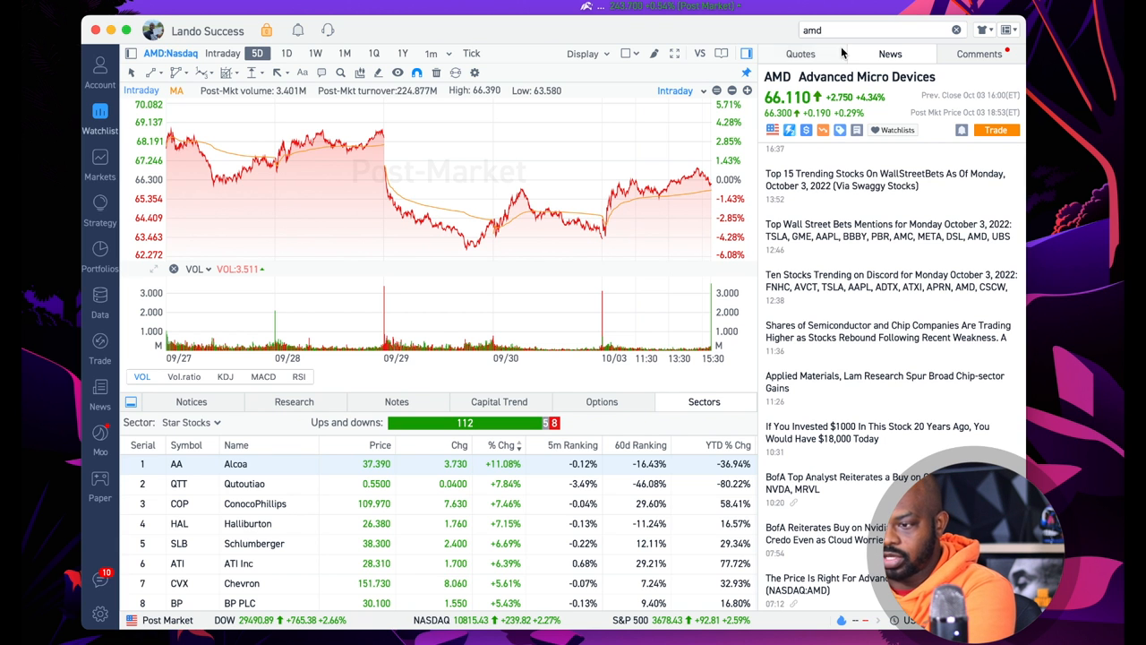
pyautogui.click(800, 53)
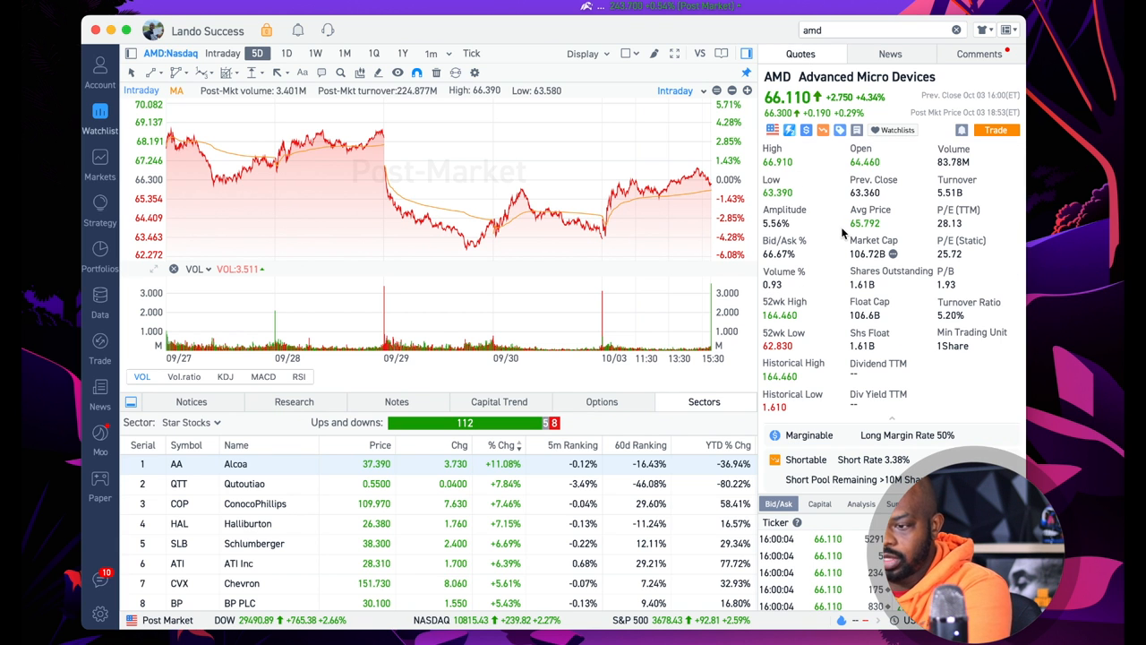
pyautogui.moveTo(717, 166)
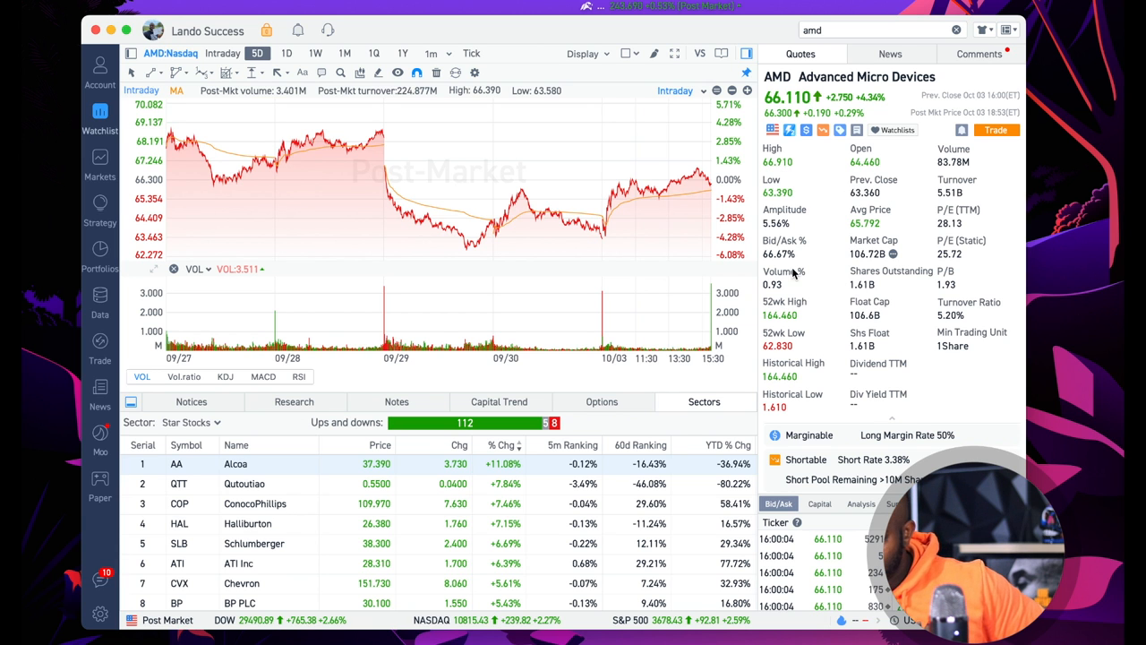
pyautogui.moveTo(779, 322)
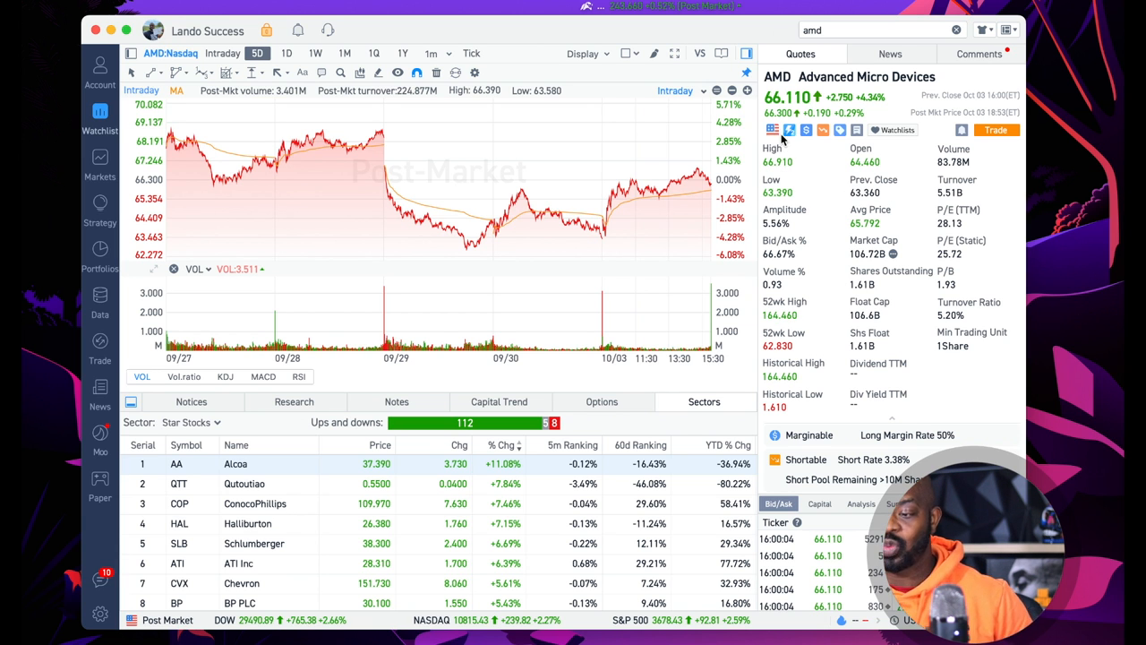
pyautogui.moveTo(789, 152)
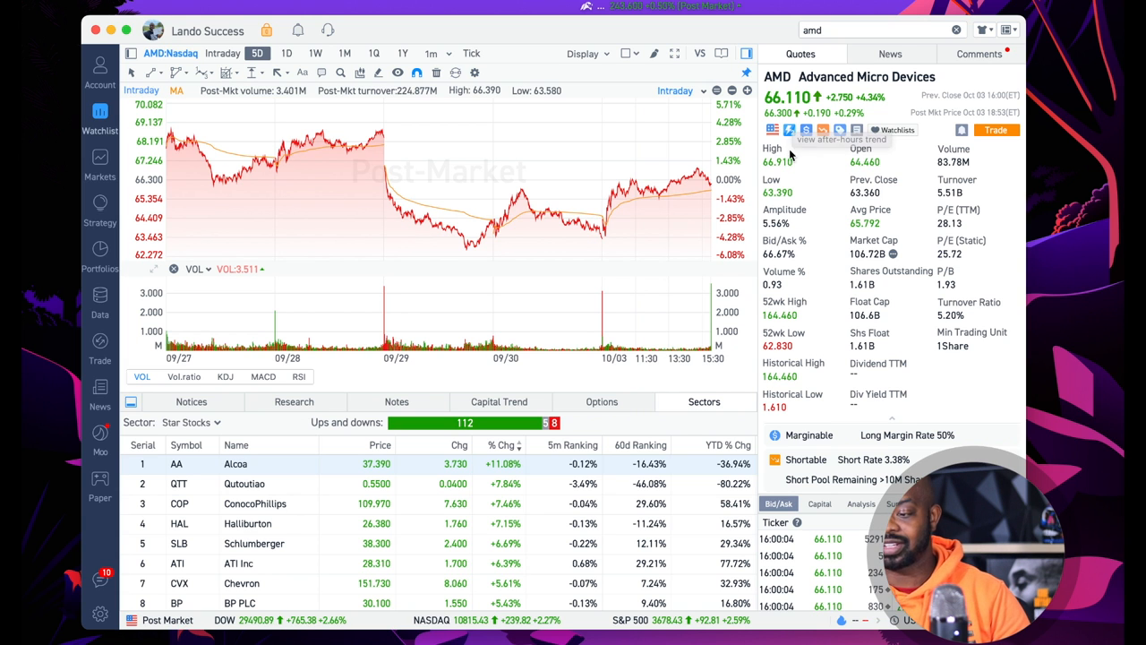
pyautogui.moveTo(791, 324)
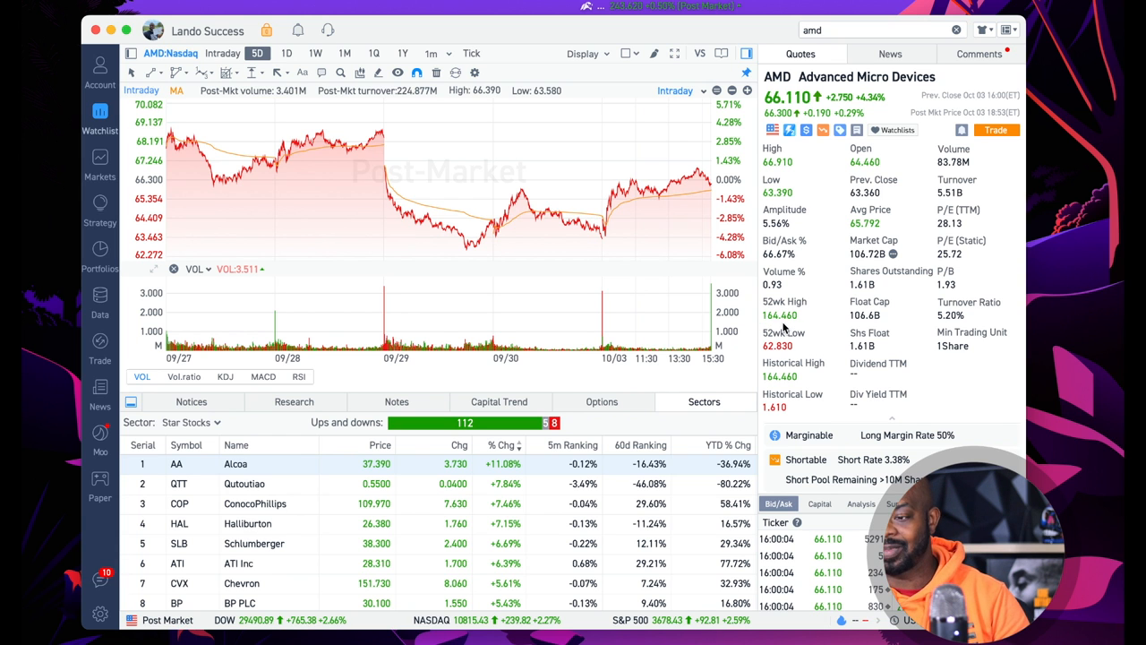
pyautogui.moveTo(774, 100)
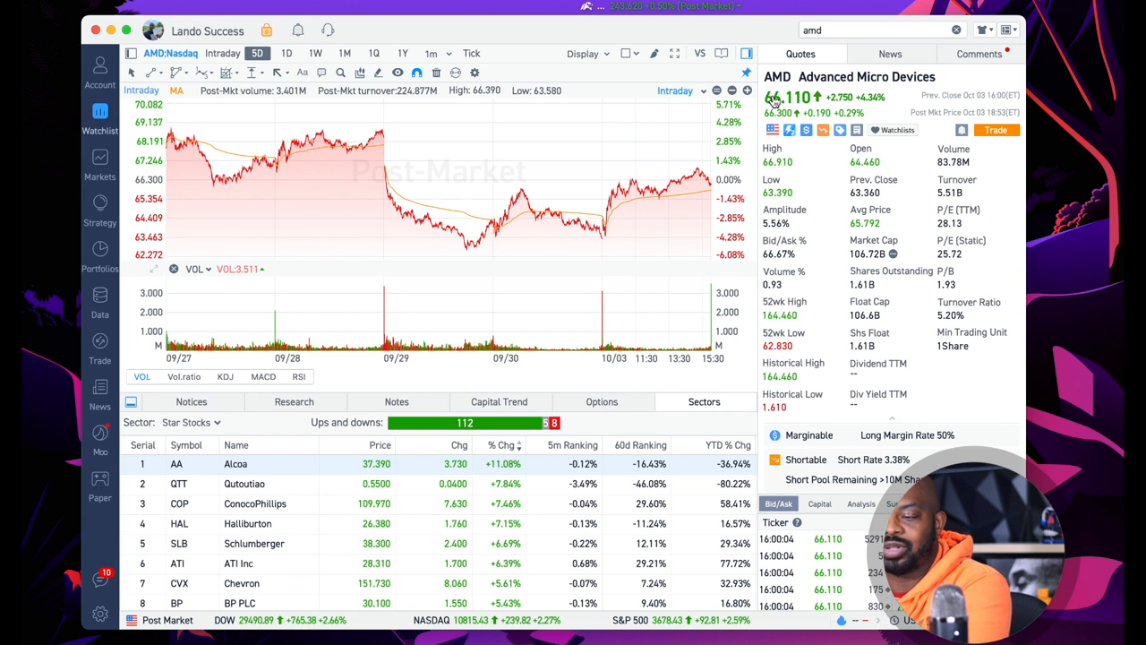
pyautogui.moveTo(863, 111)
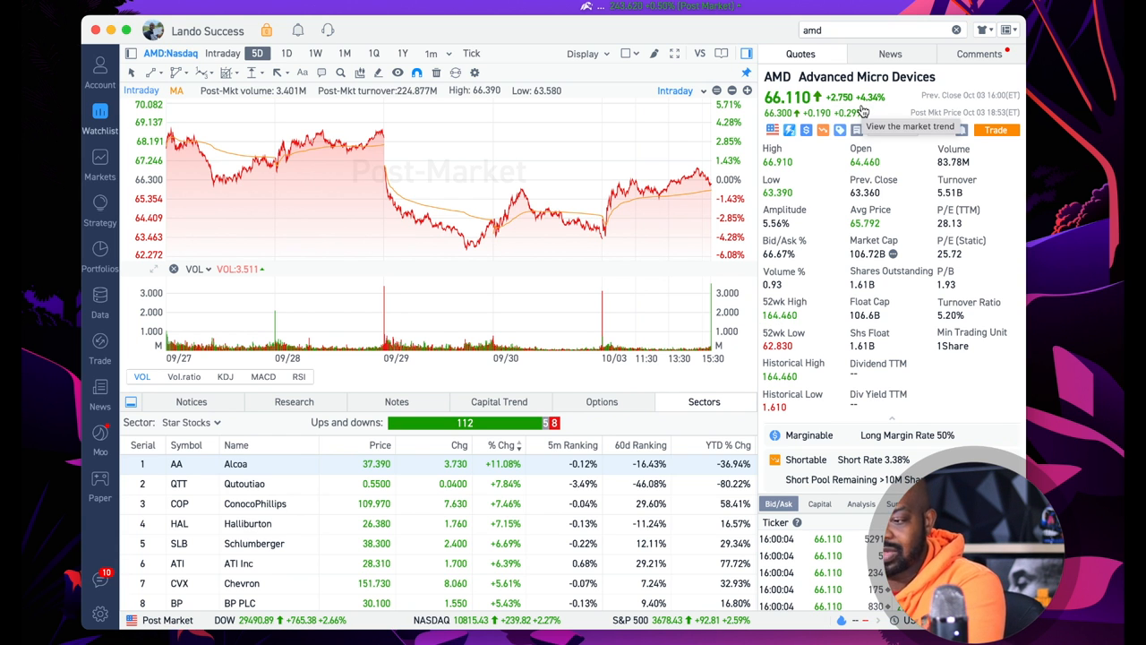
pyautogui.moveTo(791, 265)
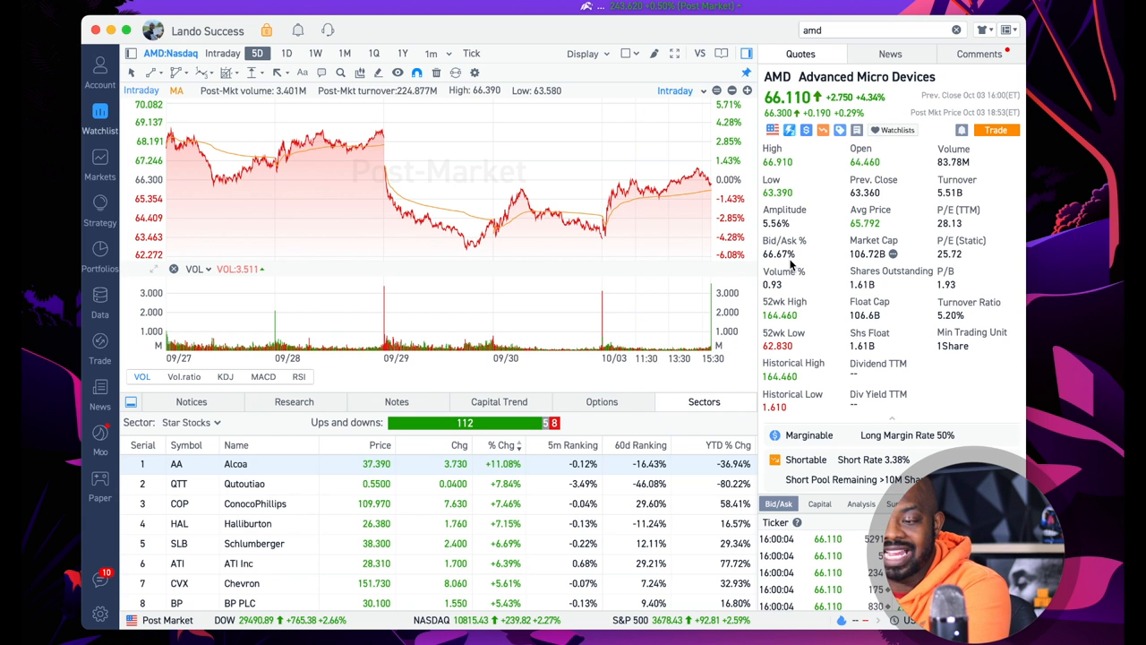
pyautogui.moveTo(790, 341)
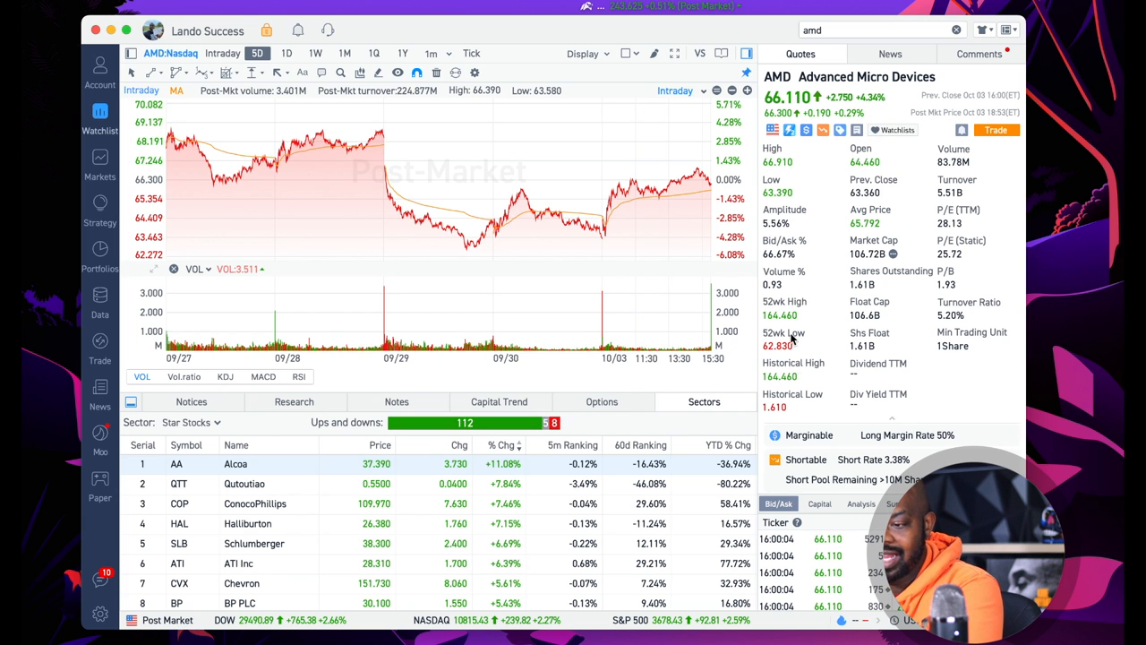
pyautogui.moveTo(789, 331)
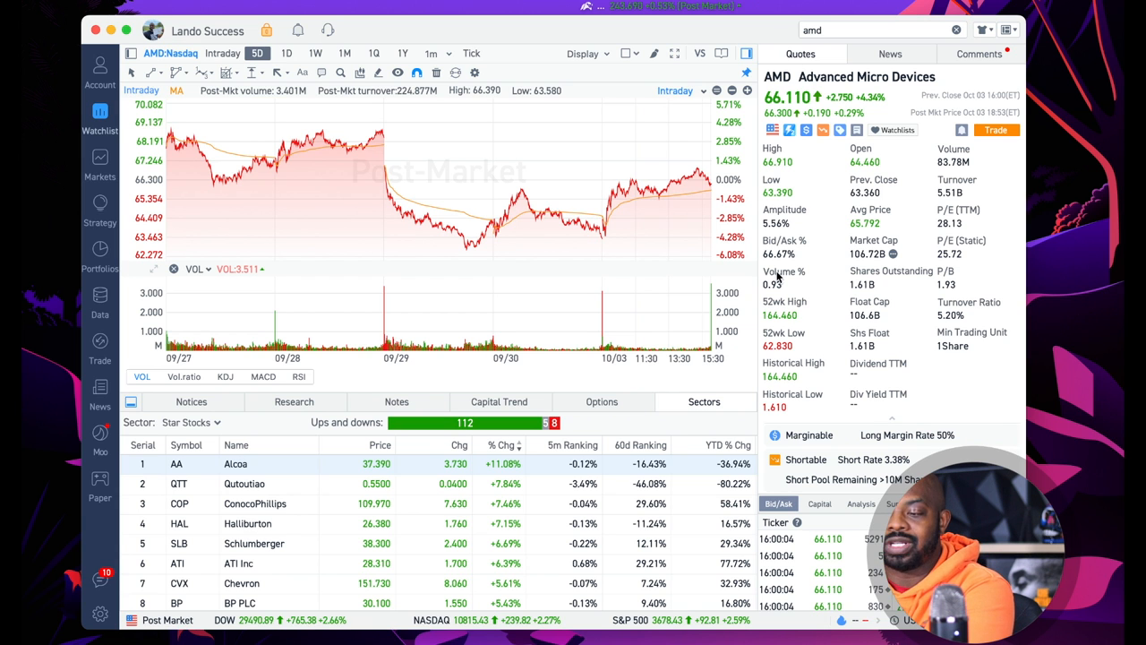
pyautogui.moveTo(813, 228)
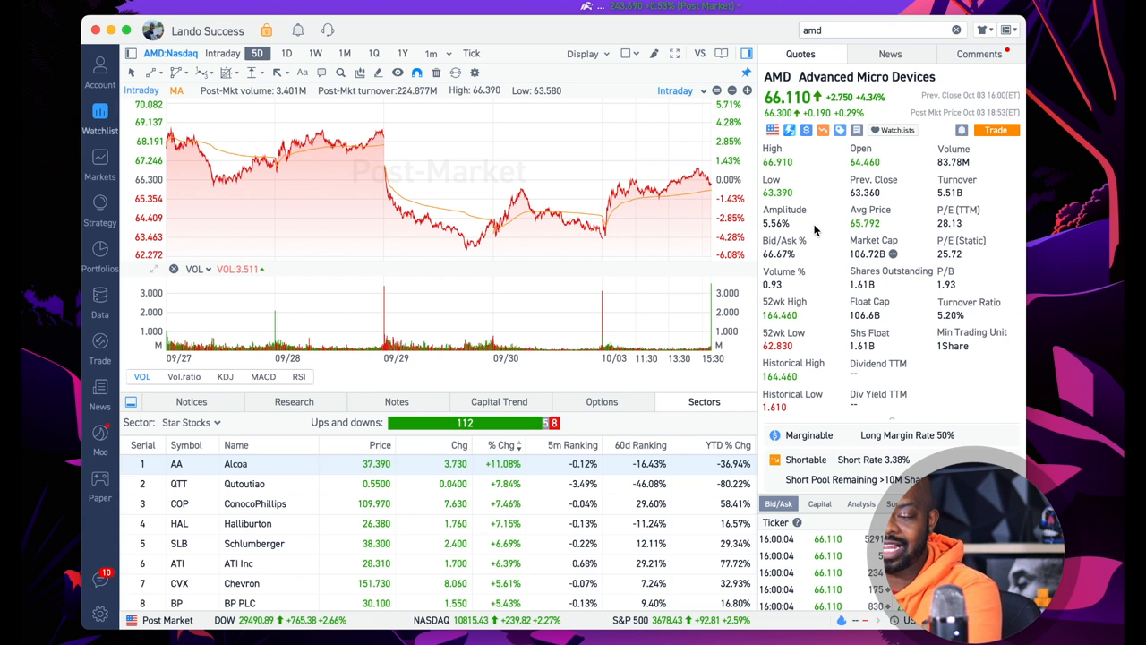
pyautogui.moveTo(51, 278)
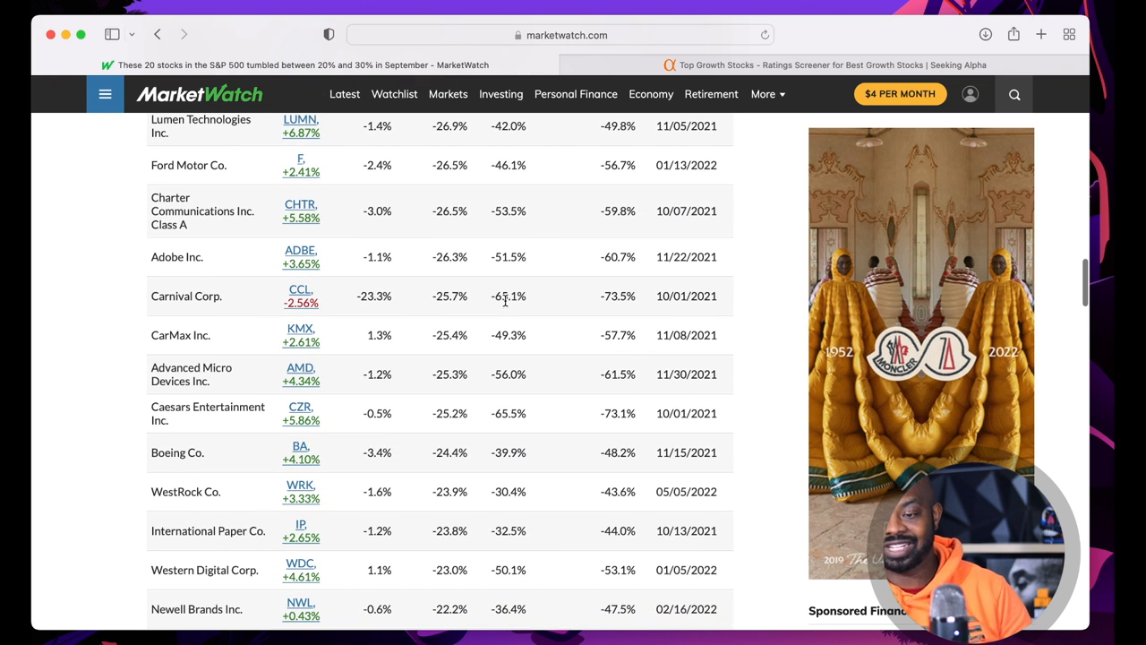
# Scroll to the table's end, showing Nike, Seagate, PVH and Dish Network
pyautogui.scroll(-3)
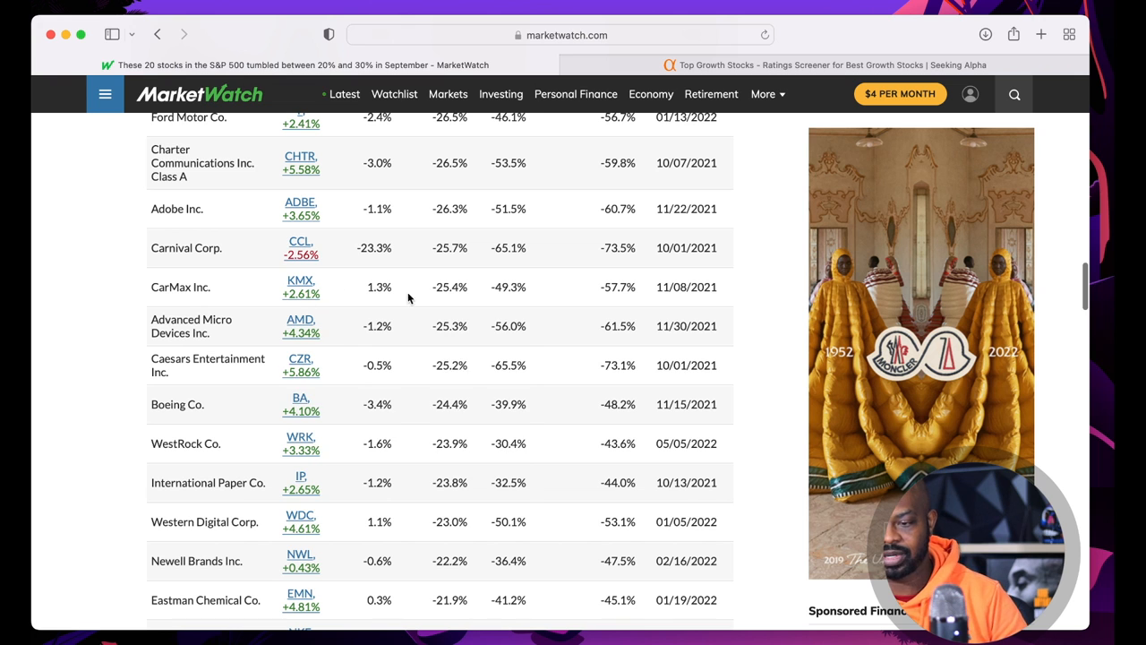
pyautogui.scroll(-3)
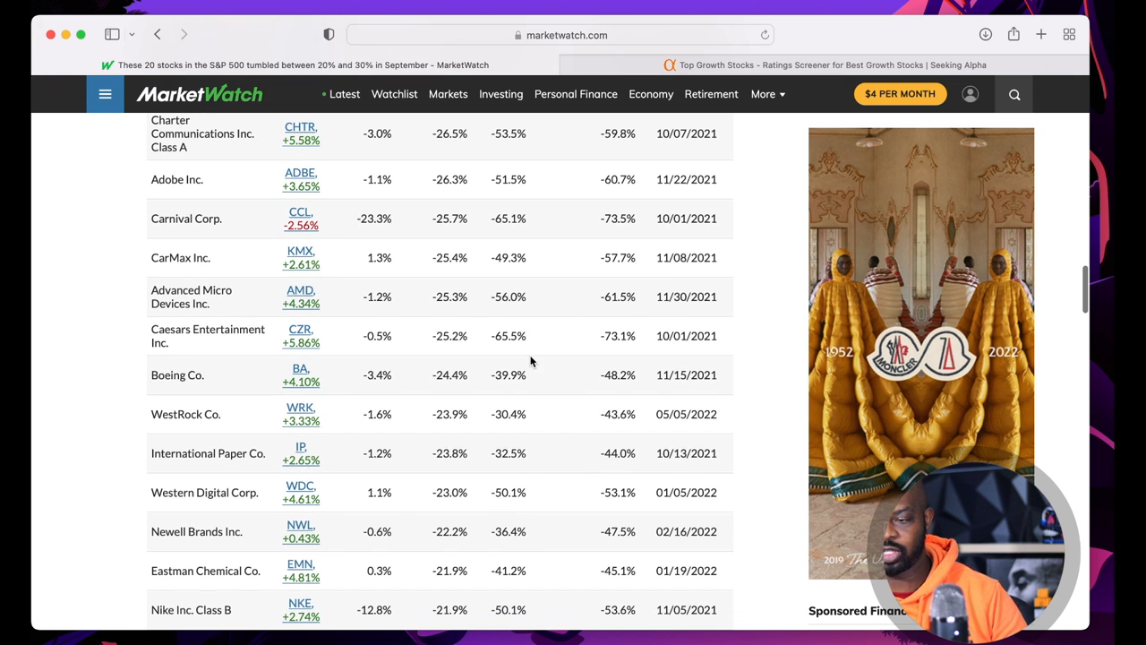
pyautogui.moveTo(300, 328)
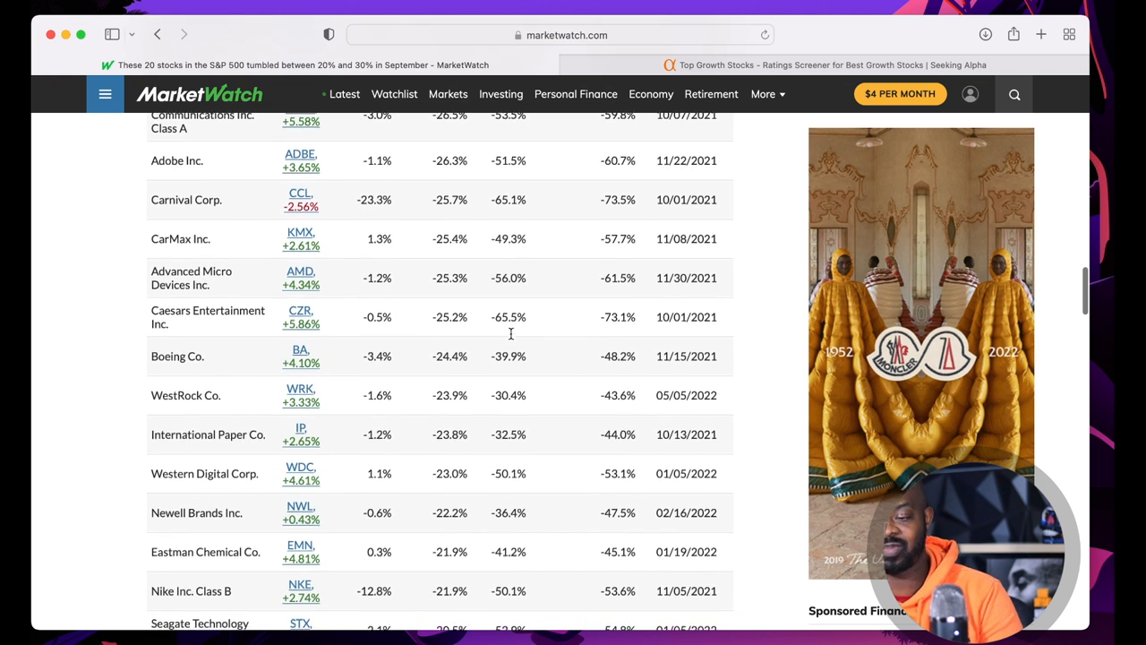
pyautogui.scroll(-3)
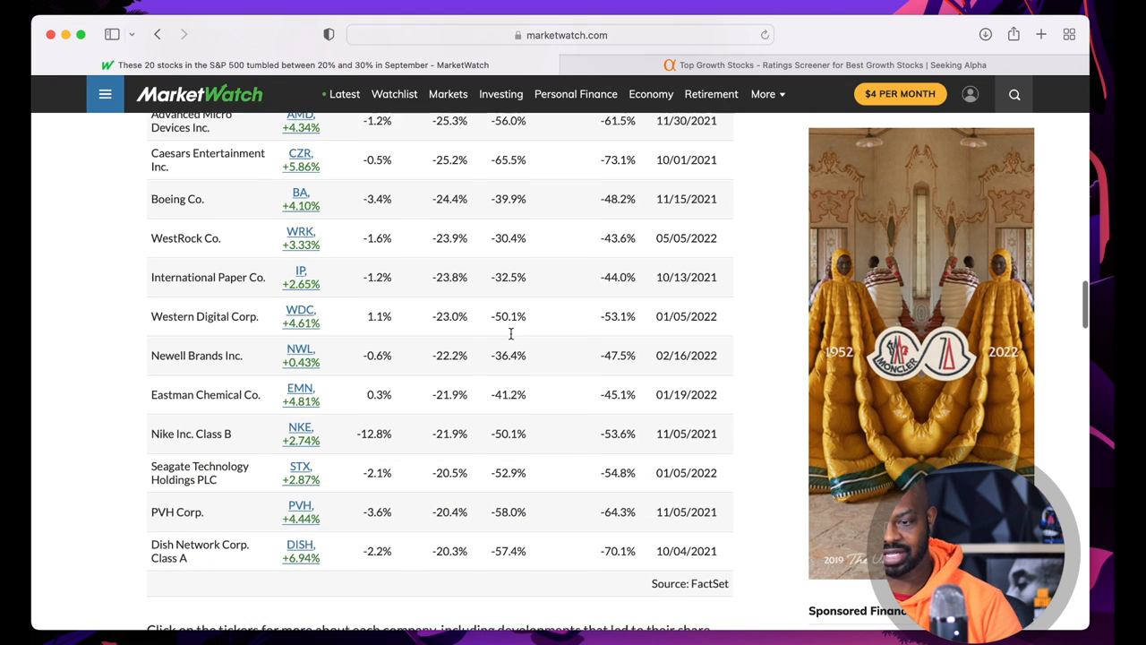
pyautogui.scroll(-3)
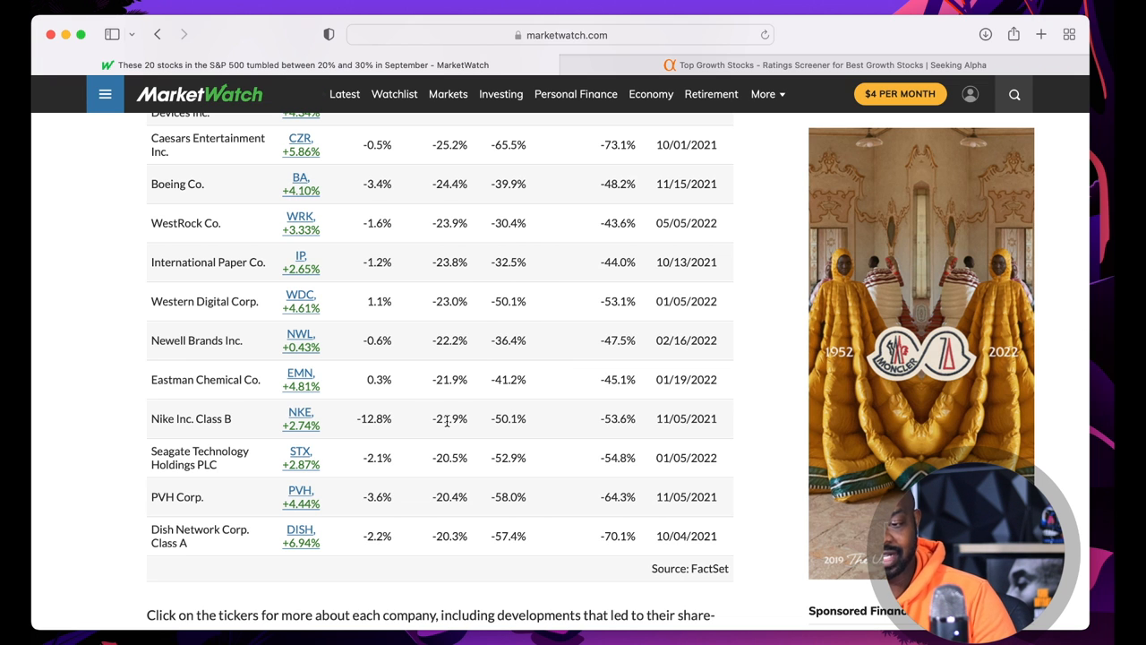
pyautogui.moveTo(300, 418)
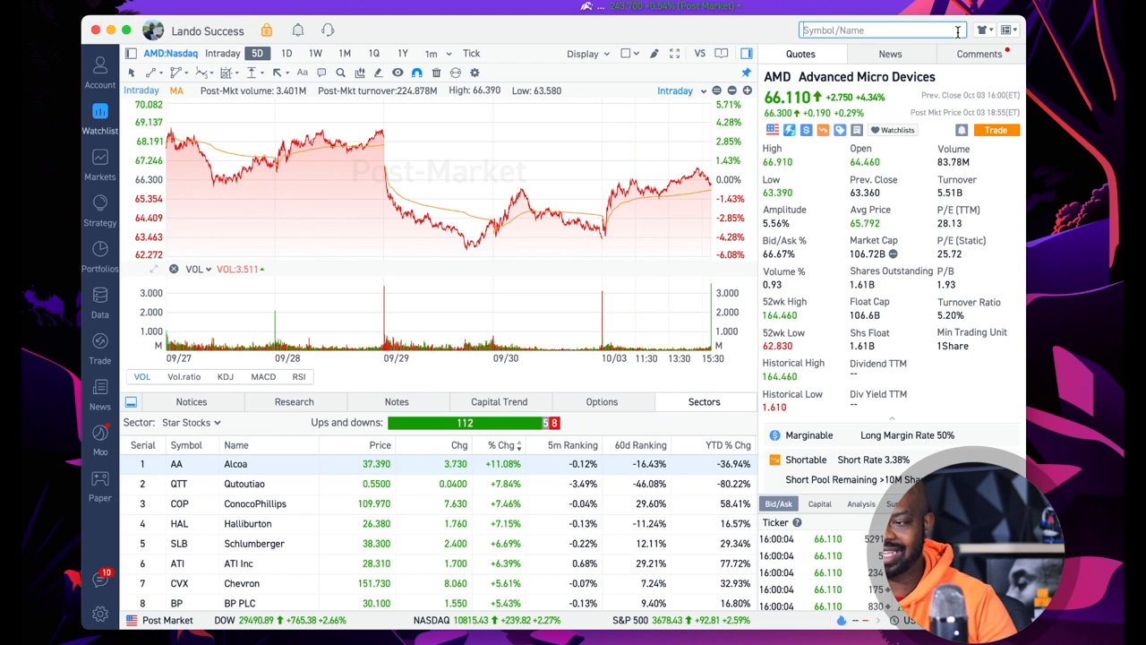
# Search 'nike' and open the NKE quote with its five-day chart
pyautogui.write('nike')
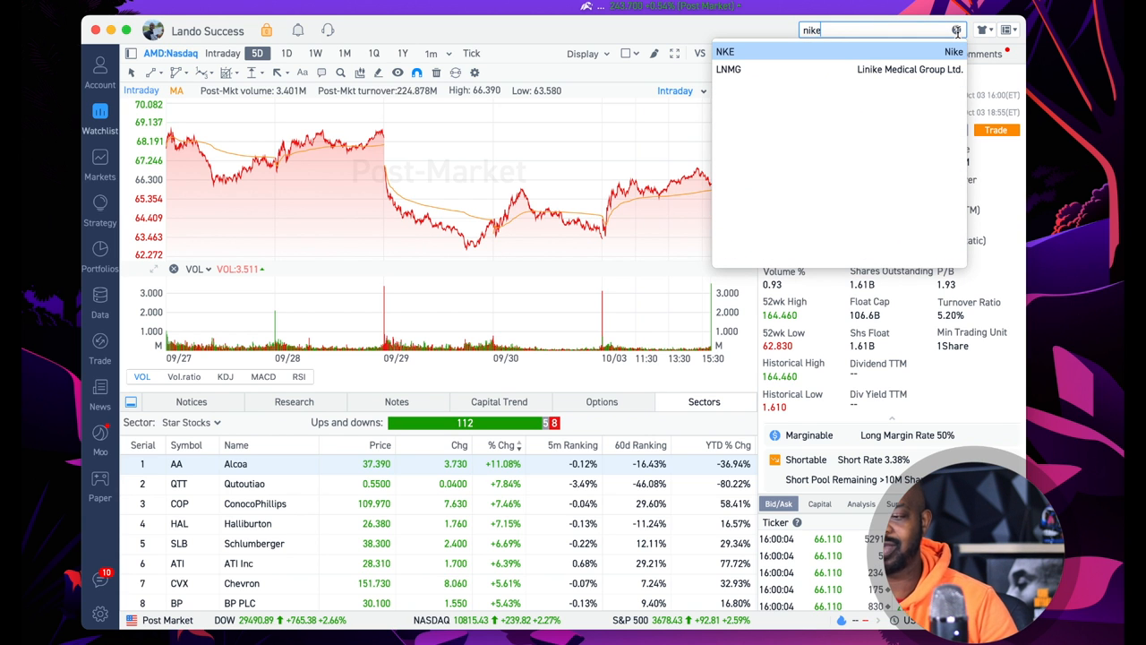
pyautogui.click(725, 51)
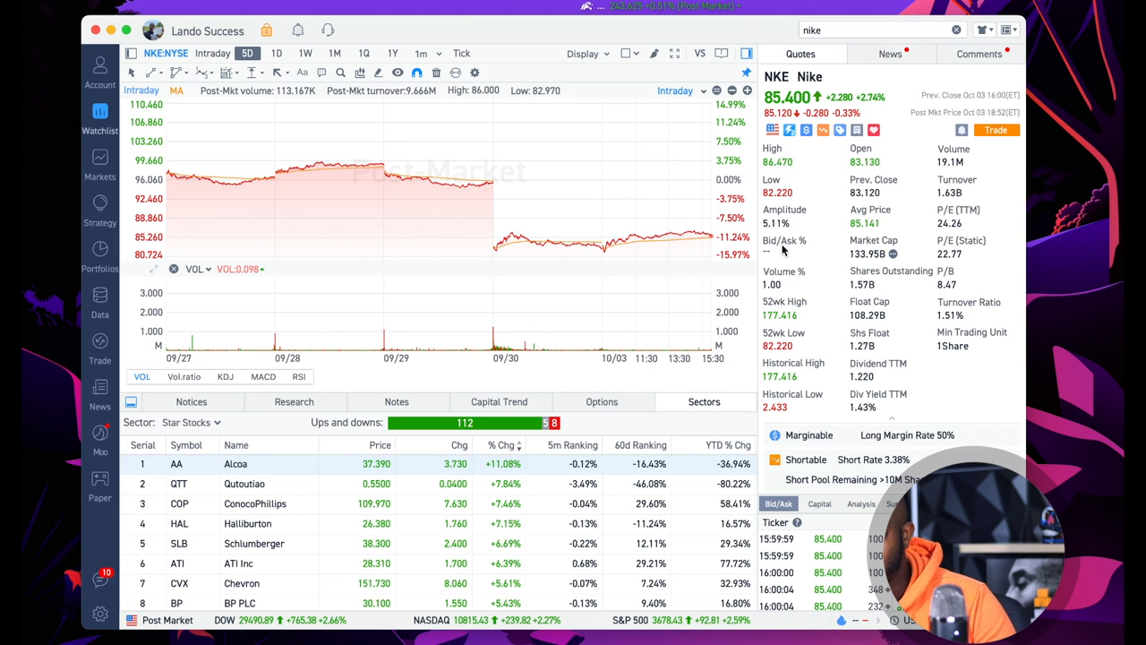
pyautogui.moveTo(853, 421)
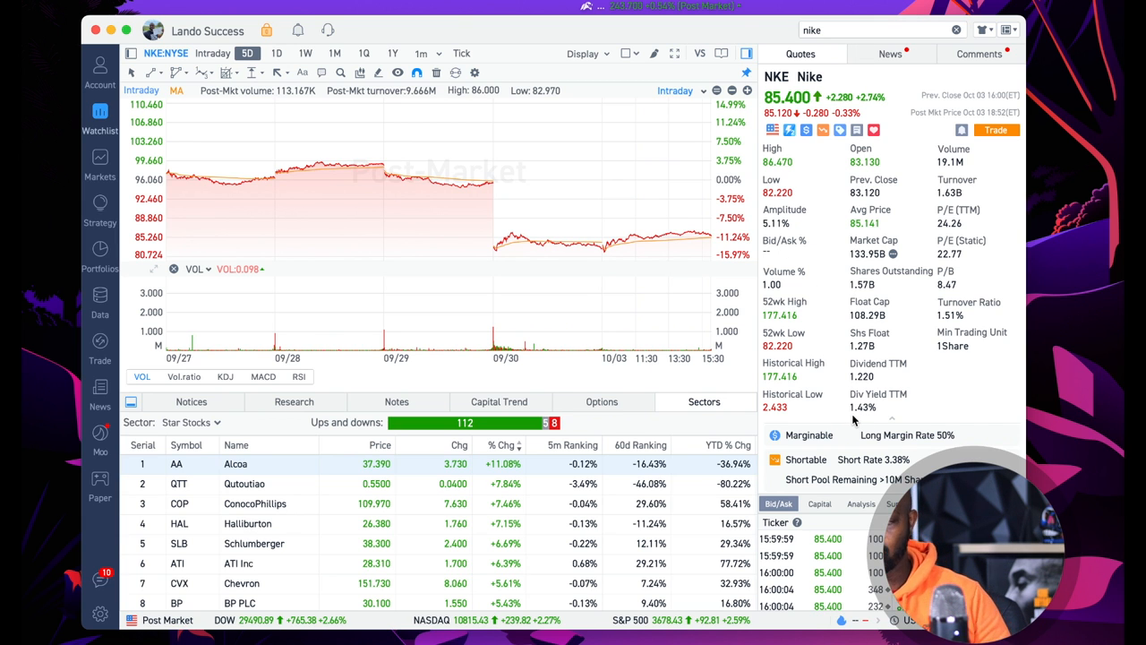
pyautogui.moveTo(625, 234)
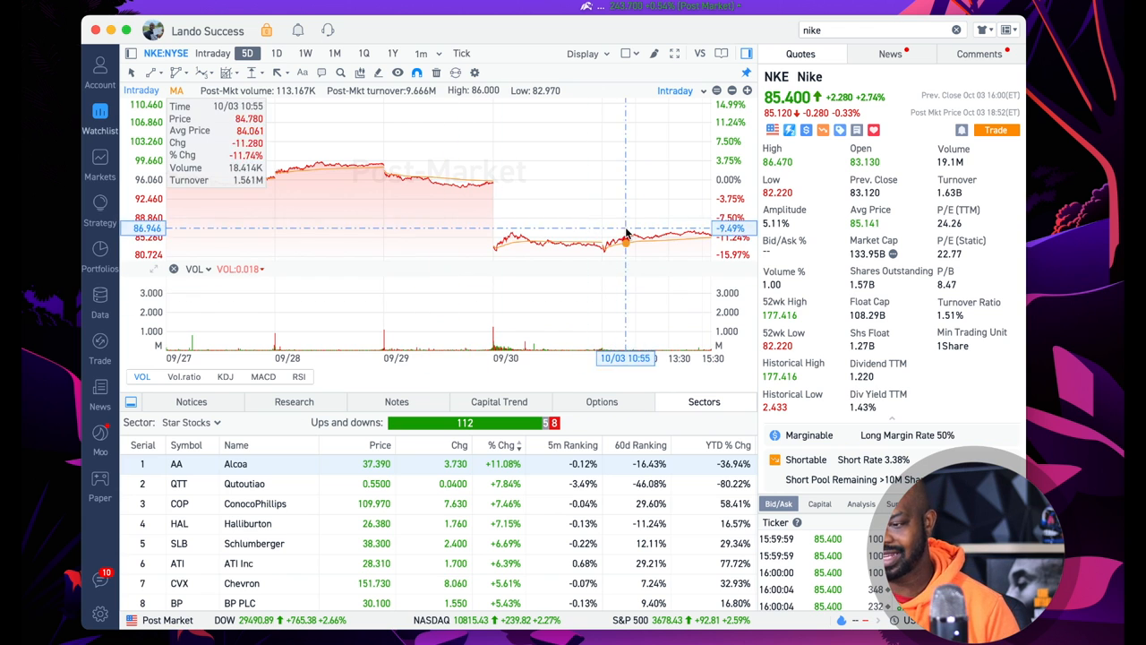
pyautogui.moveTo(835, 314)
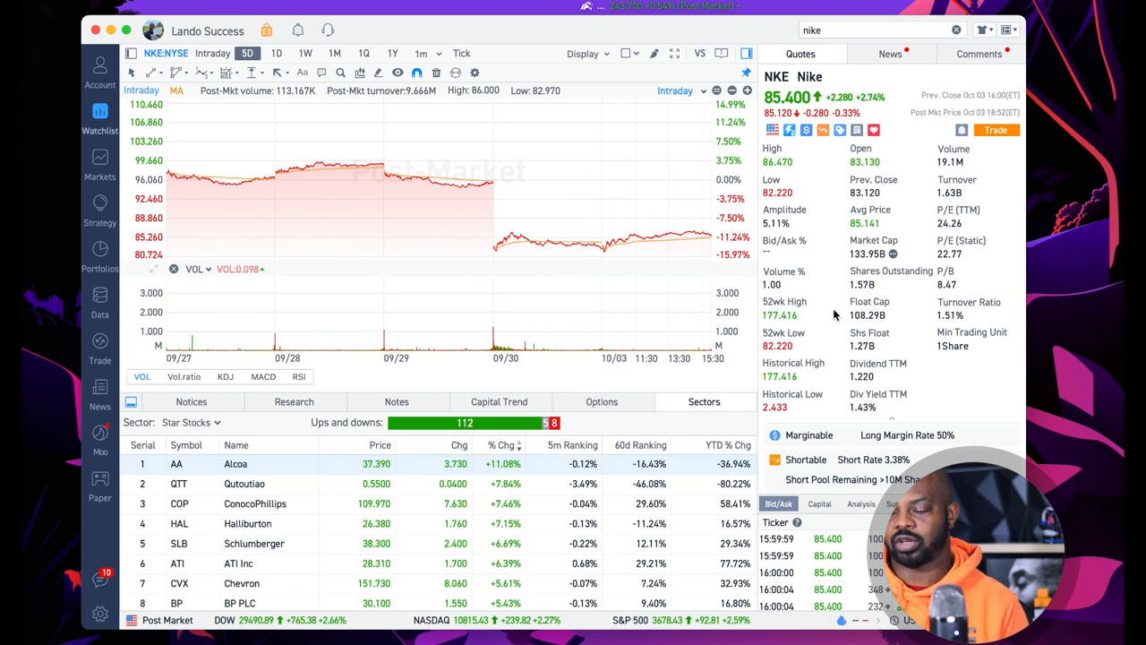
pyautogui.moveTo(775, 347)
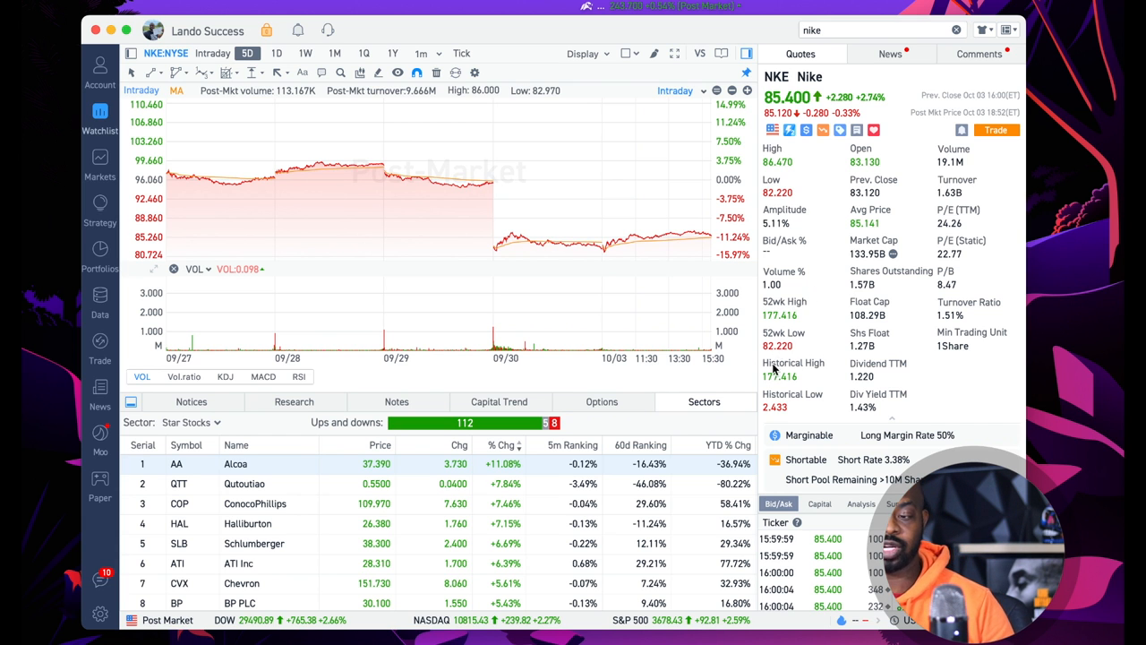
pyautogui.moveTo(783, 172)
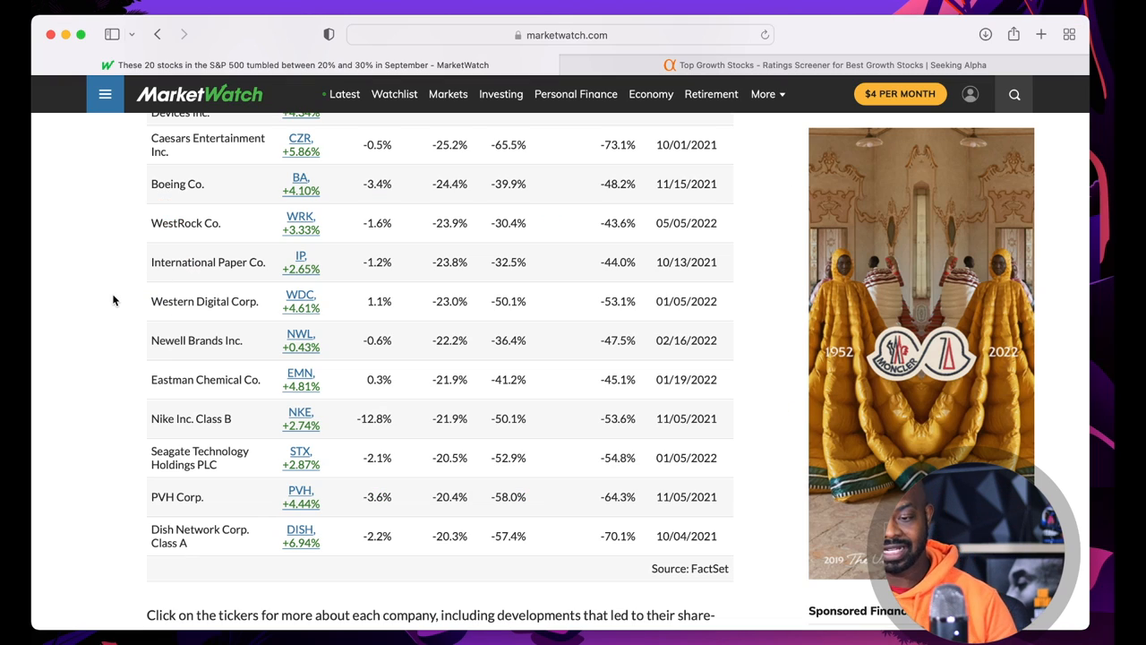
# Scroll back up the MarketWatch article toward the worst-performers table heading
pyautogui.scroll(-3)
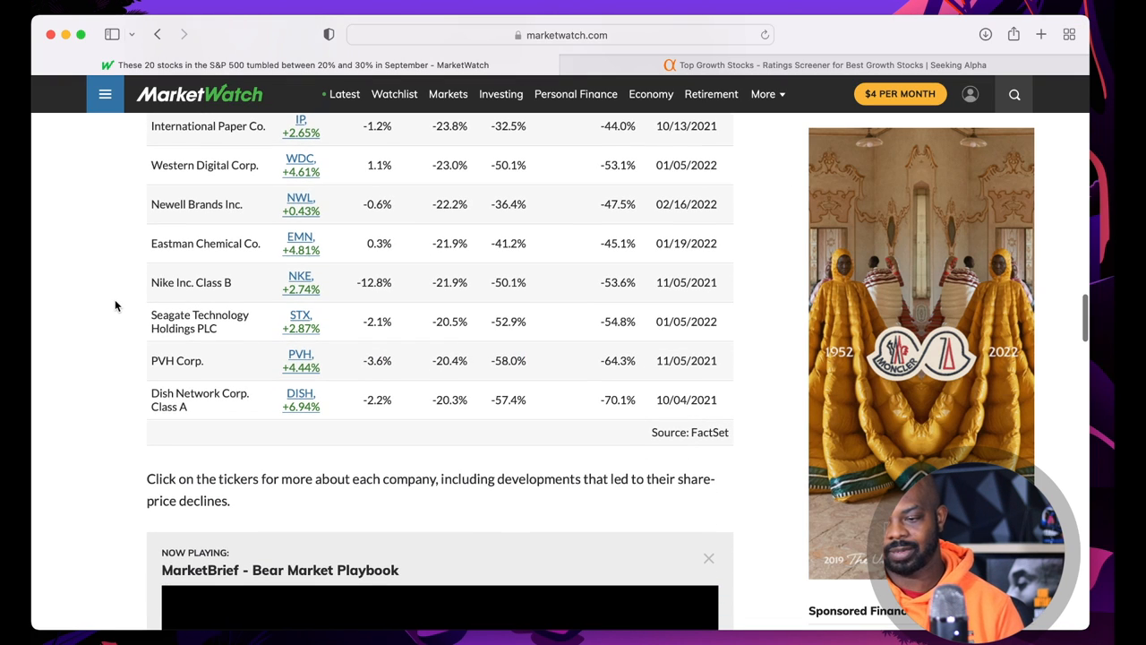
pyautogui.scroll(3)
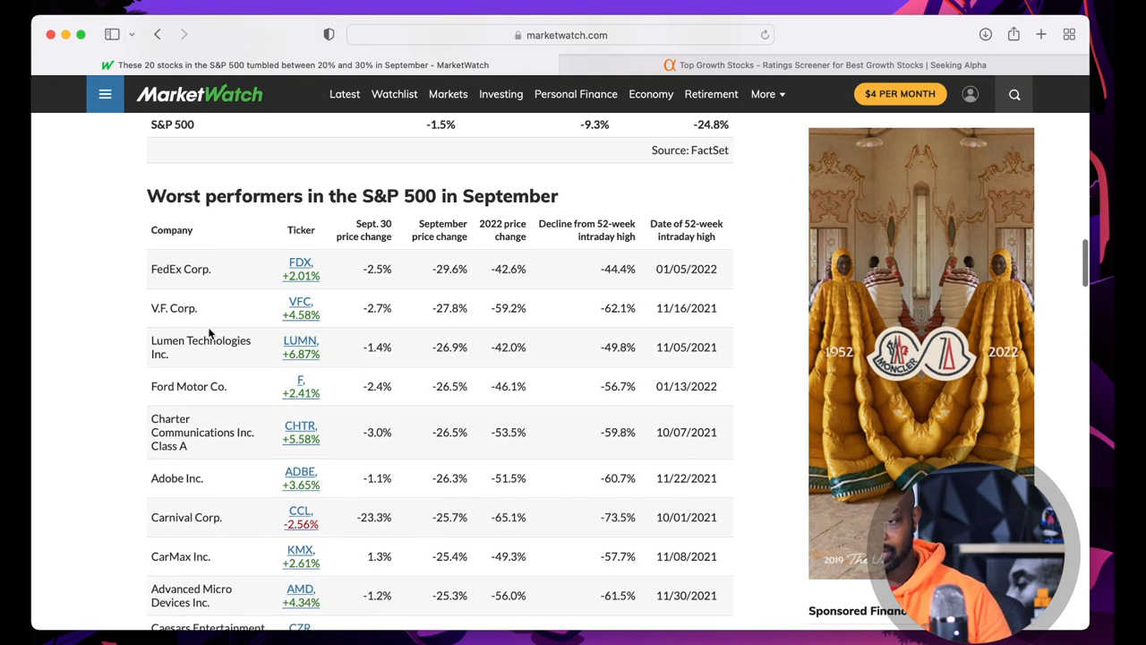
pyautogui.scroll(3)
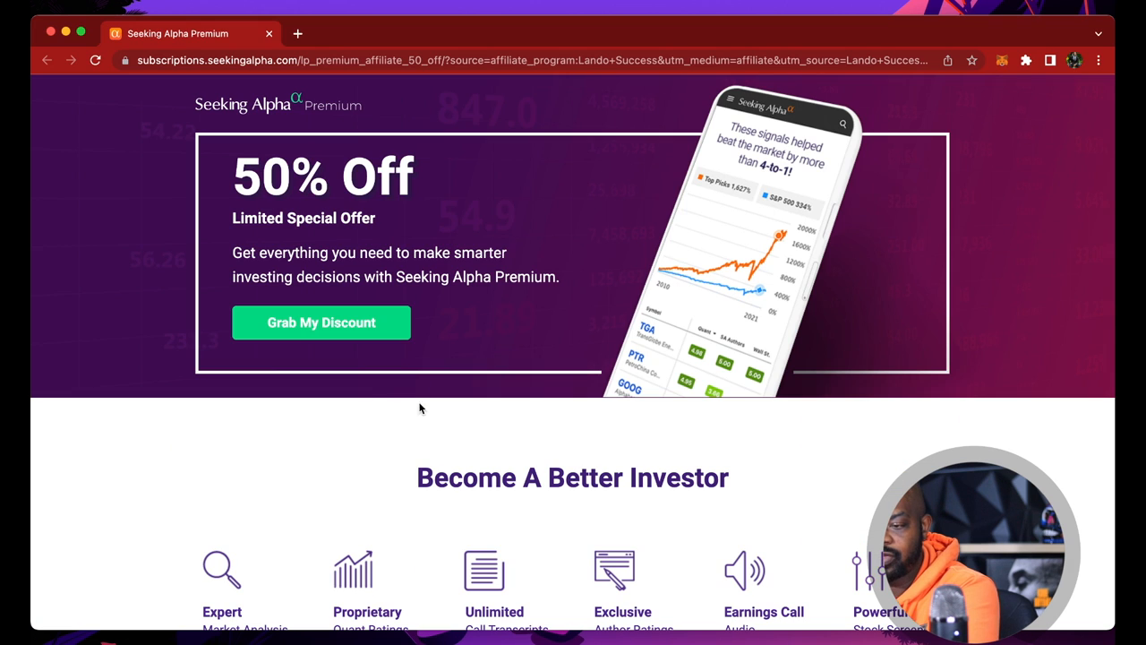
# Scroll down to the annual $119 and monthly $29.99 plans and account form
pyautogui.scroll(-3)
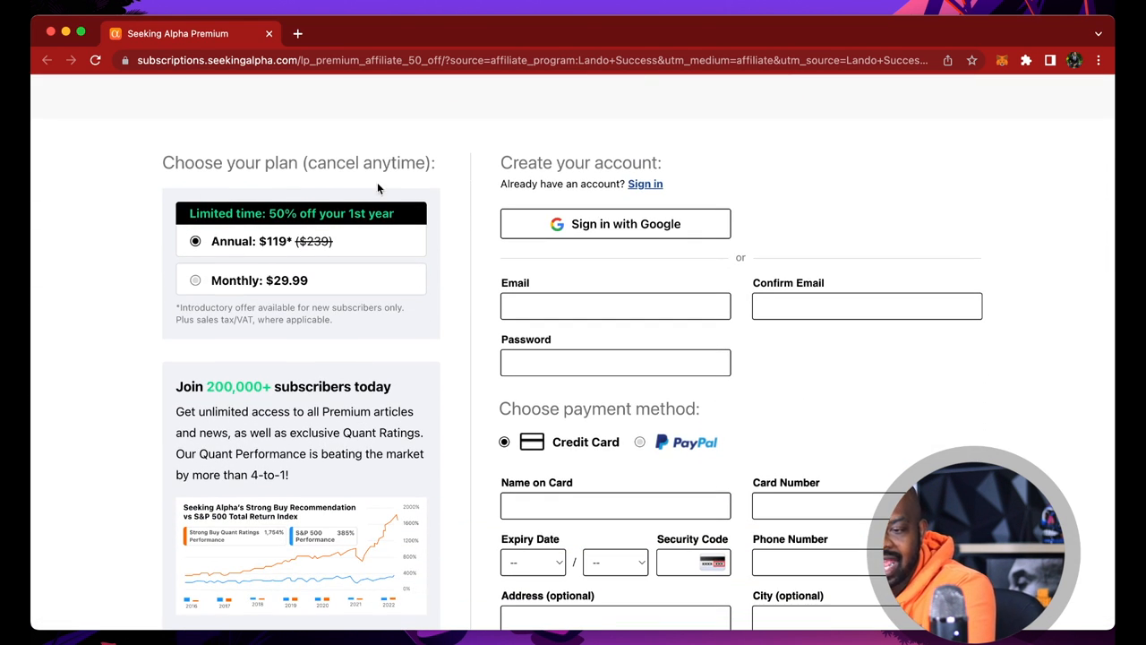
pyautogui.moveTo(173, 290)
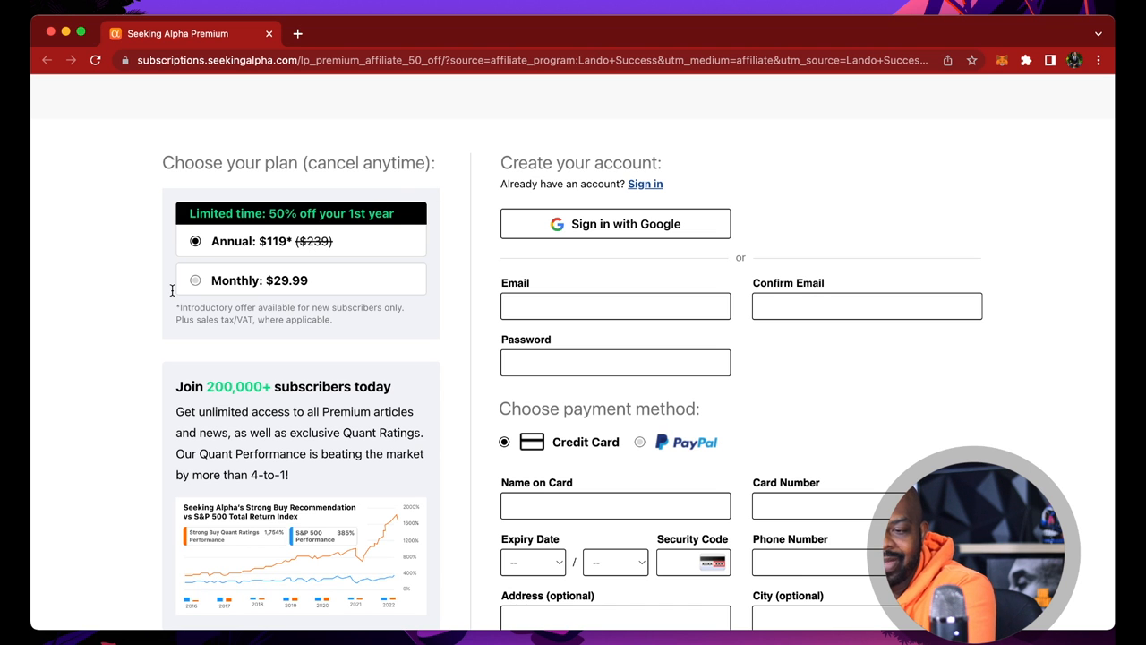
pyautogui.moveTo(172, 290)
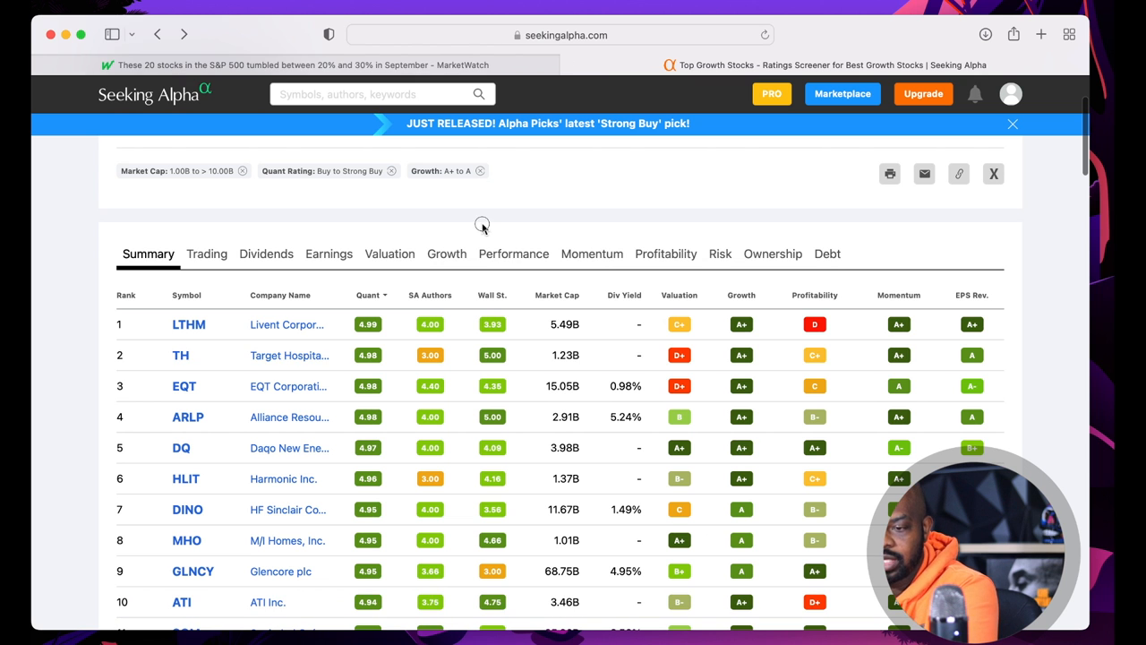
pyautogui.click(325, 127)
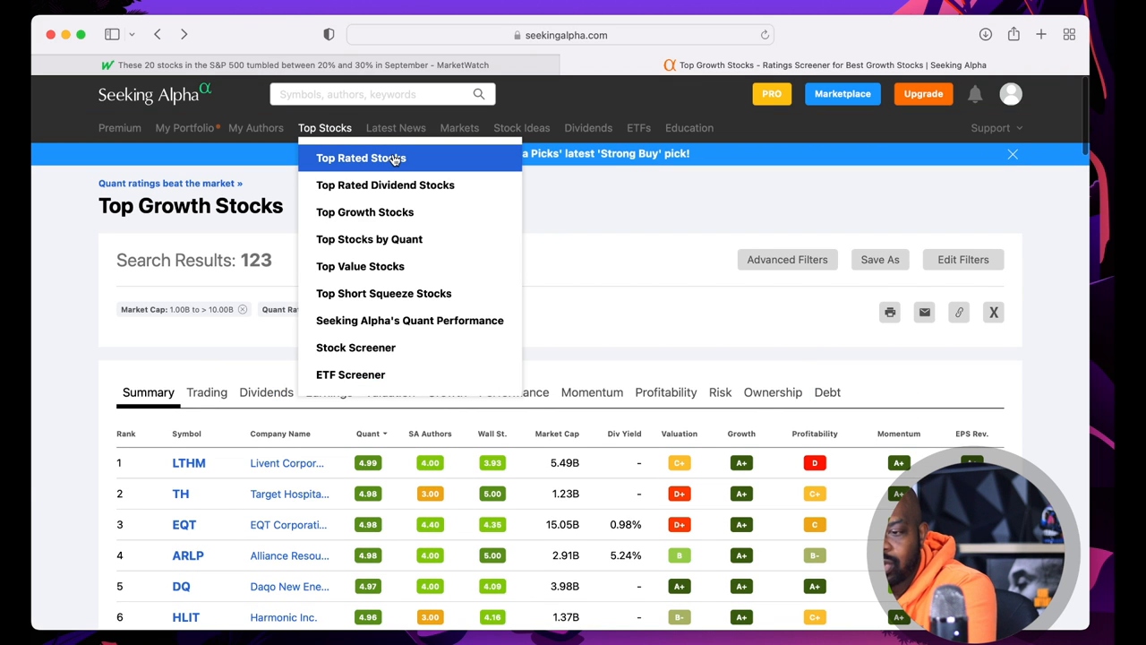
pyautogui.moveTo(385, 184)
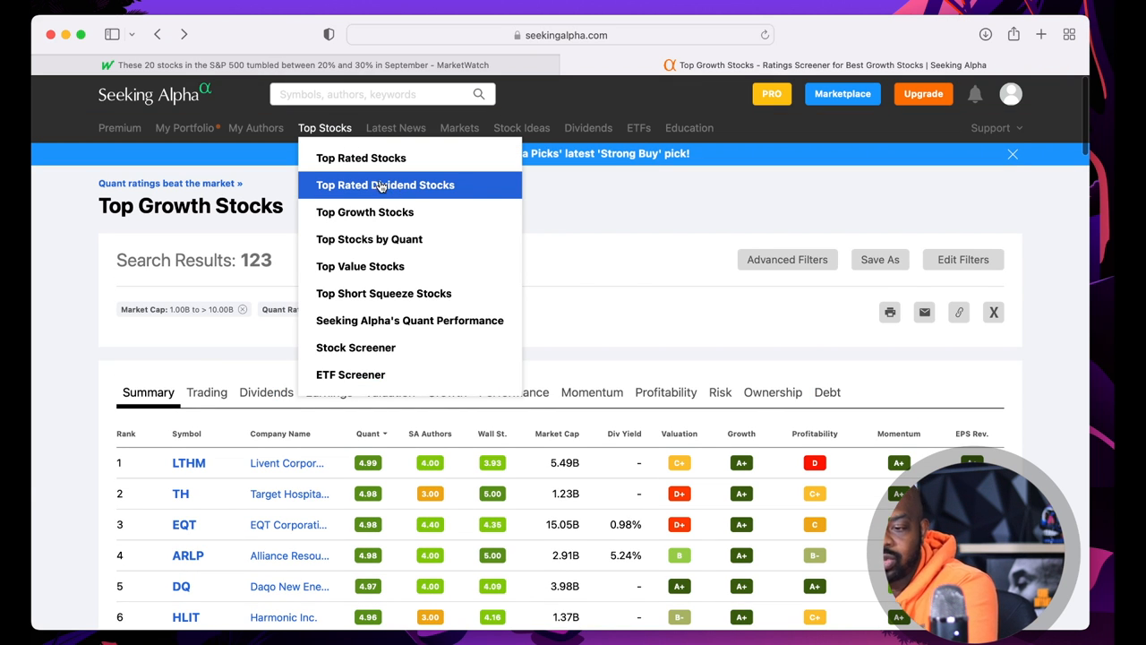
pyautogui.moveTo(430, 219)
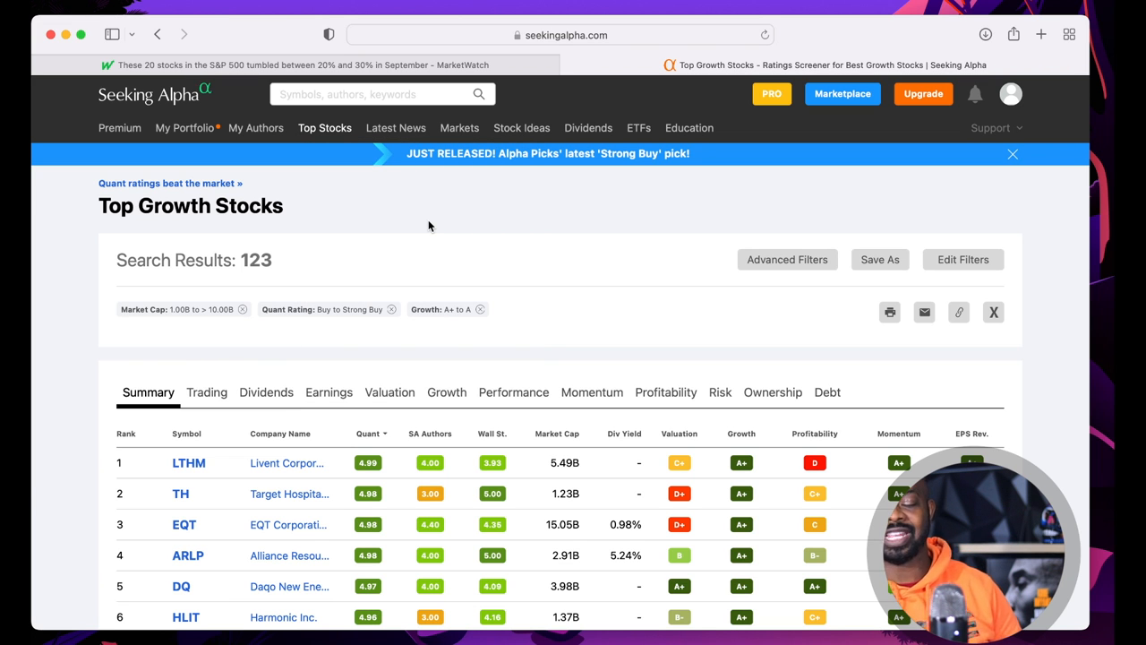
pyautogui.scroll(-3)
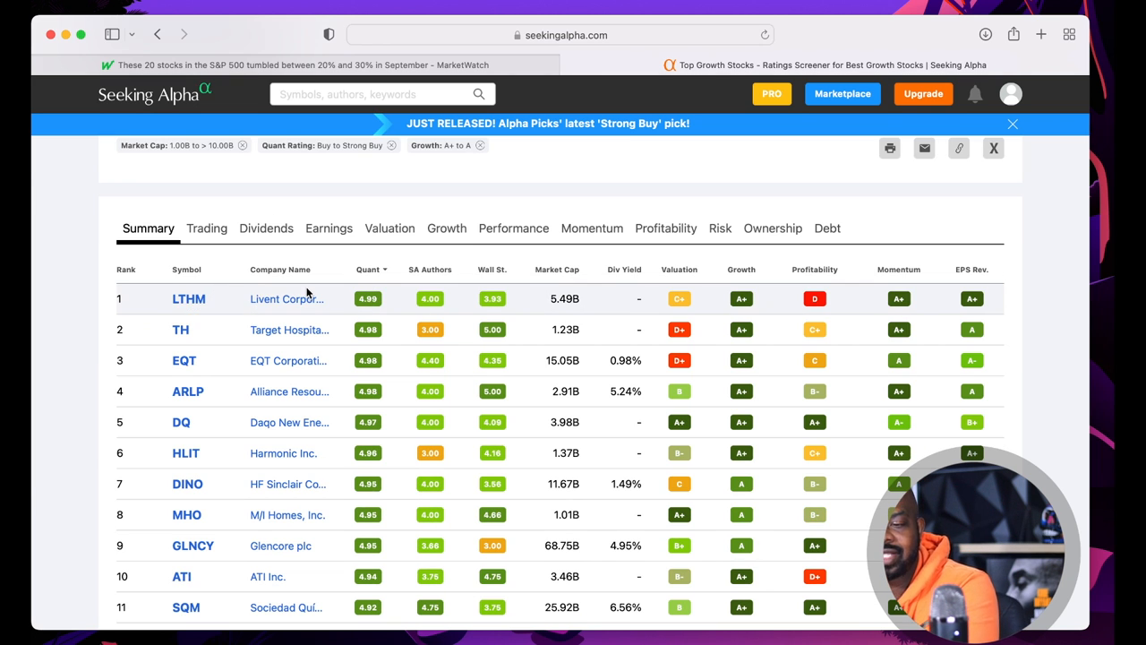
pyautogui.moveTo(456, 309)
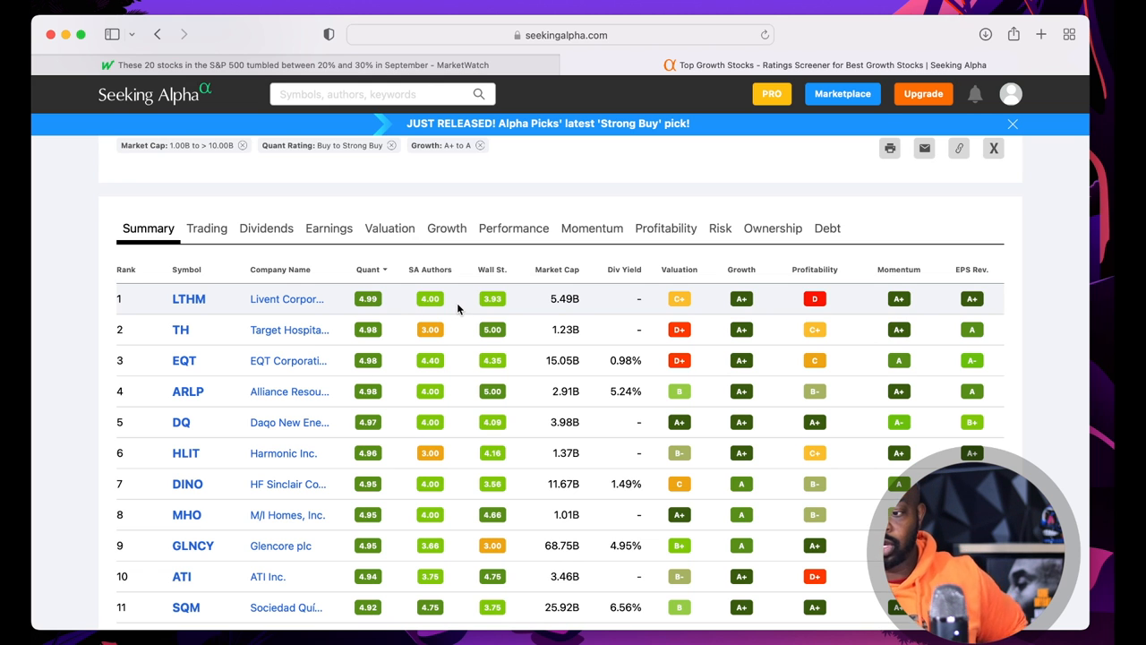
pyautogui.moveTo(748, 307)
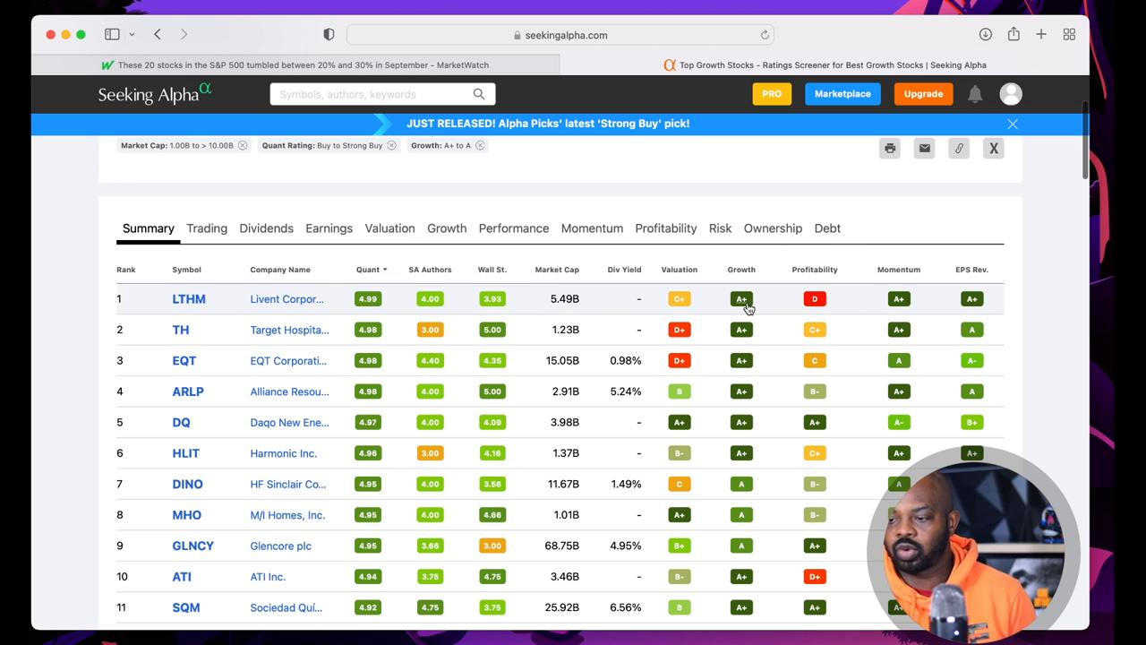
pyautogui.moveTo(815, 313)
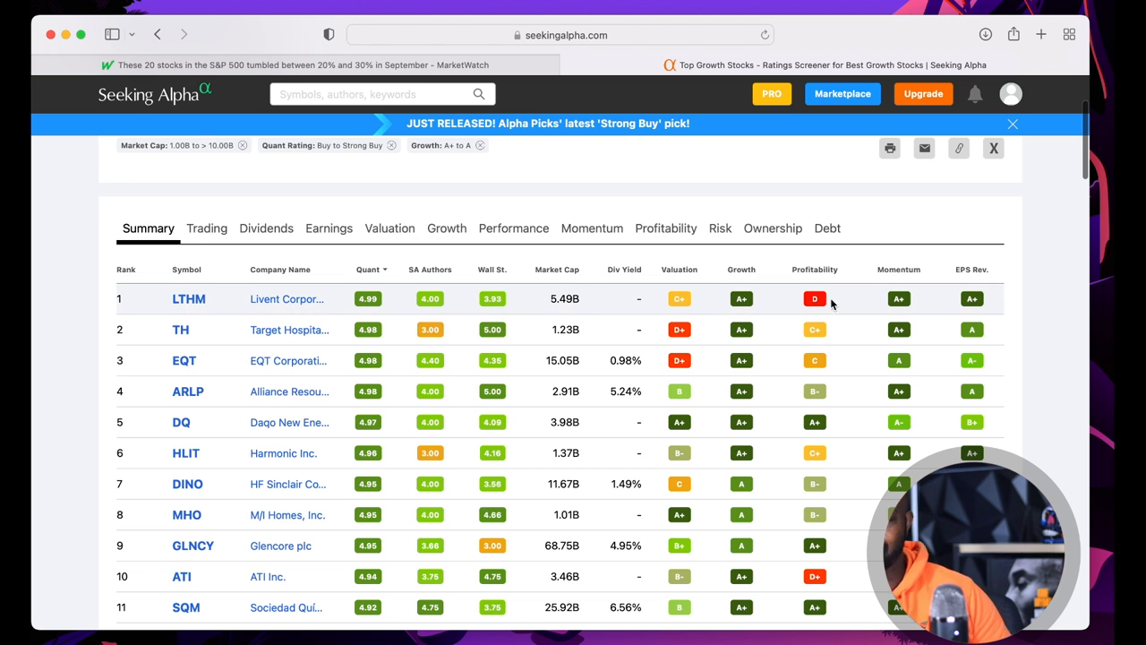
pyautogui.moveTo(742, 318)
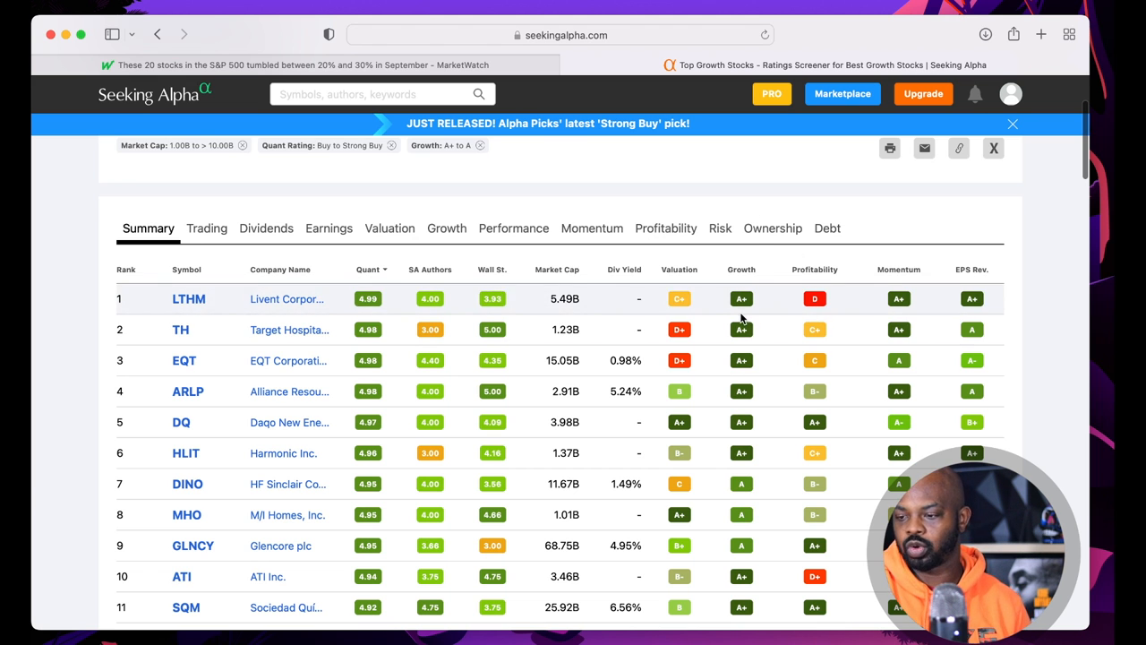
pyautogui.moveTo(773, 307)
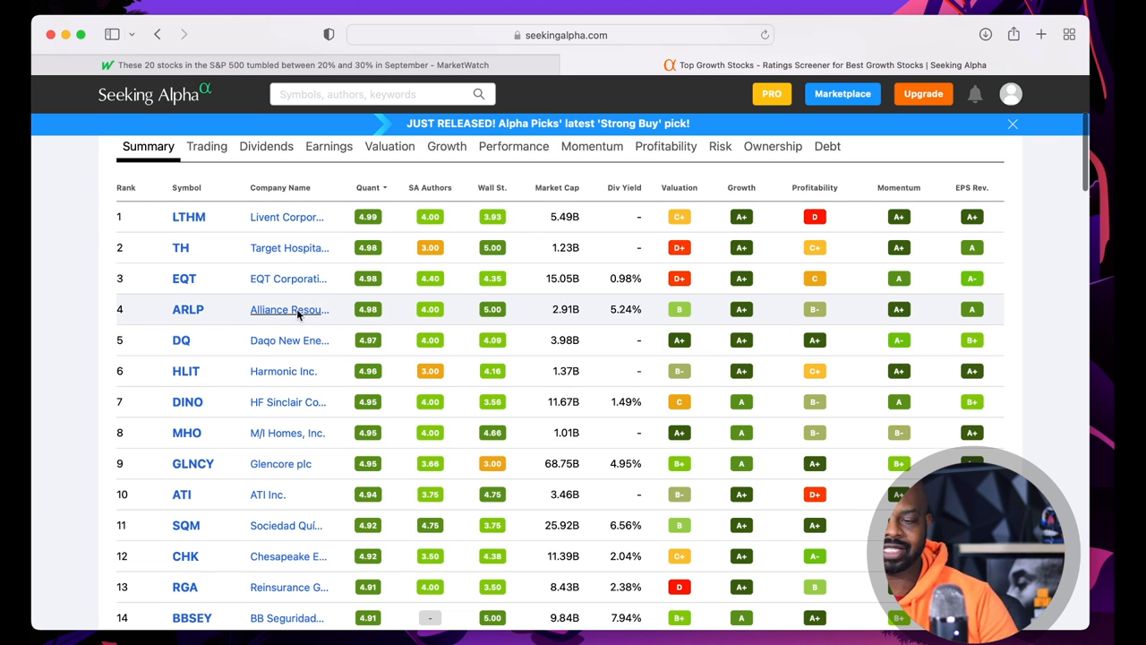
pyautogui.click(288, 309)
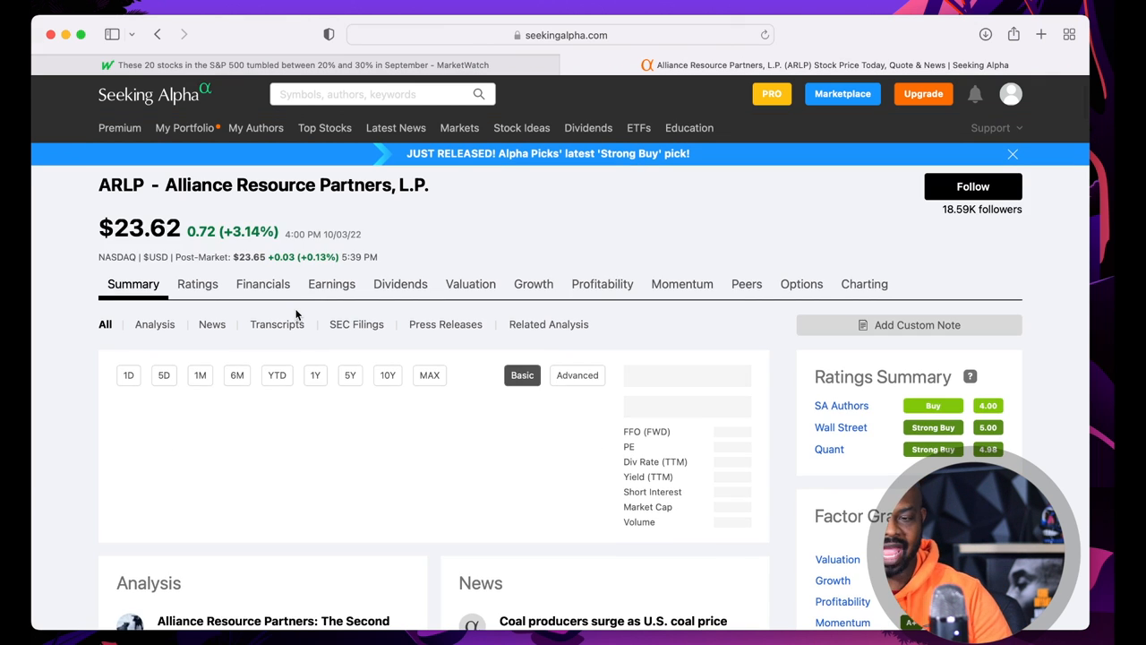
pyautogui.click(315, 375)
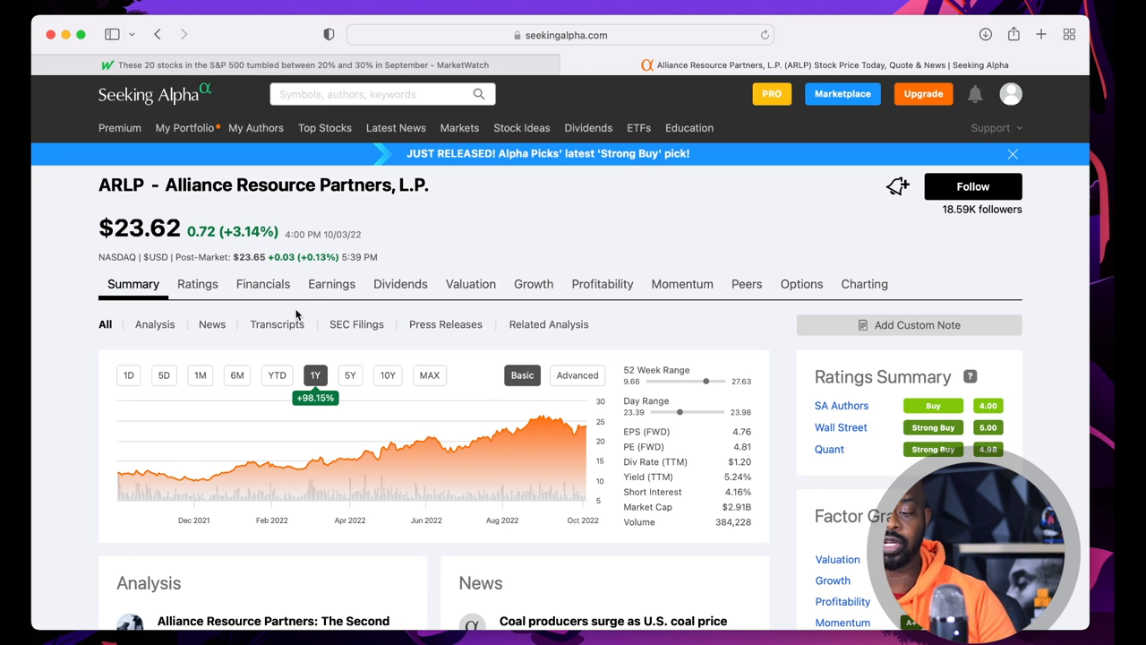
pyautogui.moveTo(465, 295)
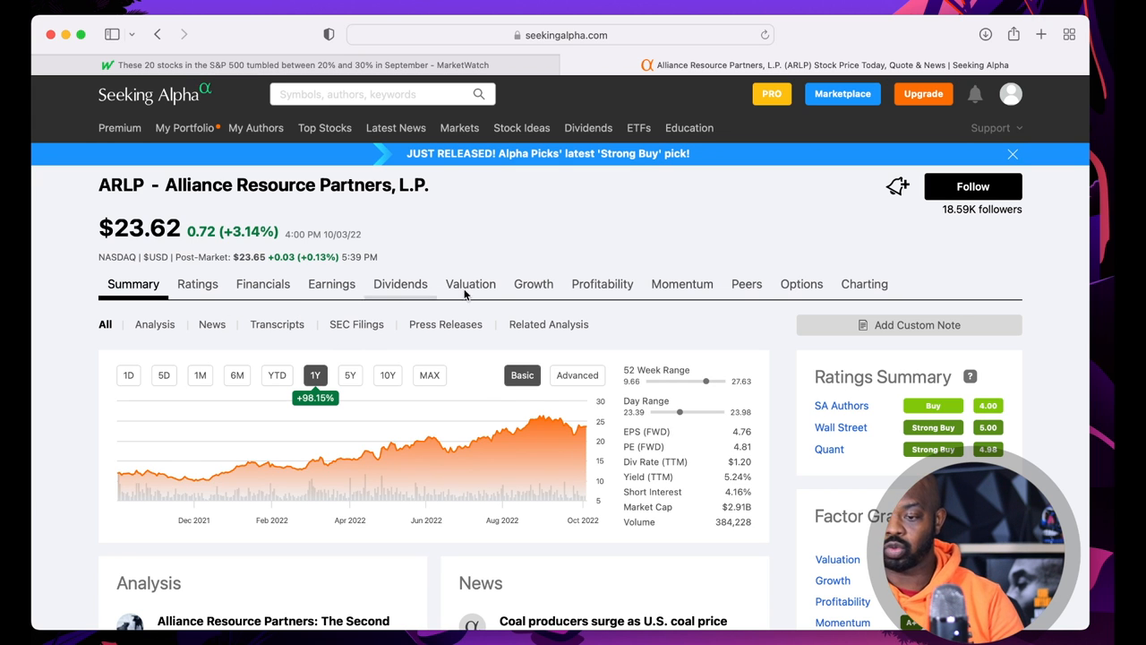
pyautogui.moveTo(350, 374)
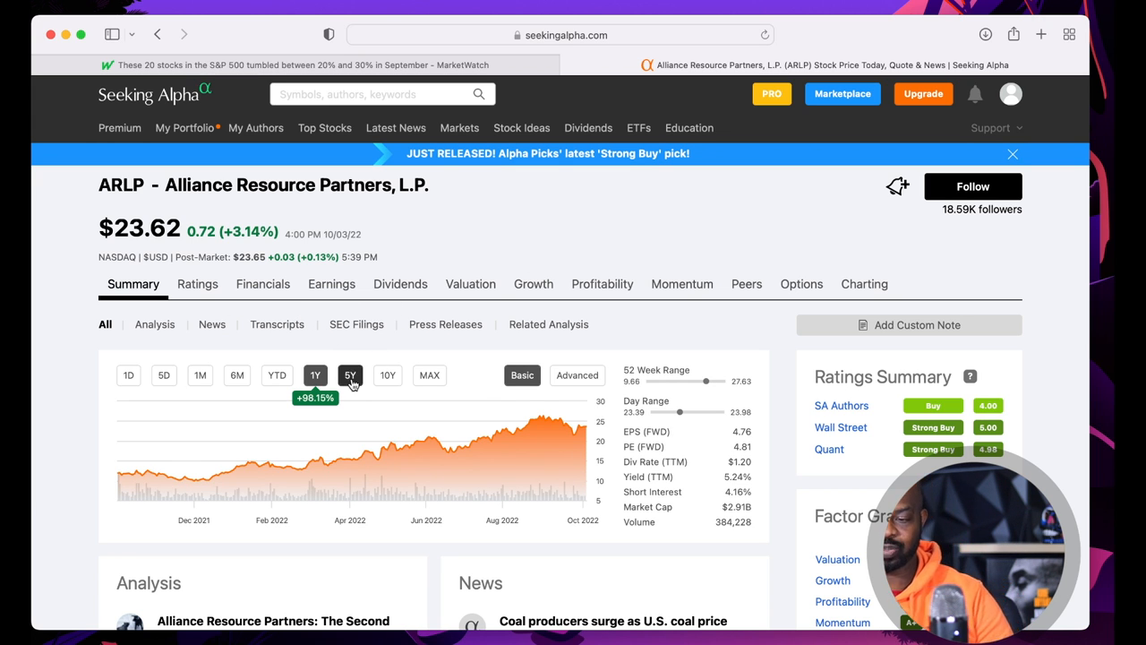
pyautogui.click(351, 375)
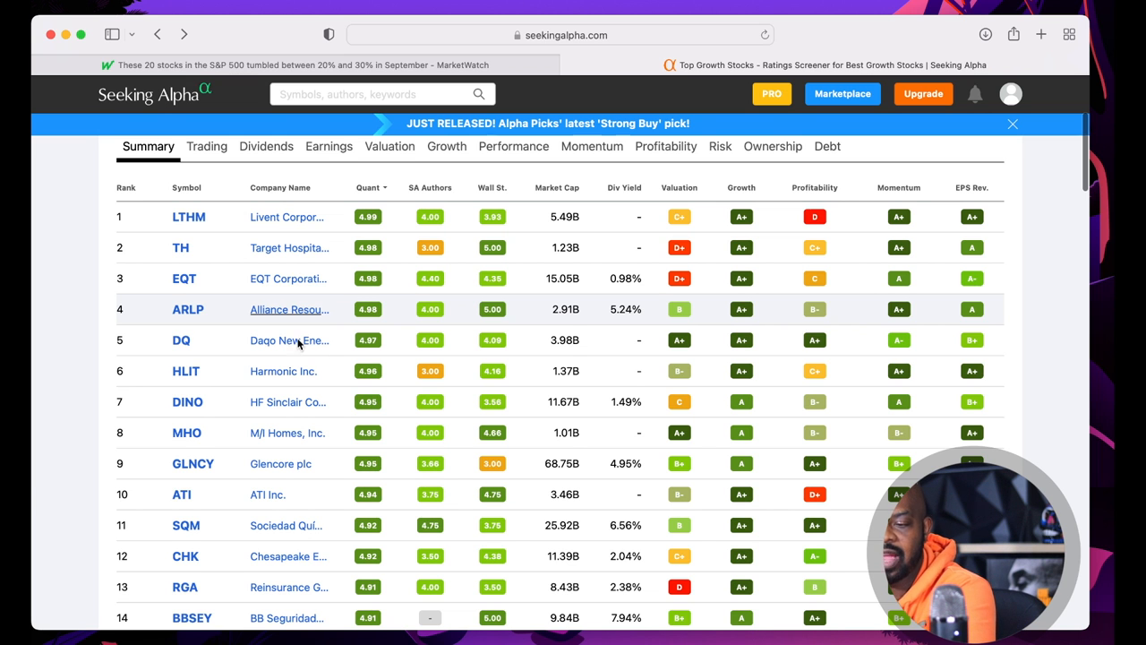
# Scroll through the top of the growth screener results and back
pyautogui.scroll(3)
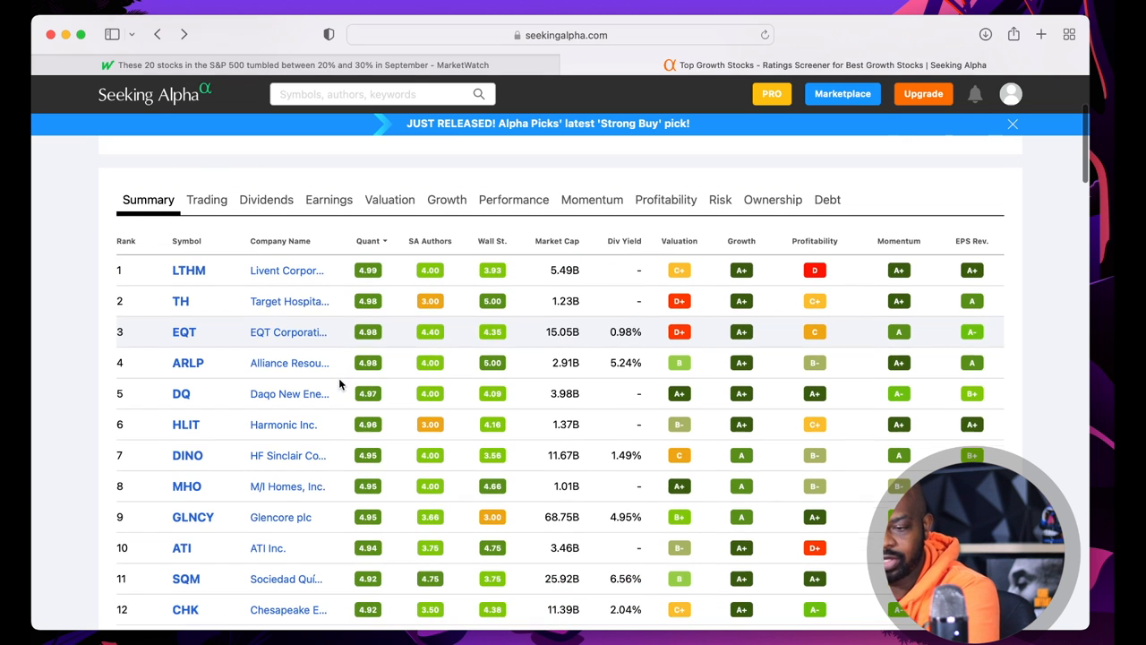
pyautogui.scroll(-3)
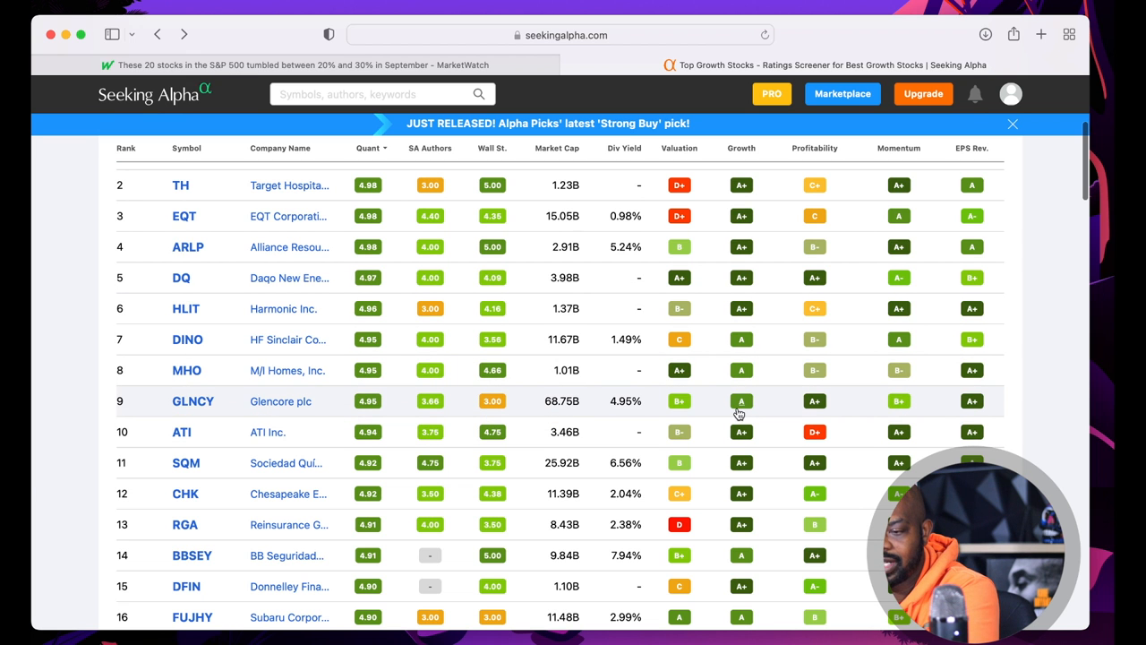
pyautogui.scroll(-3)
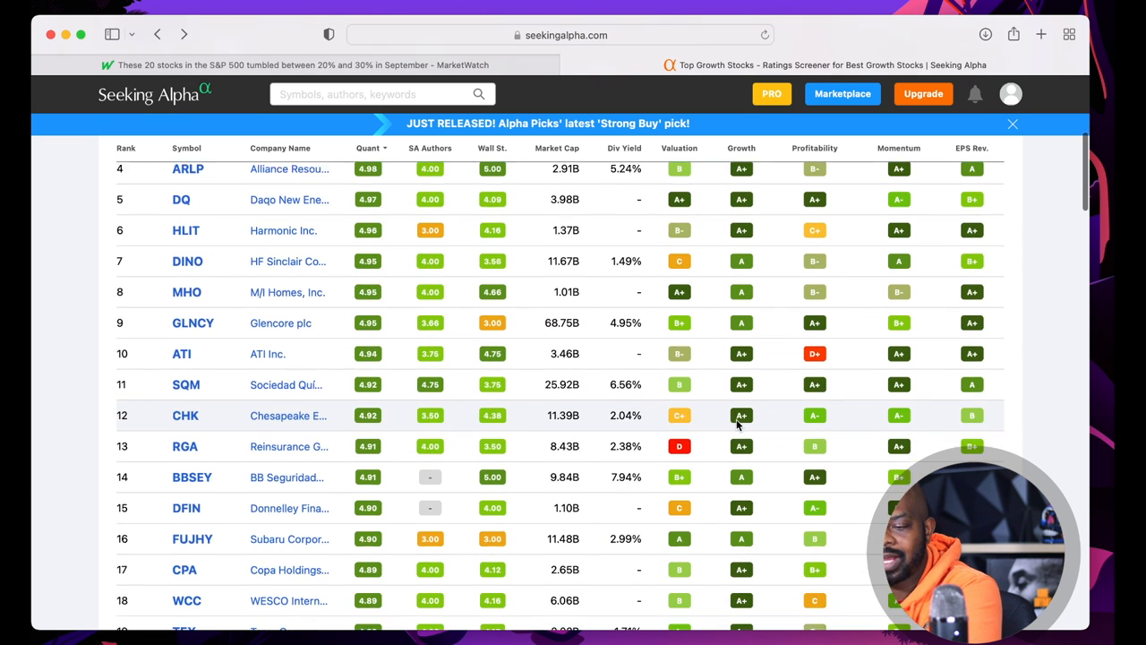
pyautogui.scroll(3)
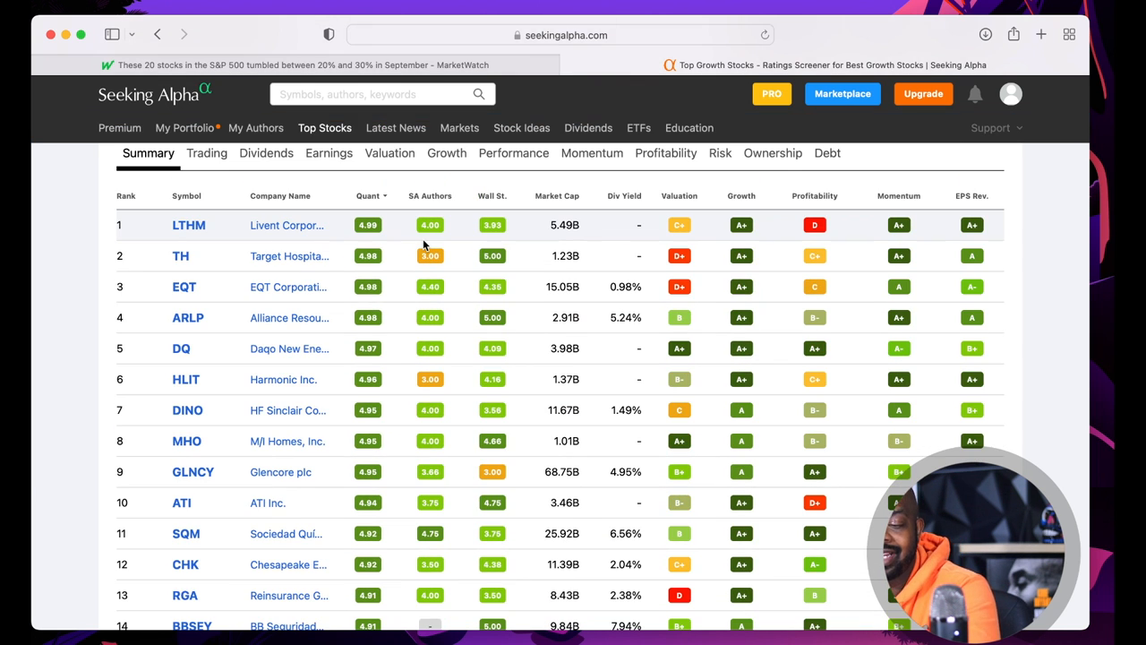
pyautogui.scroll(3)
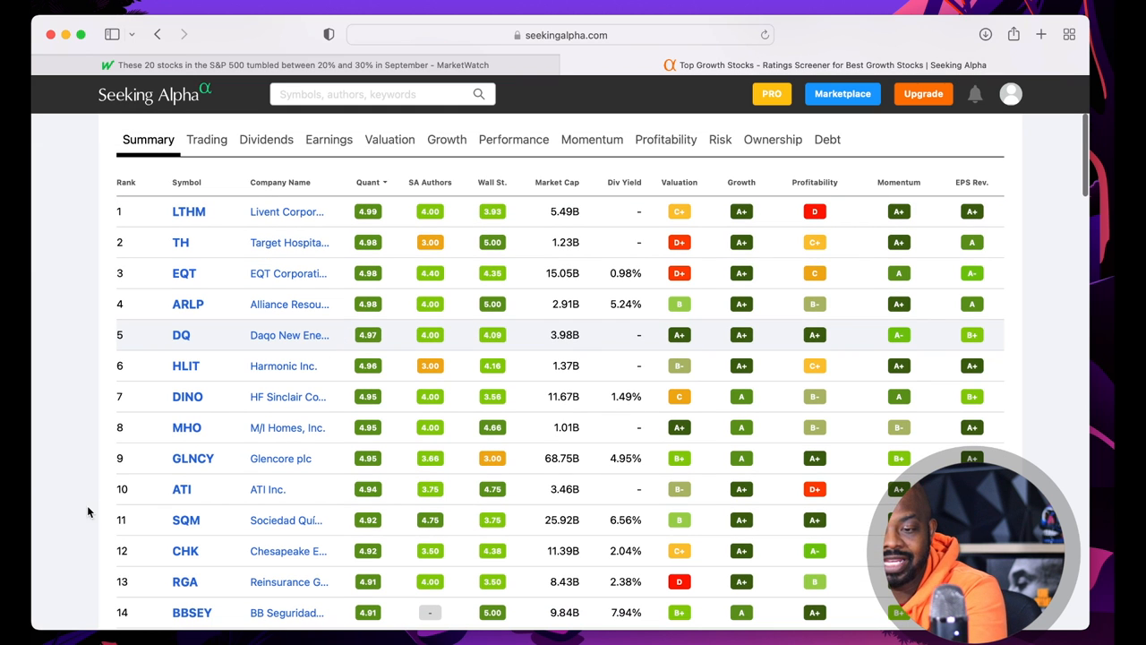
pyautogui.moveTo(36, 464)
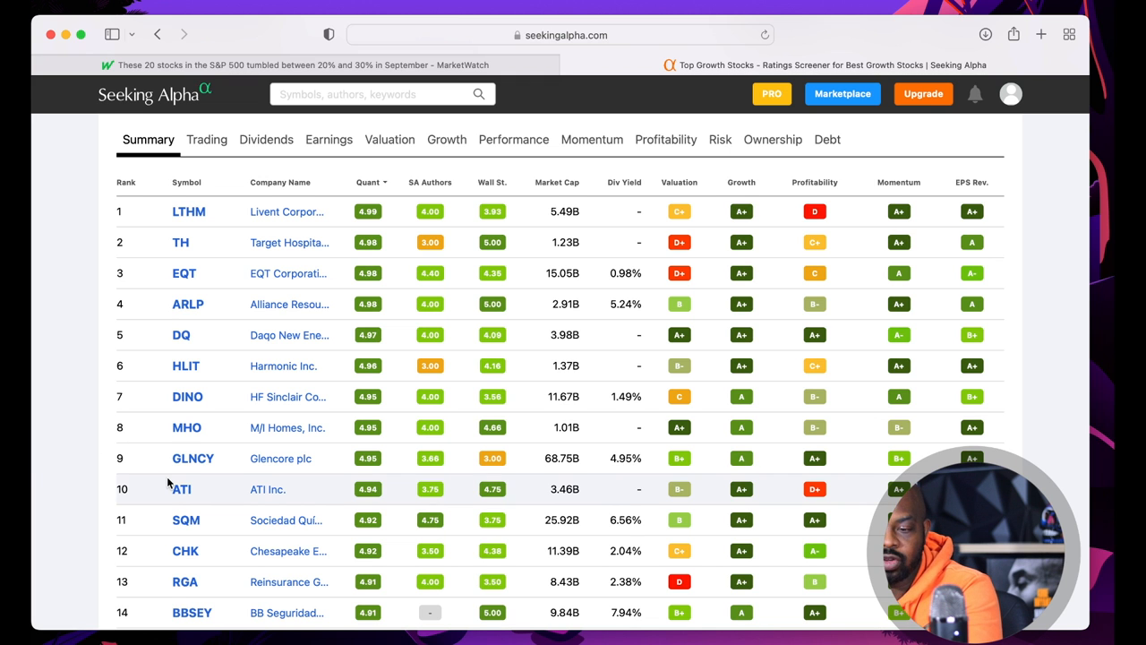
# Scroll down past rank 28, then open the M/I Homes (MHO) stock page
pyautogui.scroll(-3)
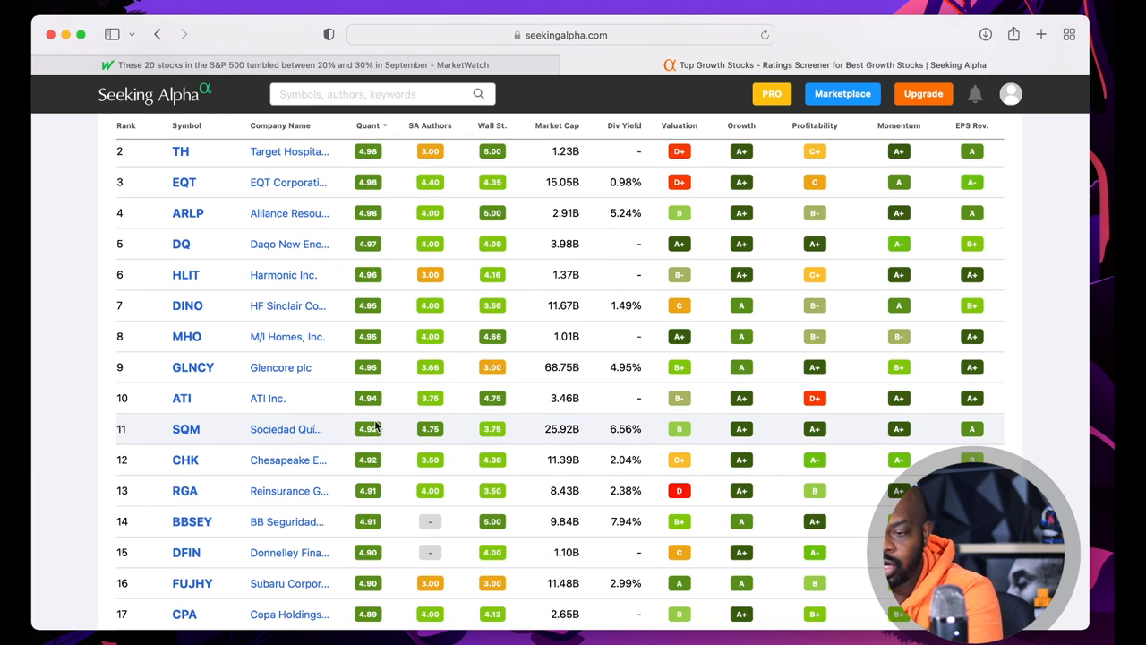
pyautogui.scroll(-3)
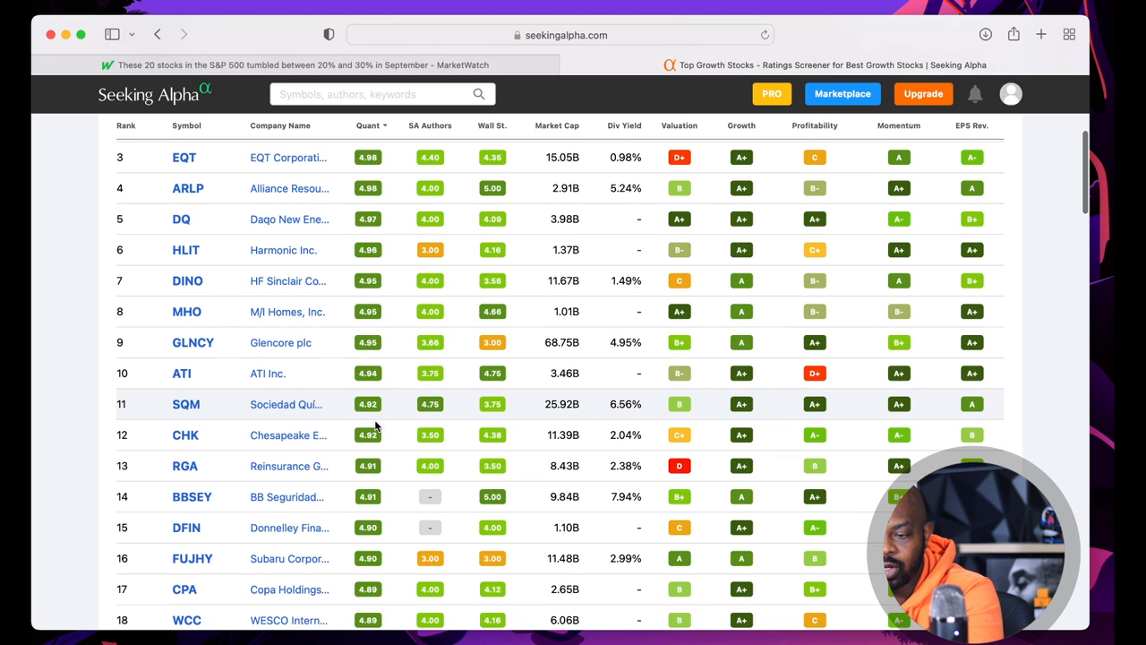
pyautogui.scroll(-3)
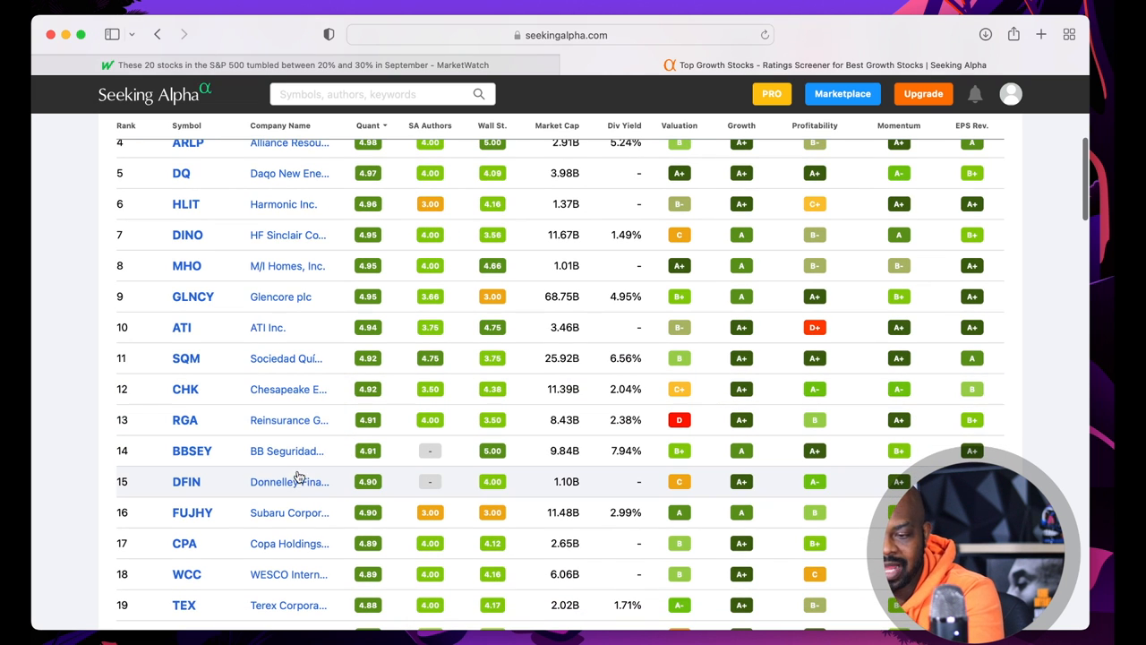
pyautogui.scroll(-3)
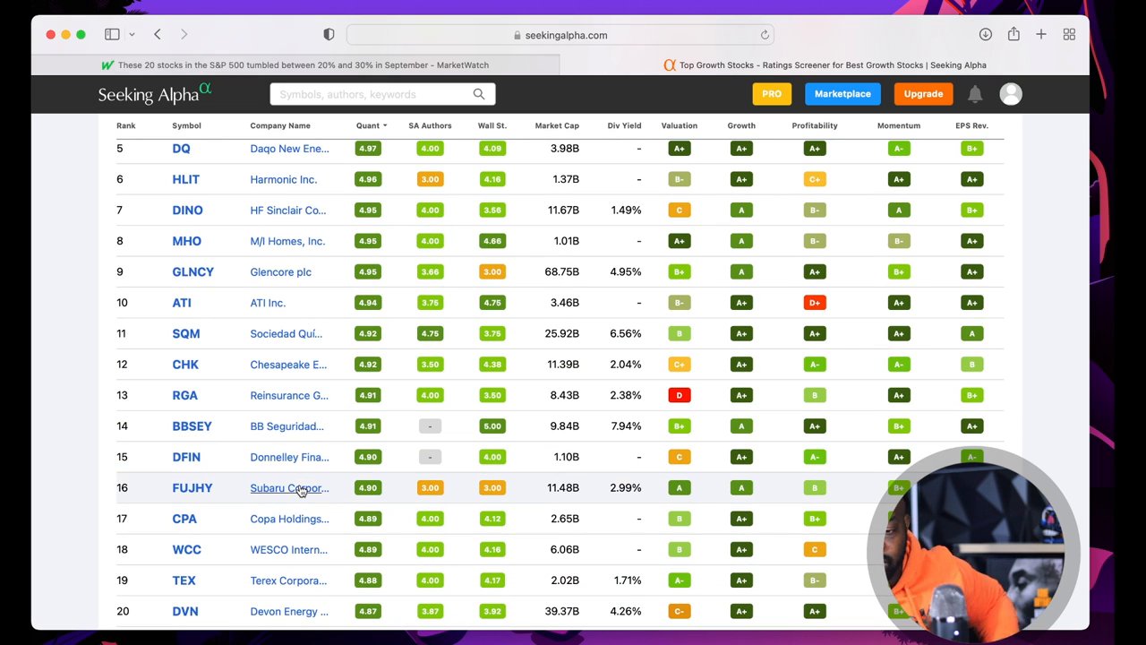
pyautogui.moveTo(288, 487)
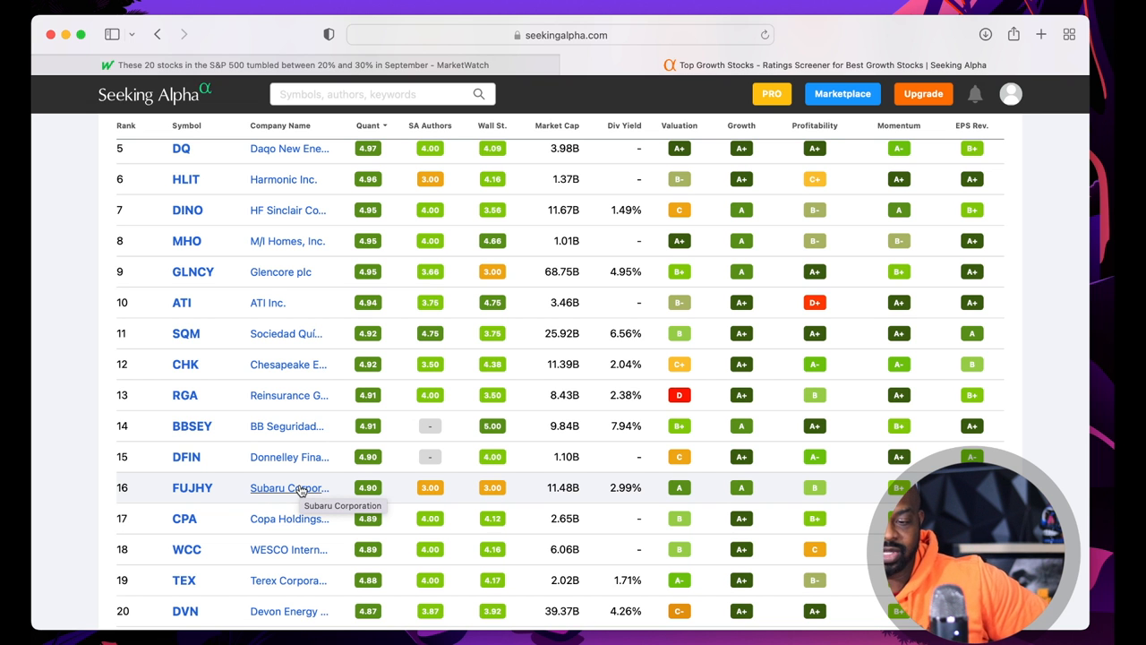
pyautogui.scroll(-3)
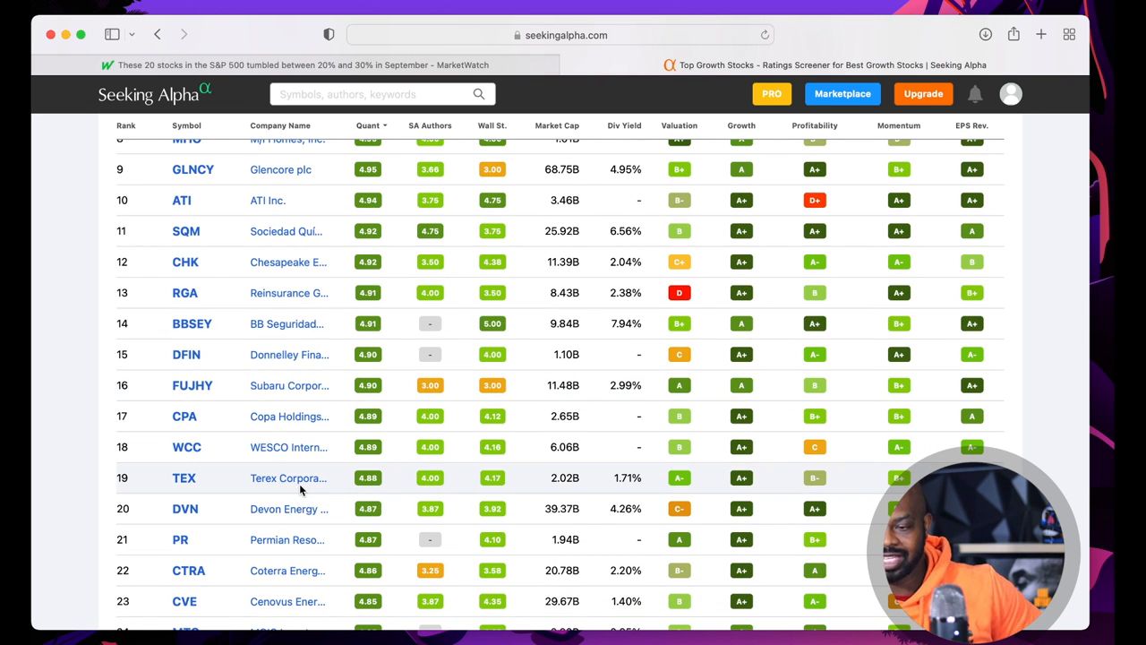
pyautogui.scroll(-3)
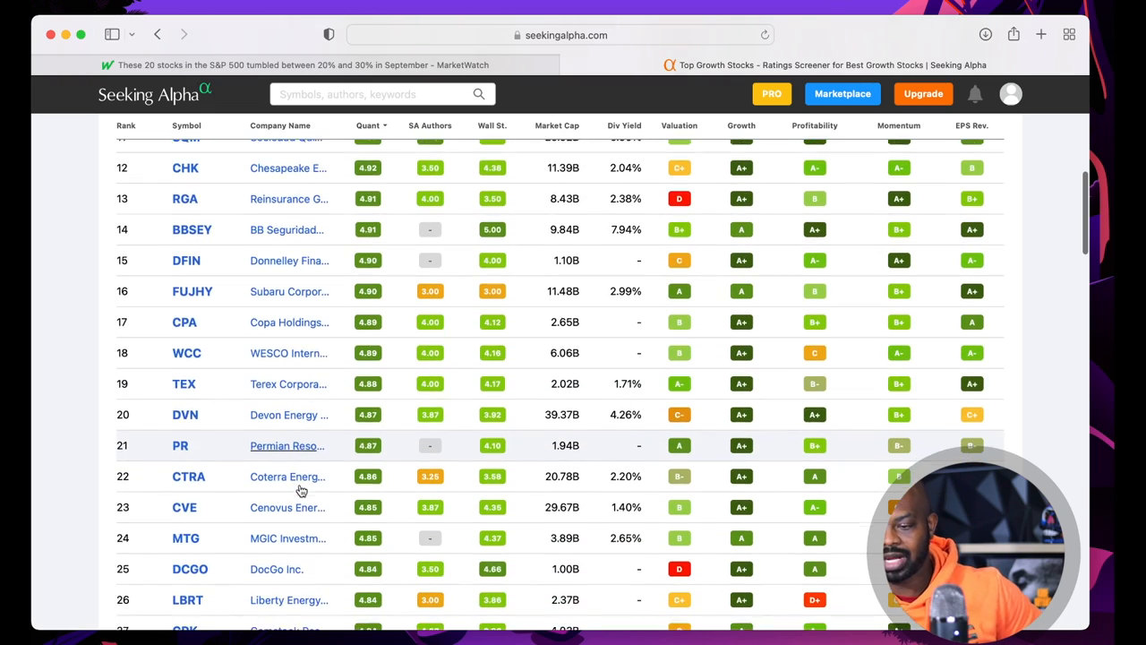
pyautogui.scroll(-3)
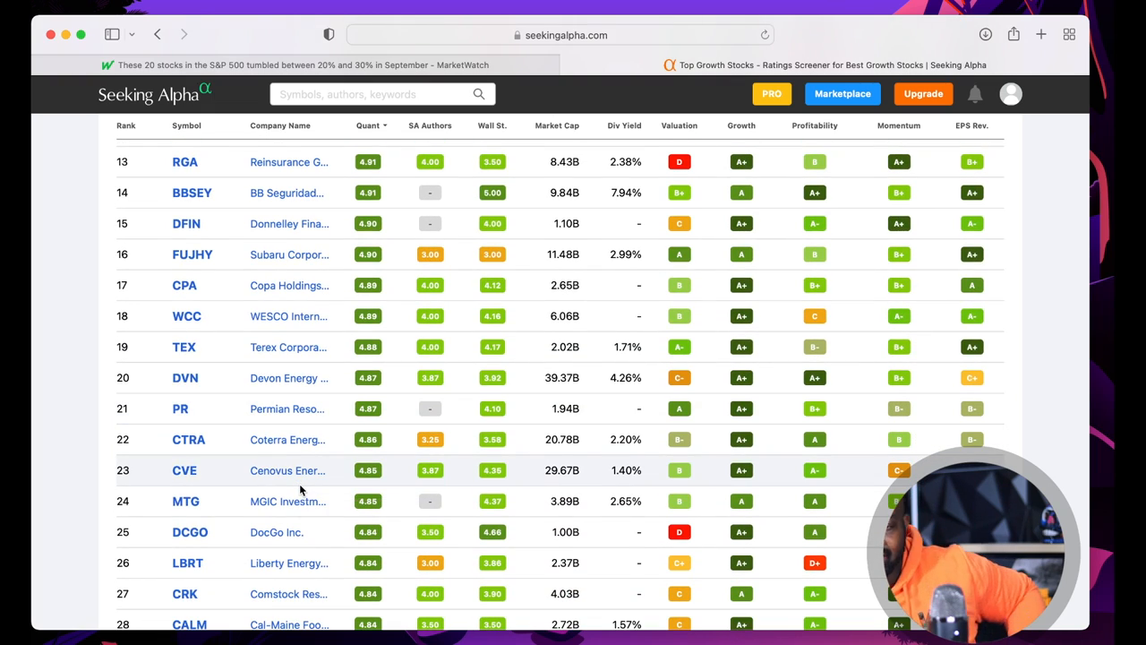
pyautogui.scroll(3)
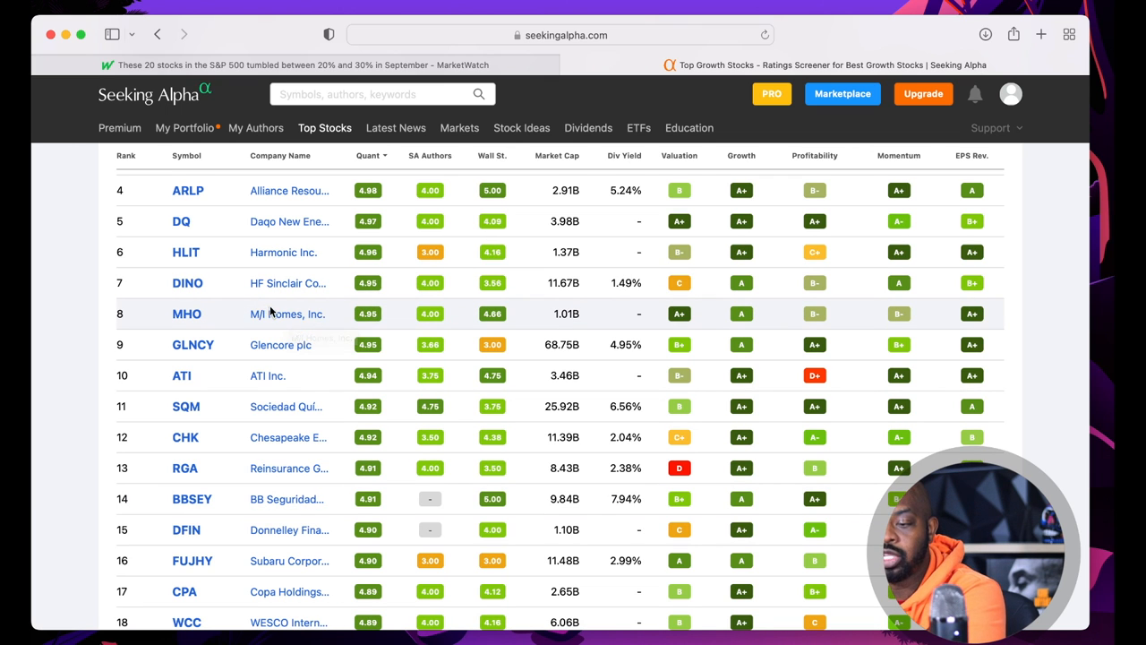
pyautogui.moveTo(291, 327)
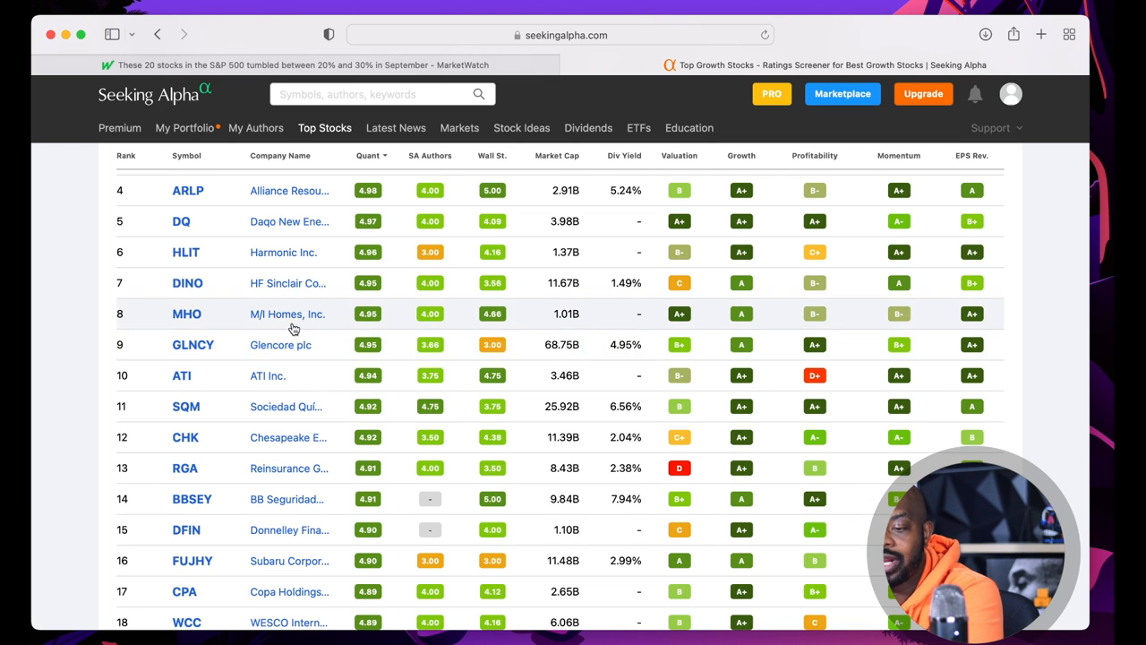
pyautogui.click(187, 313)
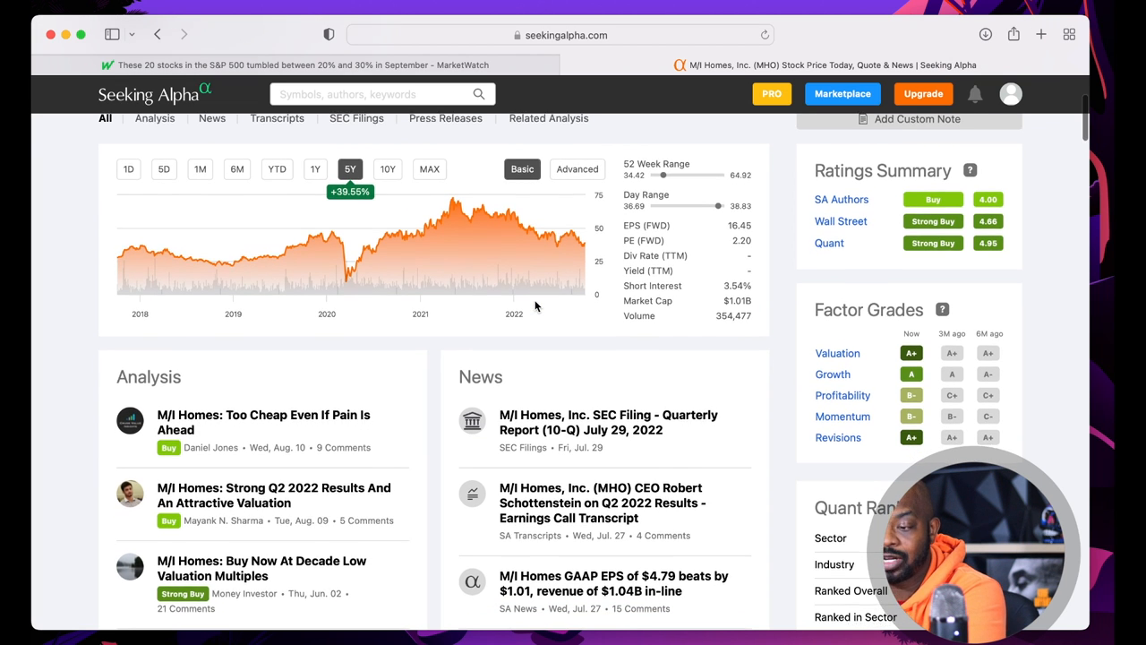
# Check M/I Homes' one-year chart (down 32.98%), then go back to the screener
pyautogui.scroll(-3)
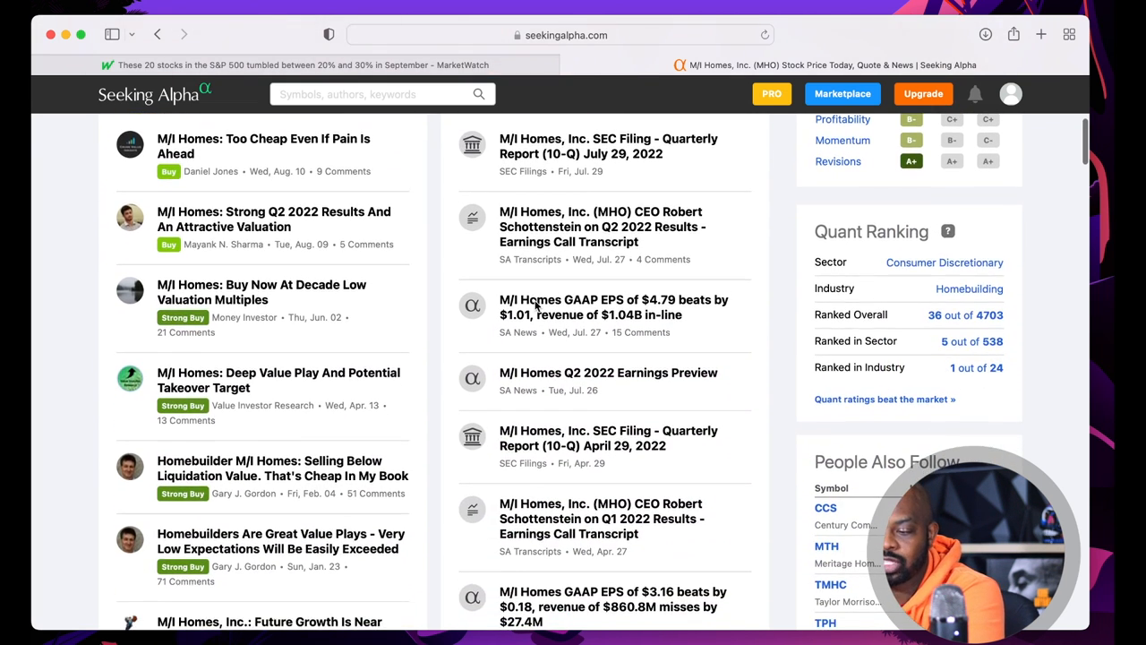
pyautogui.scroll(3)
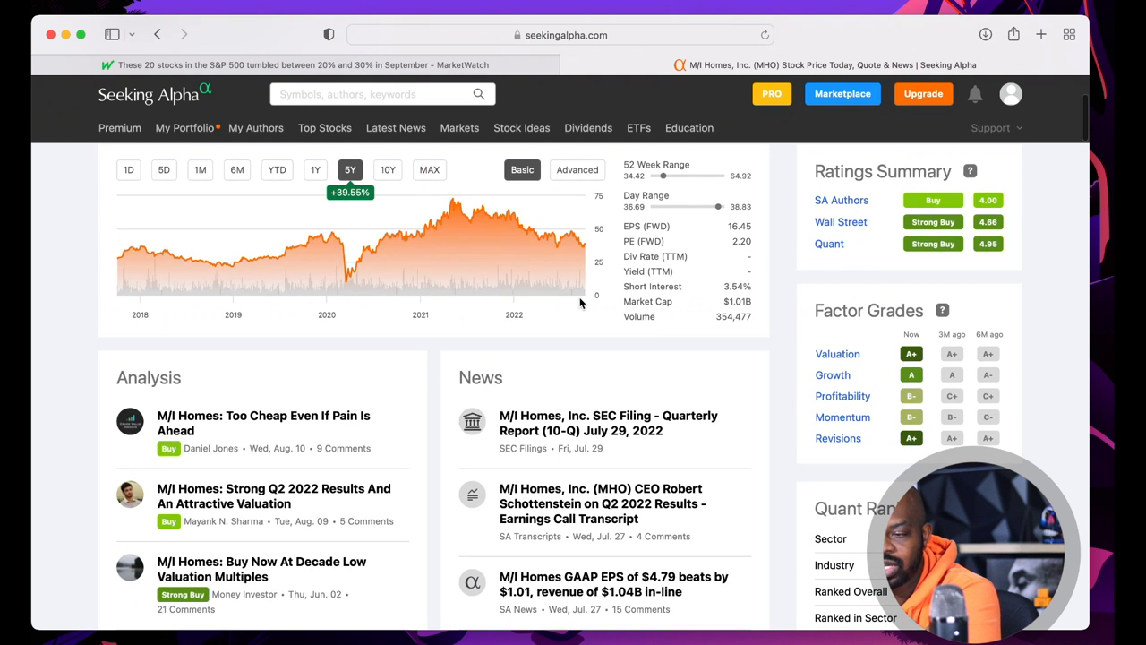
pyautogui.scroll(3)
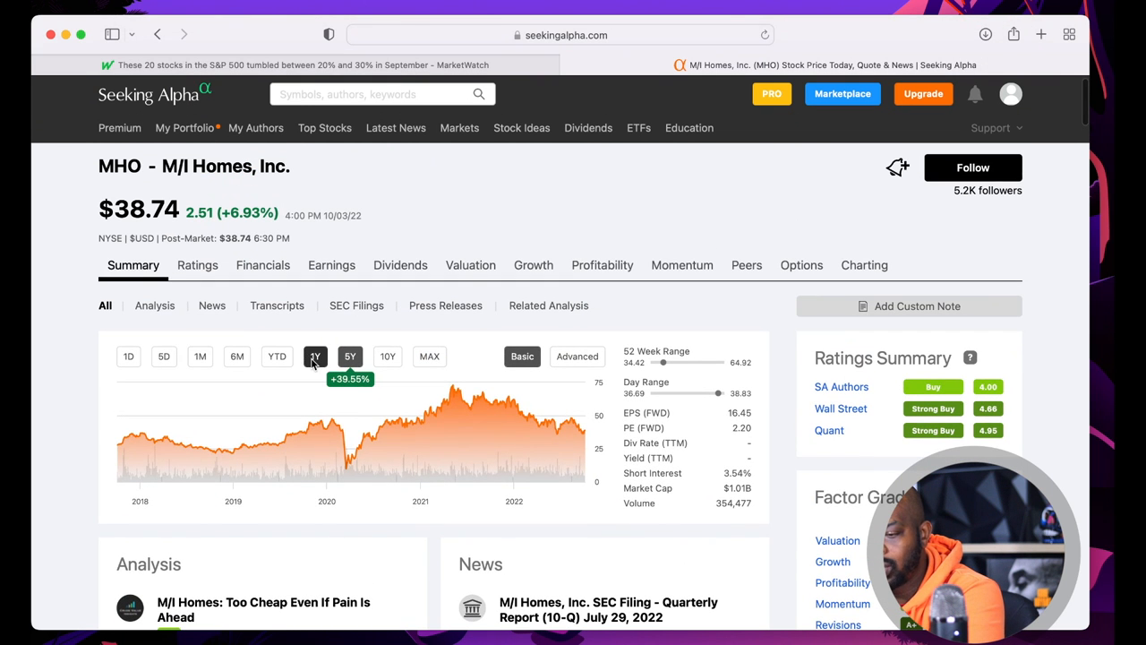
pyautogui.click(315, 356)
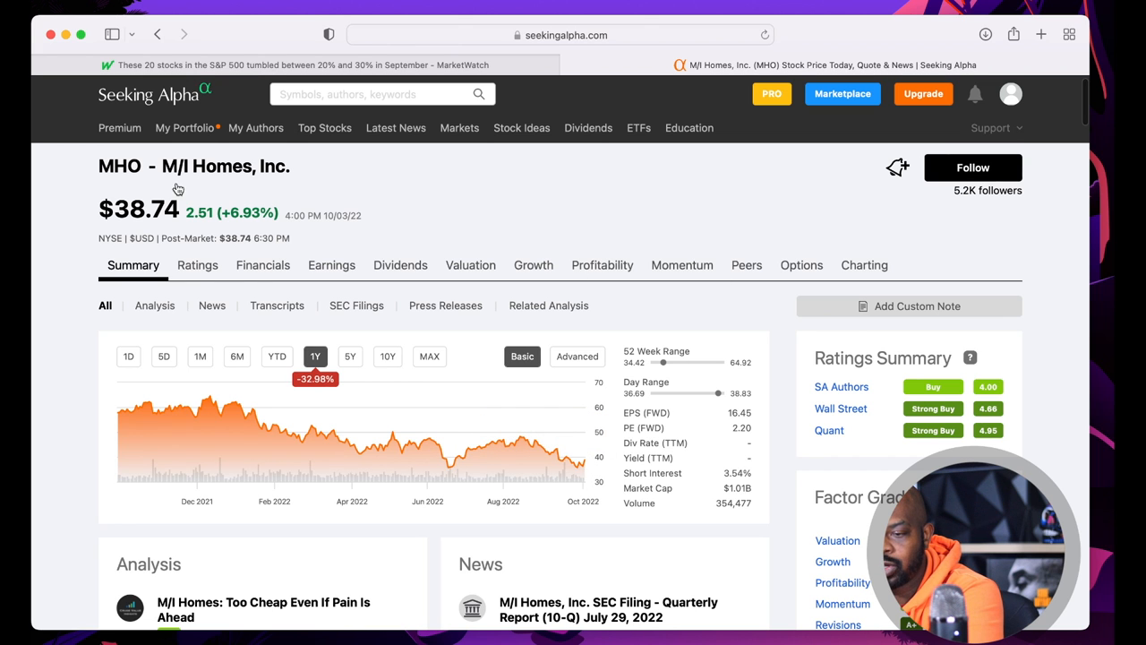
pyautogui.moveTo(86, 222)
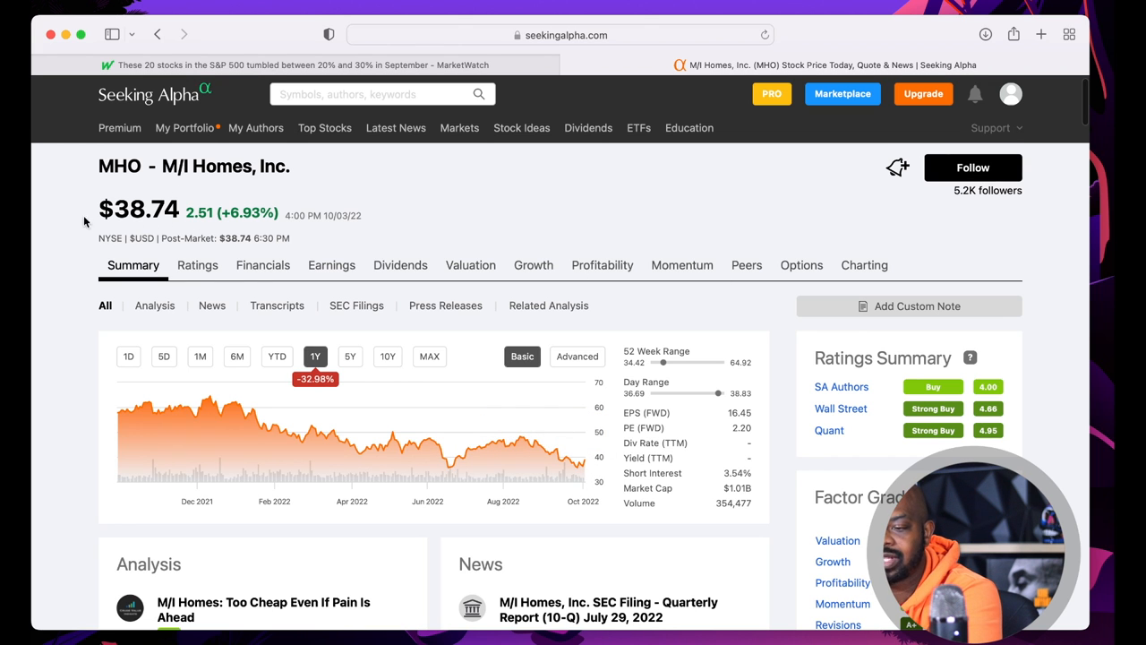
pyautogui.click(324, 127)
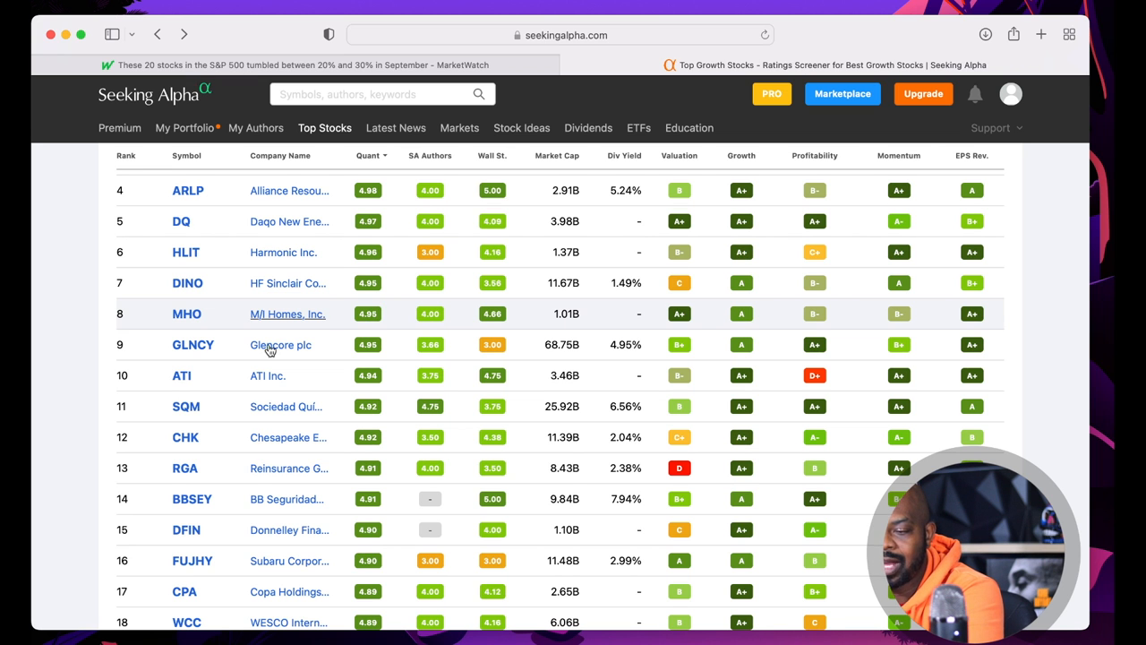
# Scroll further down the growth screener rankings to rank 29
pyautogui.scroll(3)
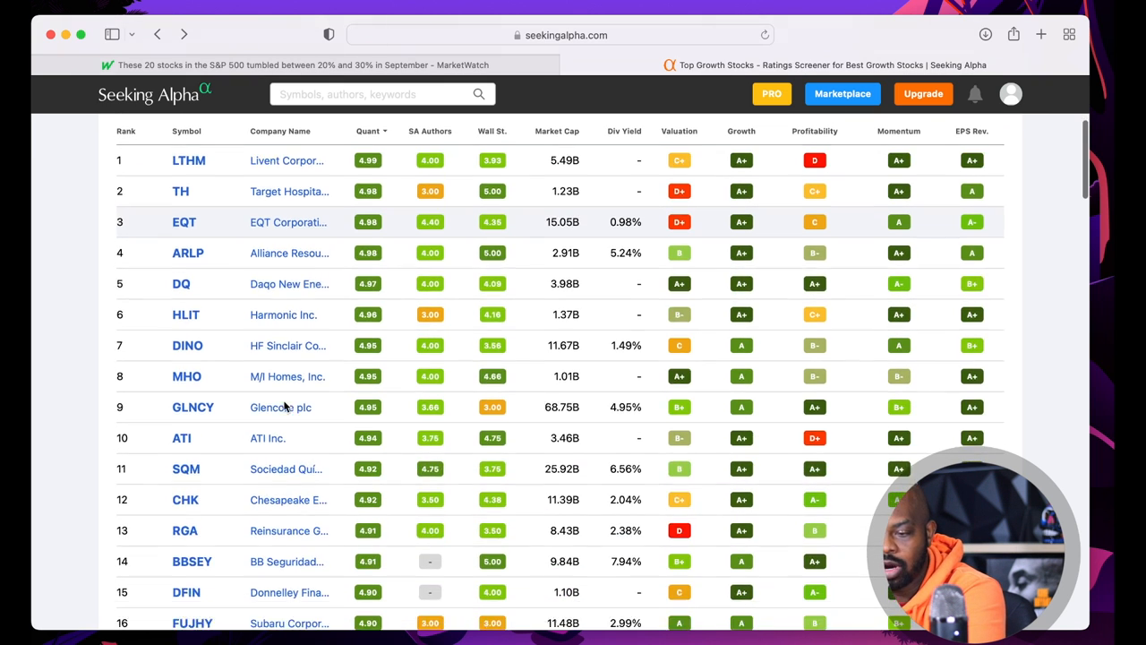
pyautogui.scroll(-3)
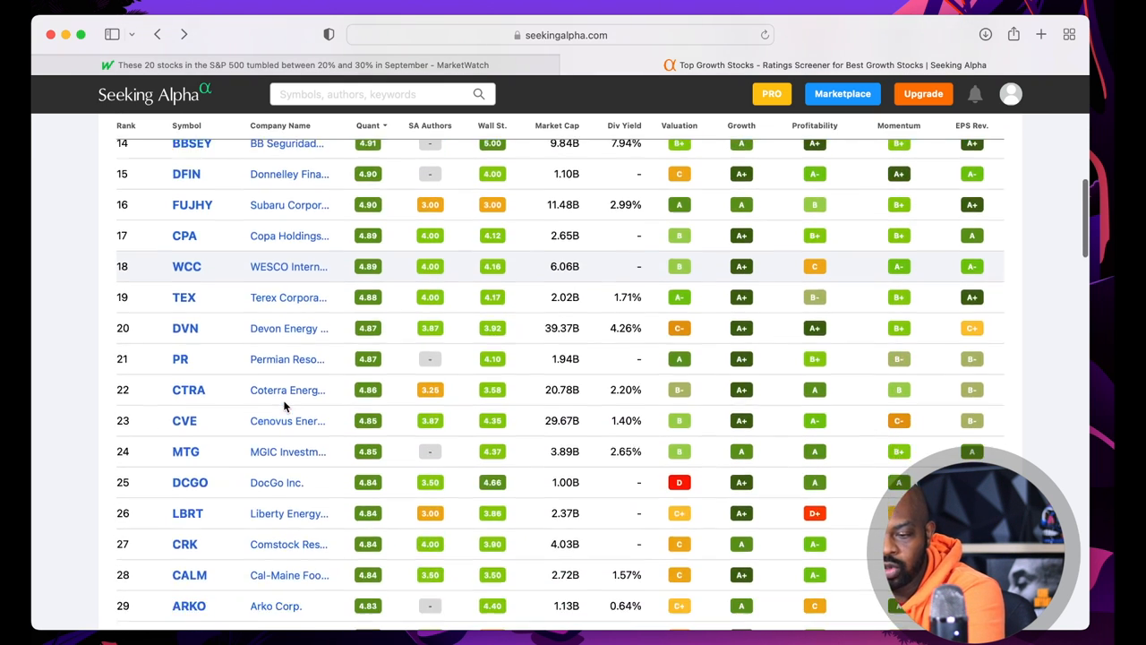
pyautogui.scroll(-3)
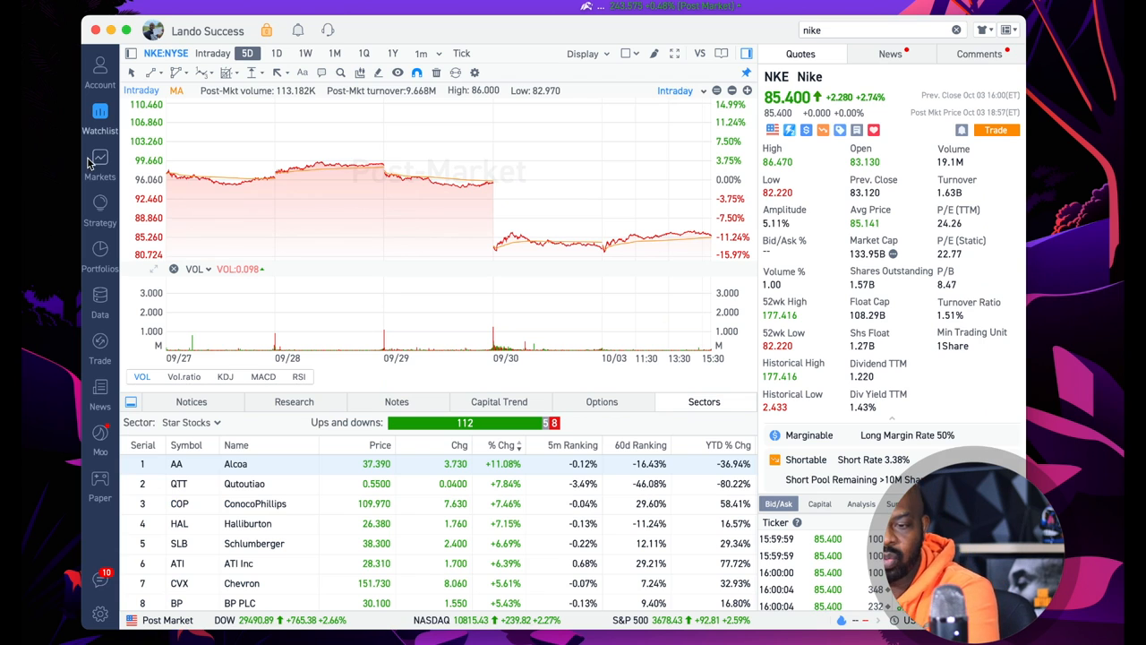
# Show the Markets watchlist of all 35 stocks, from Alphabet to Robinhood and Apple
pyautogui.click(100, 116)
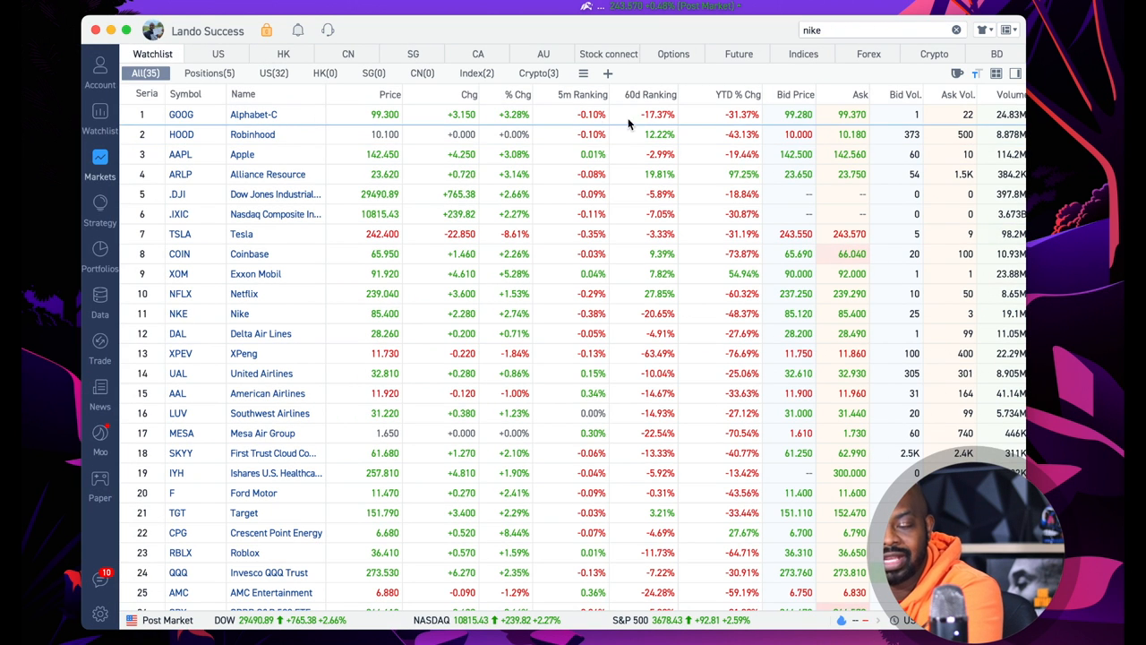
pyautogui.moveTo(367, 116)
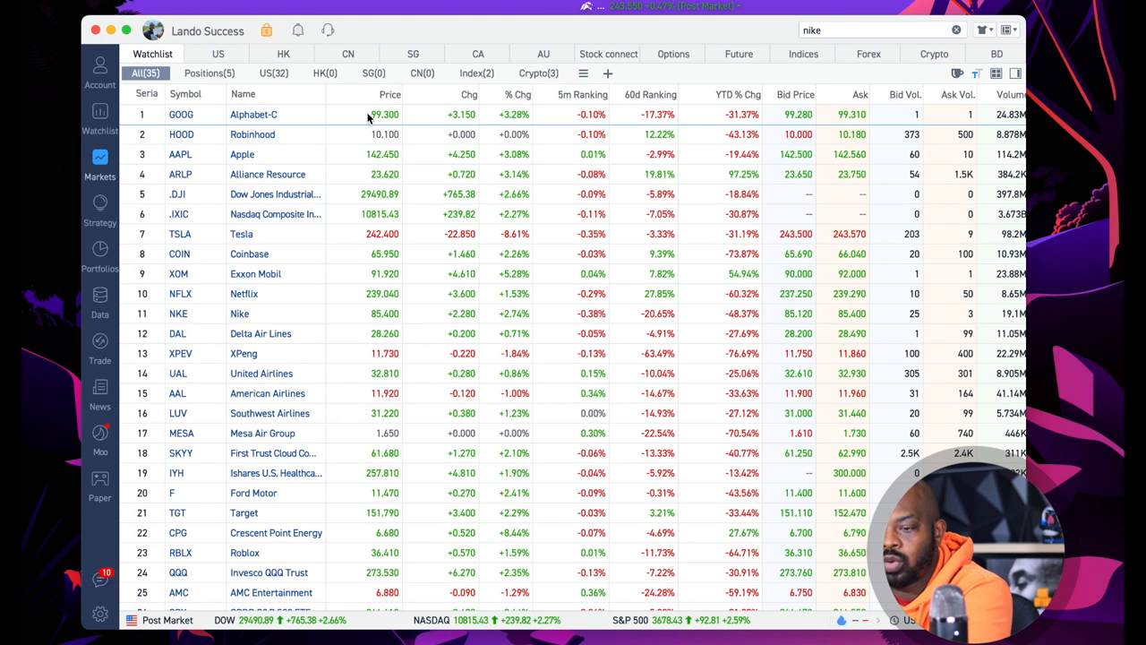
pyautogui.moveTo(393, 148)
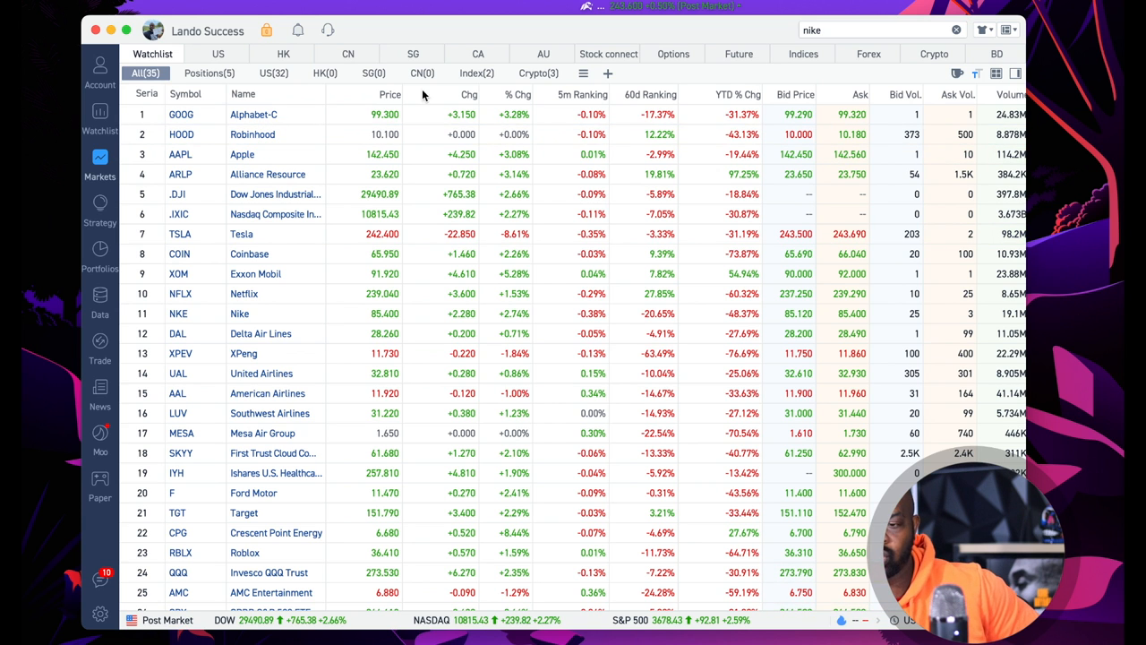
pyautogui.moveTo(276, 91)
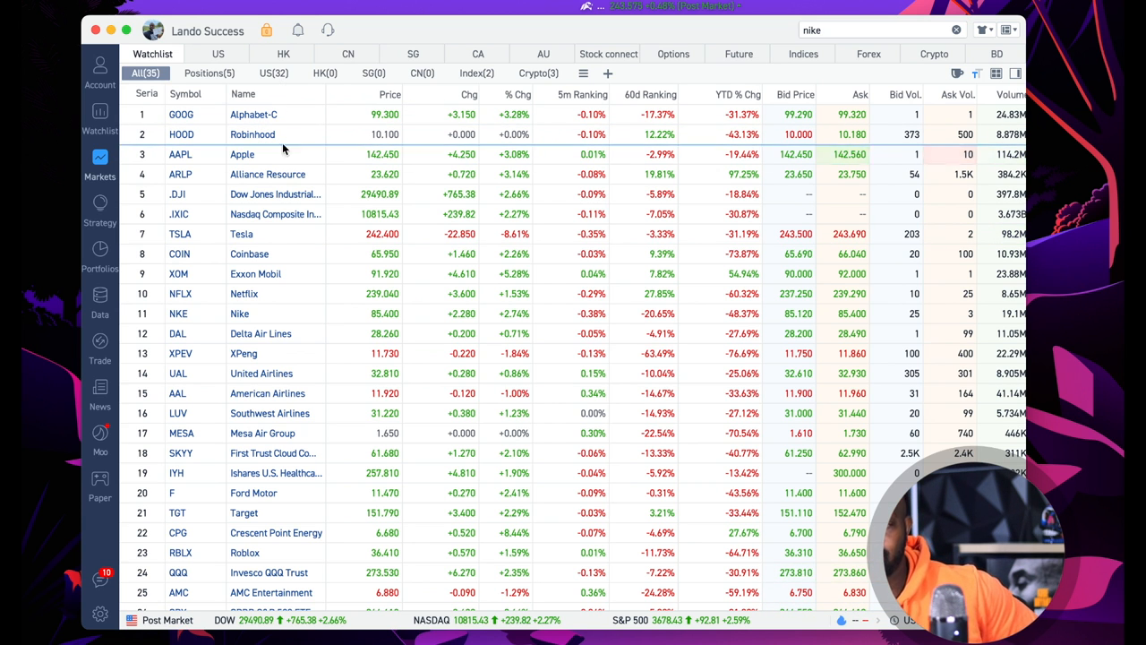
pyautogui.moveTo(401, 154)
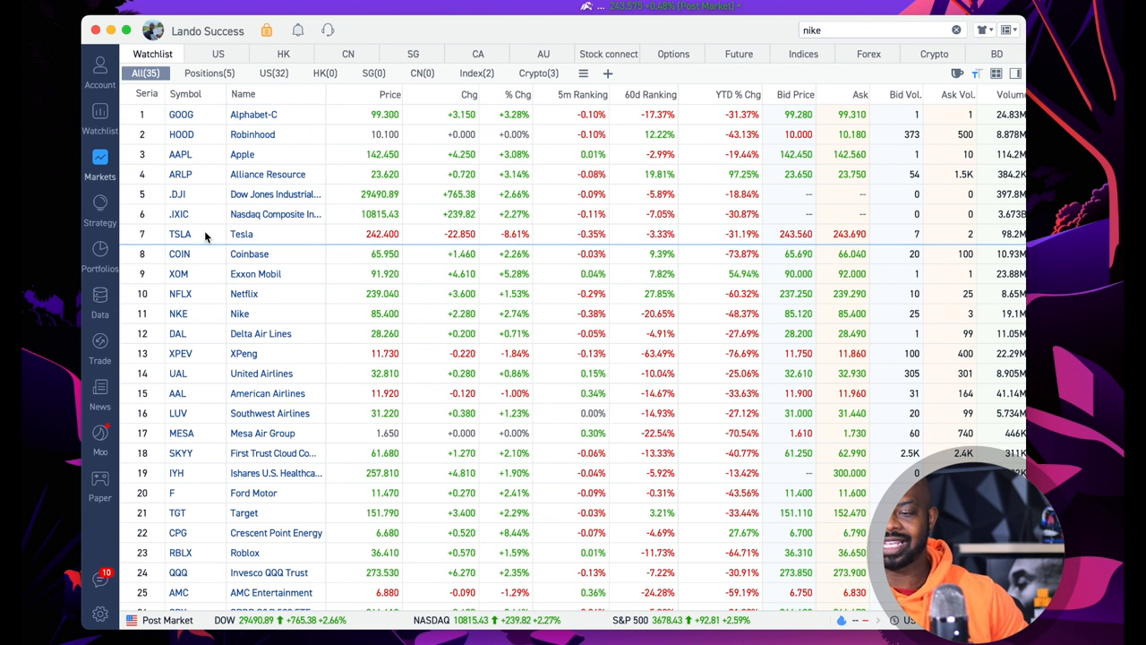
# Open TSLA's five-day chart with its quote and key statistics
pyautogui.click(181, 234)
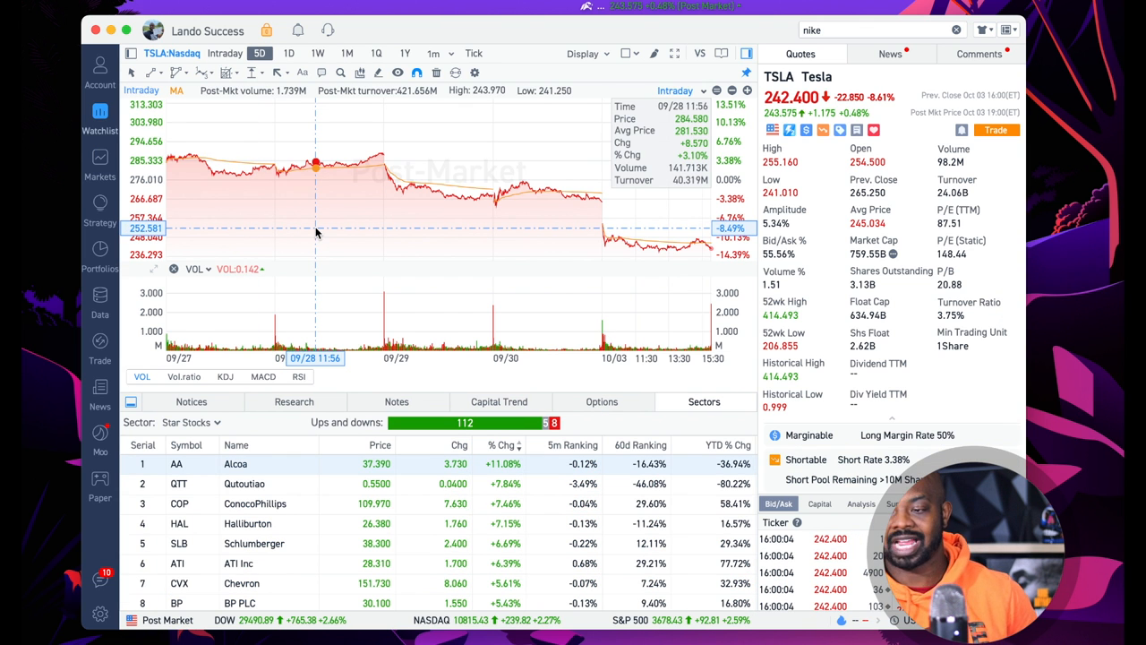
pyautogui.moveTo(331, 215)
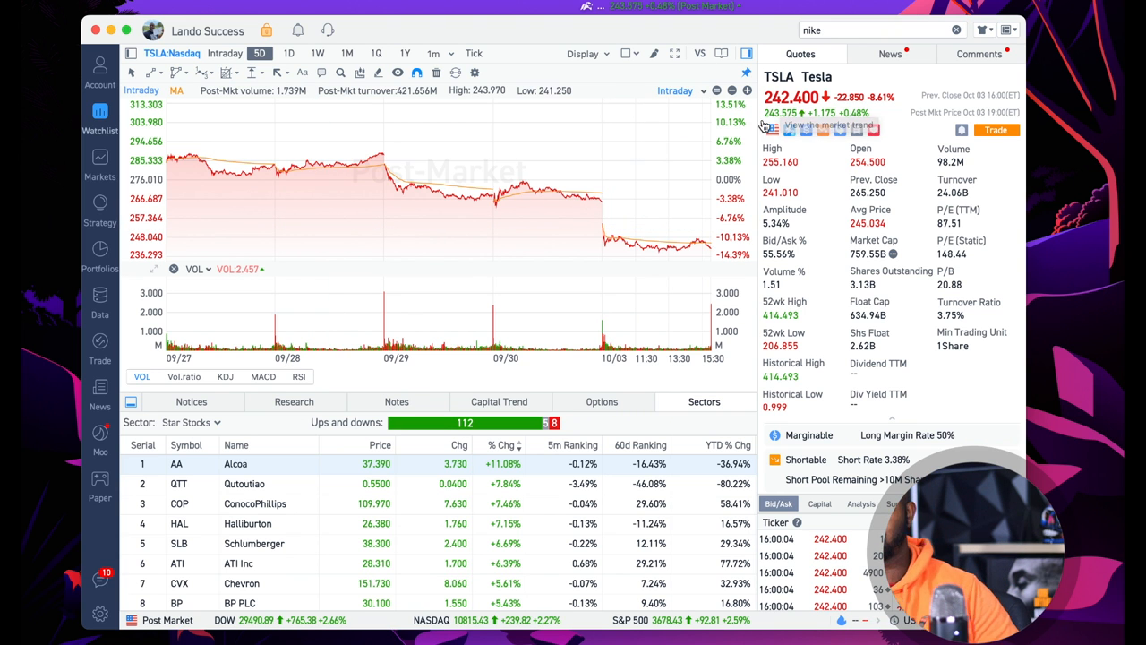
pyautogui.moveTo(938, 108)
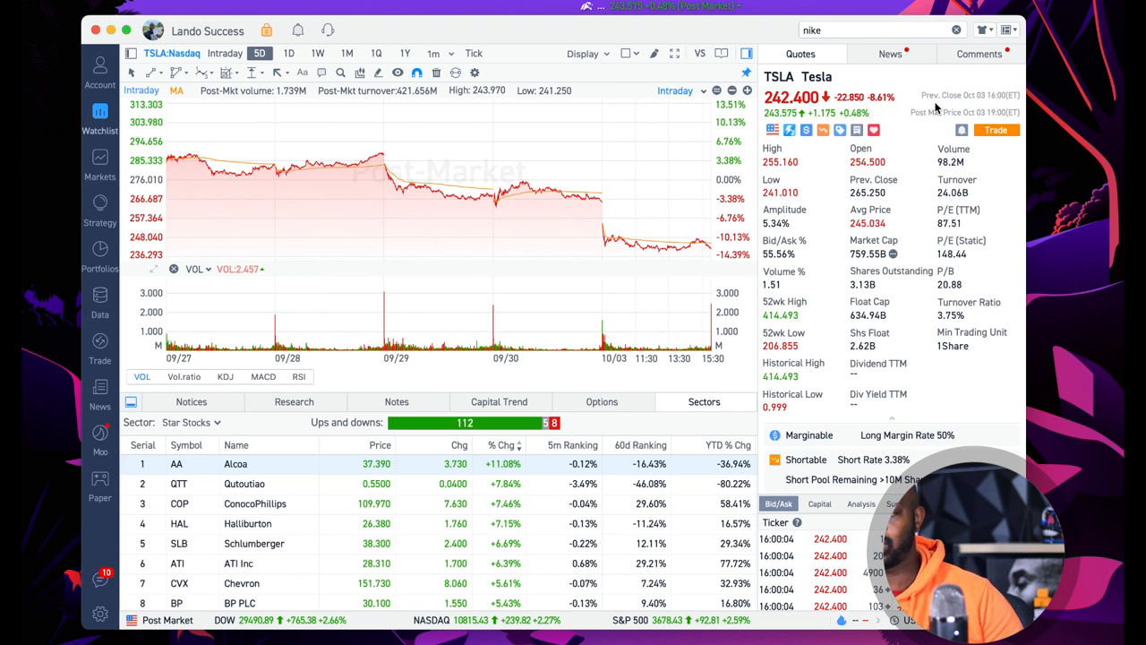
pyautogui.moveTo(890, 125)
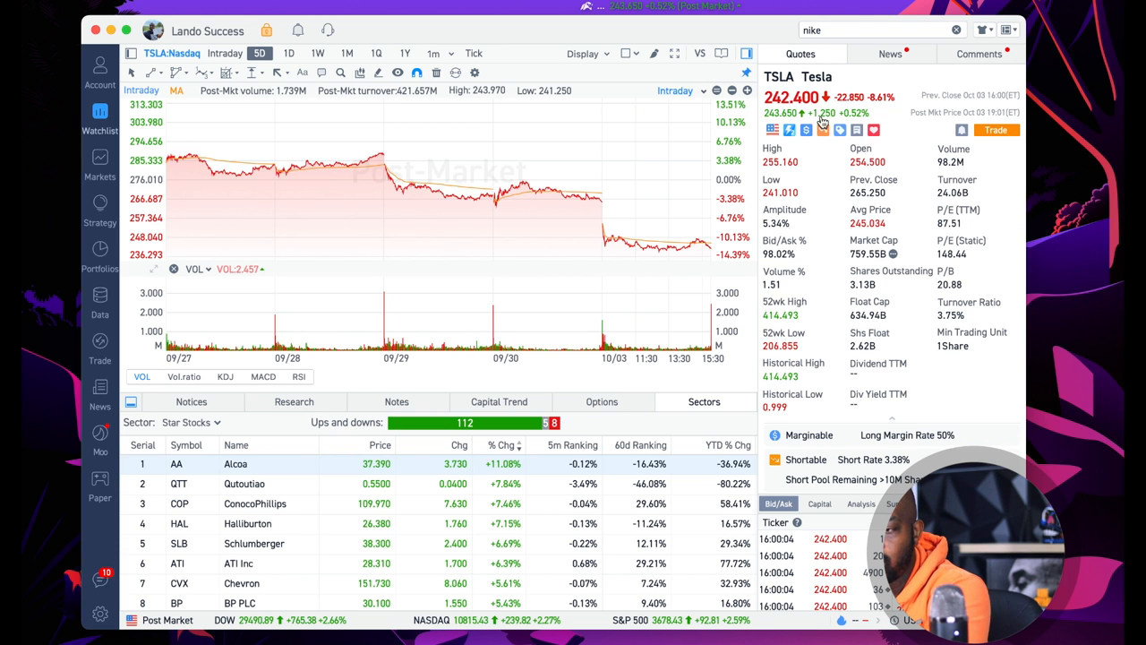
pyautogui.moveTo(833, 126)
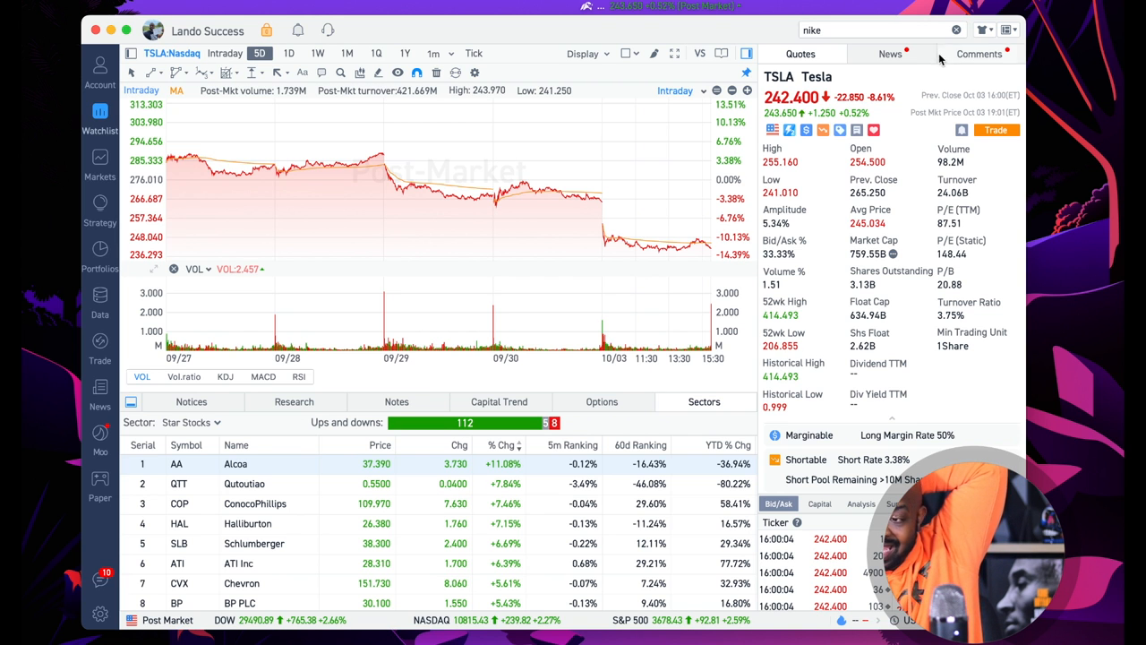
pyautogui.click(890, 54)
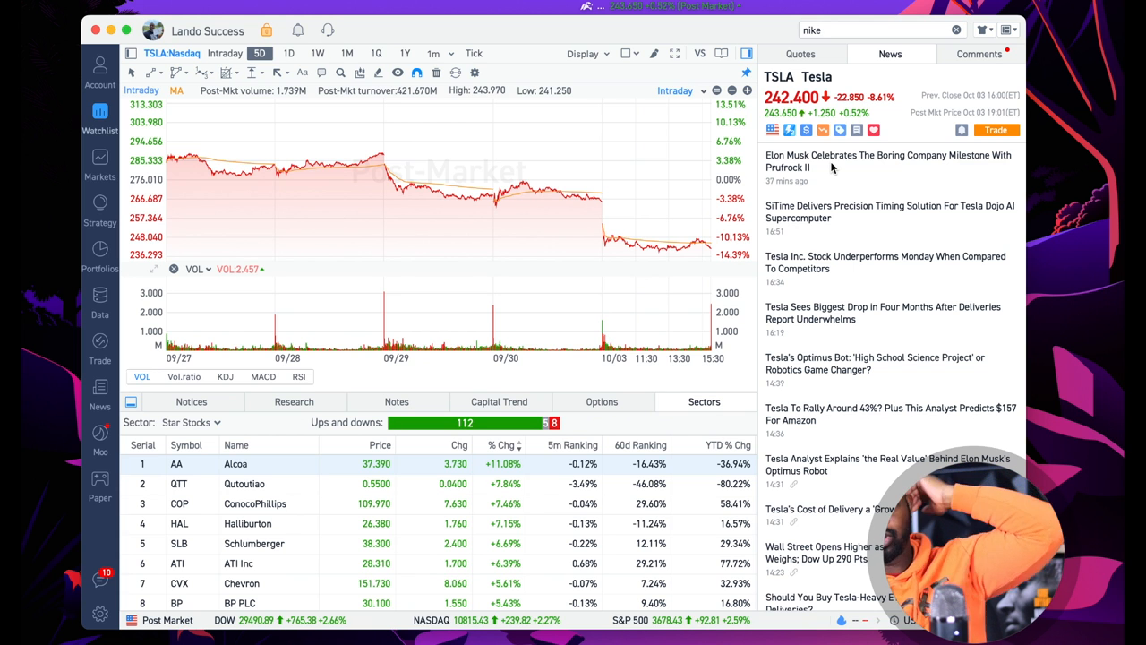
pyautogui.moveTo(840, 219)
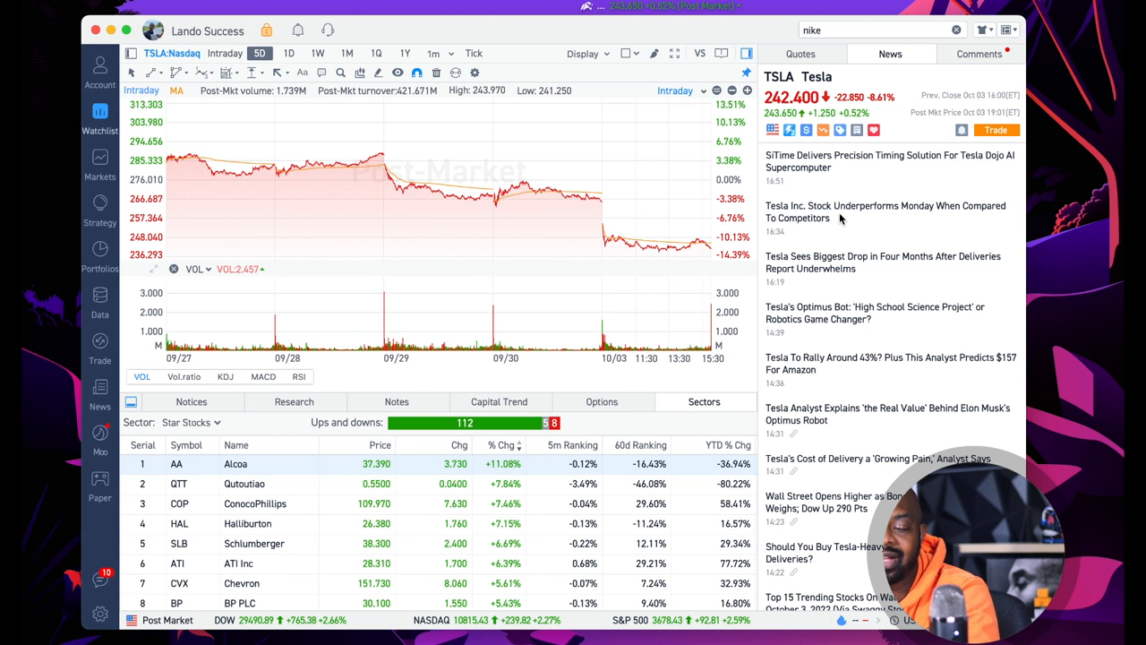
pyautogui.scroll(-3)
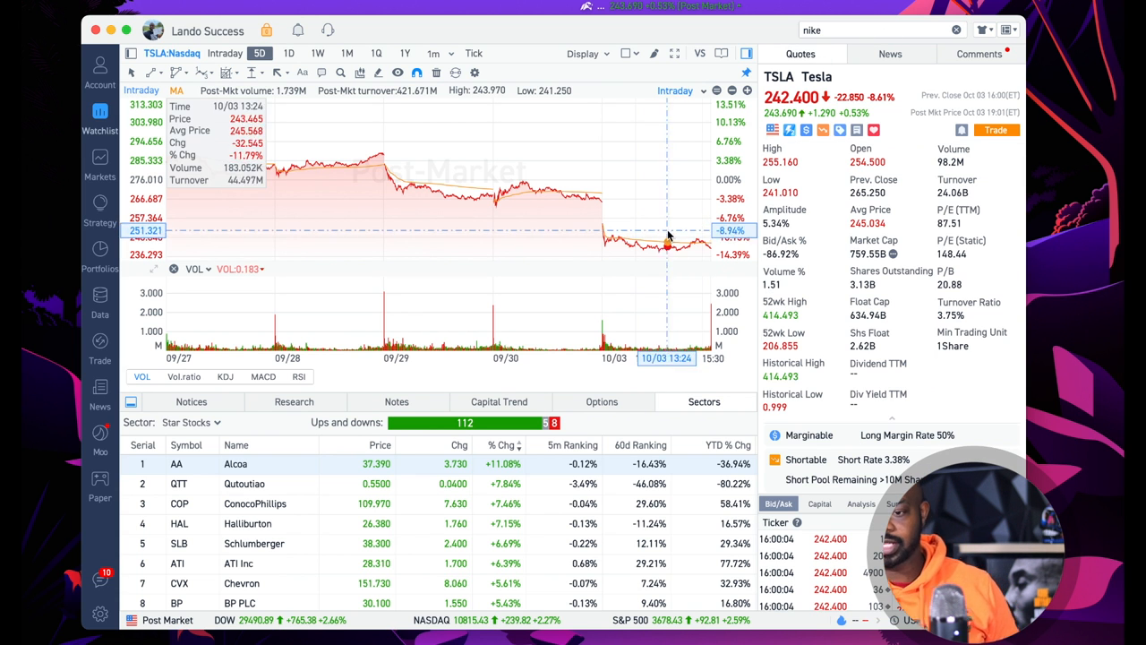
# Reopen the 35-stock watchlist and scroll down through Nike to Ethereum
pyautogui.click(99, 117)
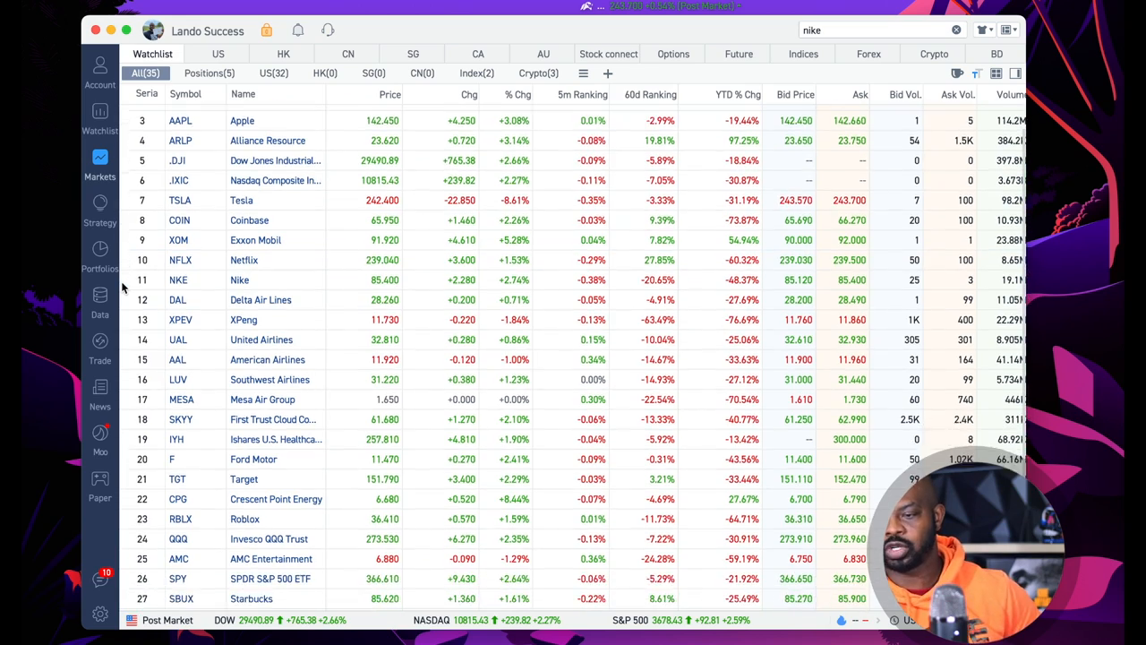
pyautogui.scroll(-3)
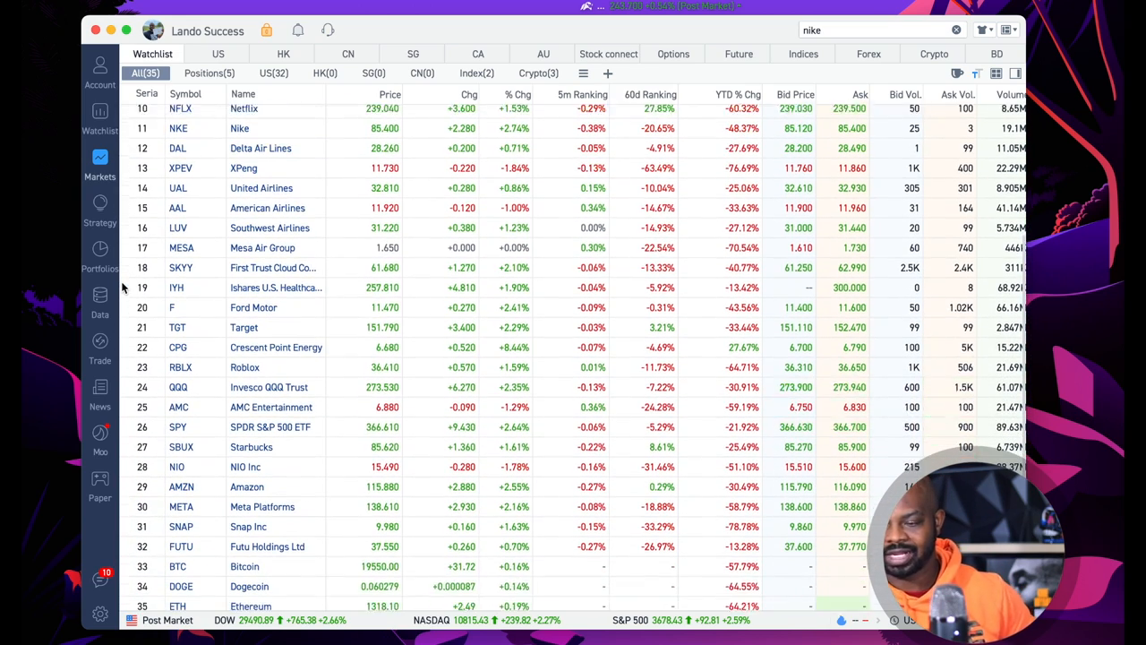
pyautogui.scroll(-3)
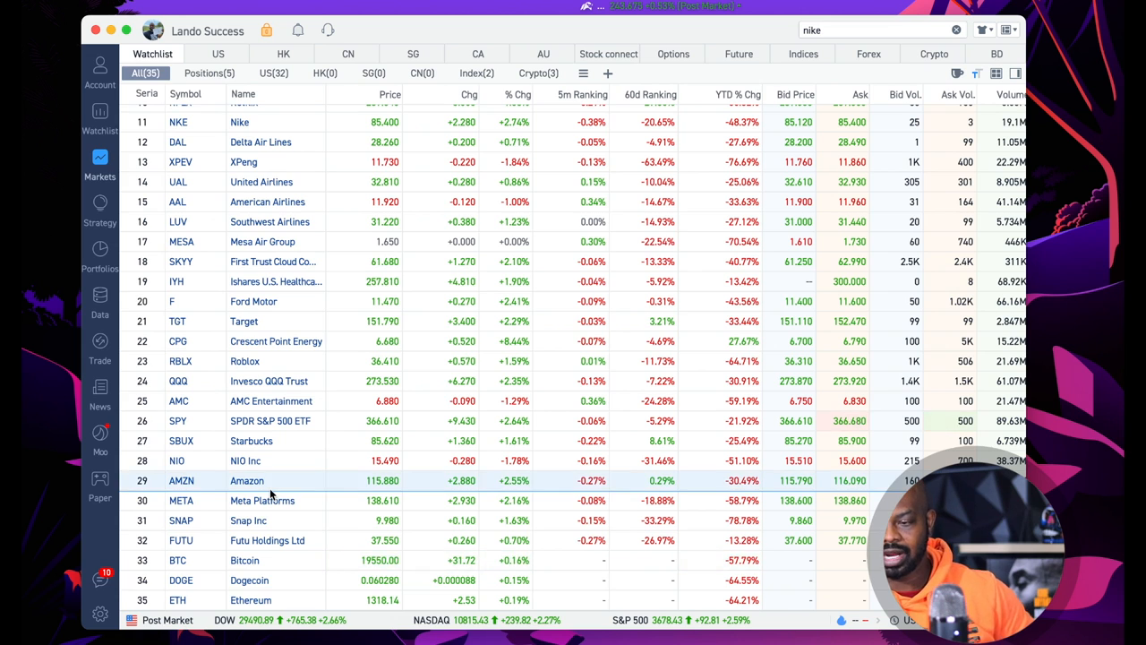
# Open AMZN's five-day chart with its quote and key statistics
pyautogui.click(247, 481)
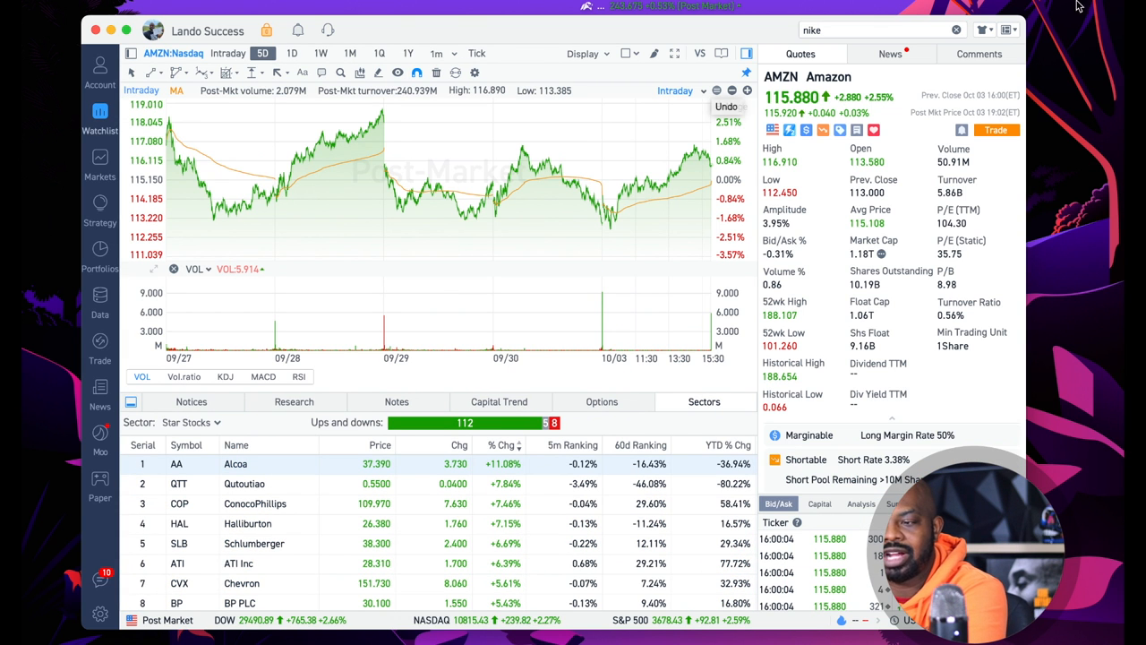
pyautogui.moveTo(823, 161)
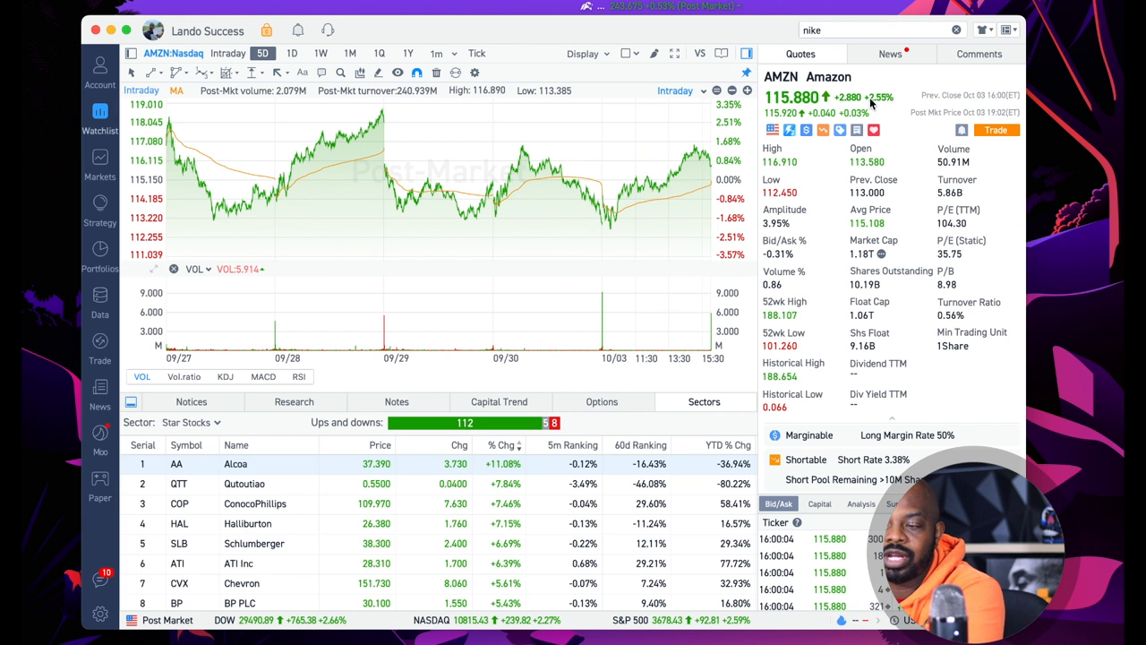
pyautogui.moveTo(448, 428)
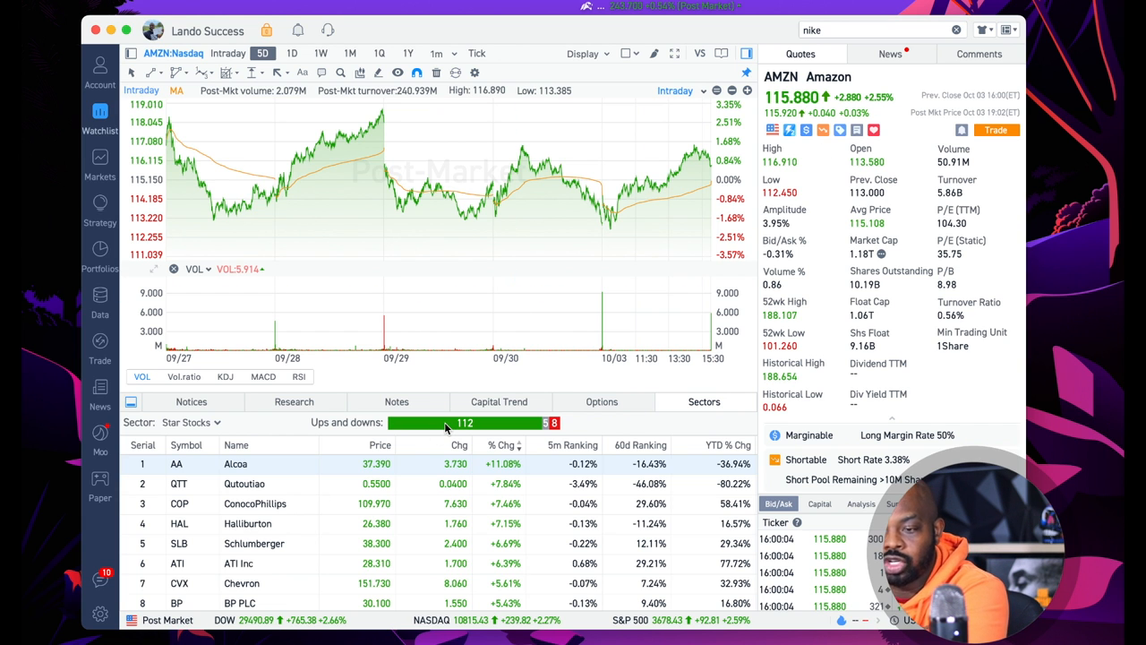
pyautogui.moveTo(755, 224)
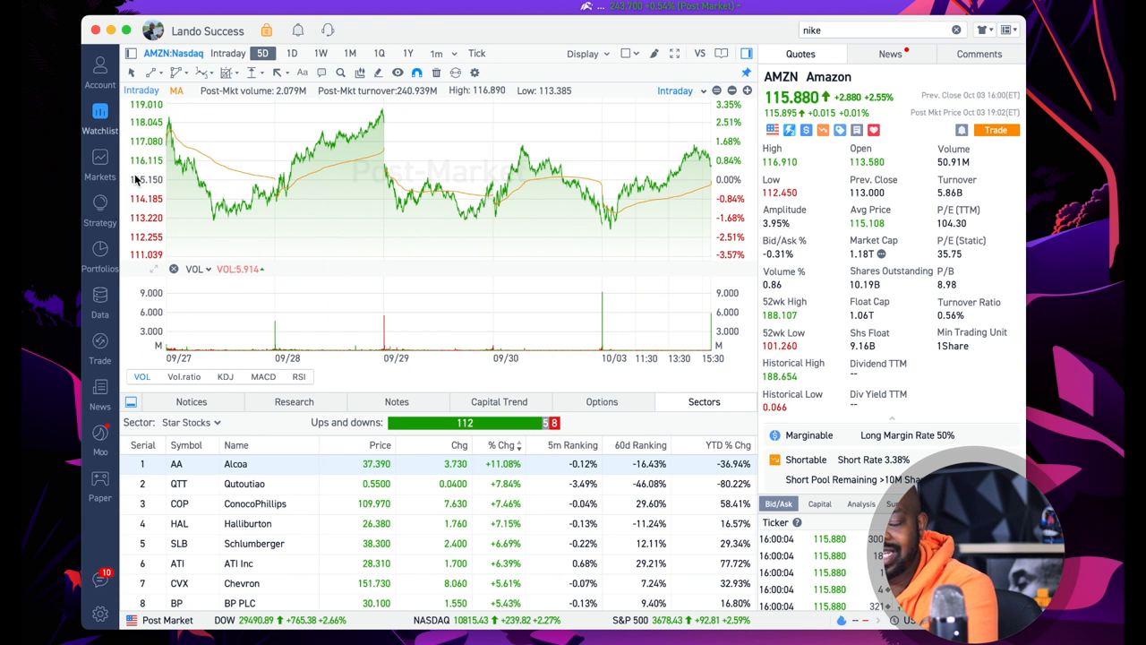
pyautogui.moveTo(390, 176)
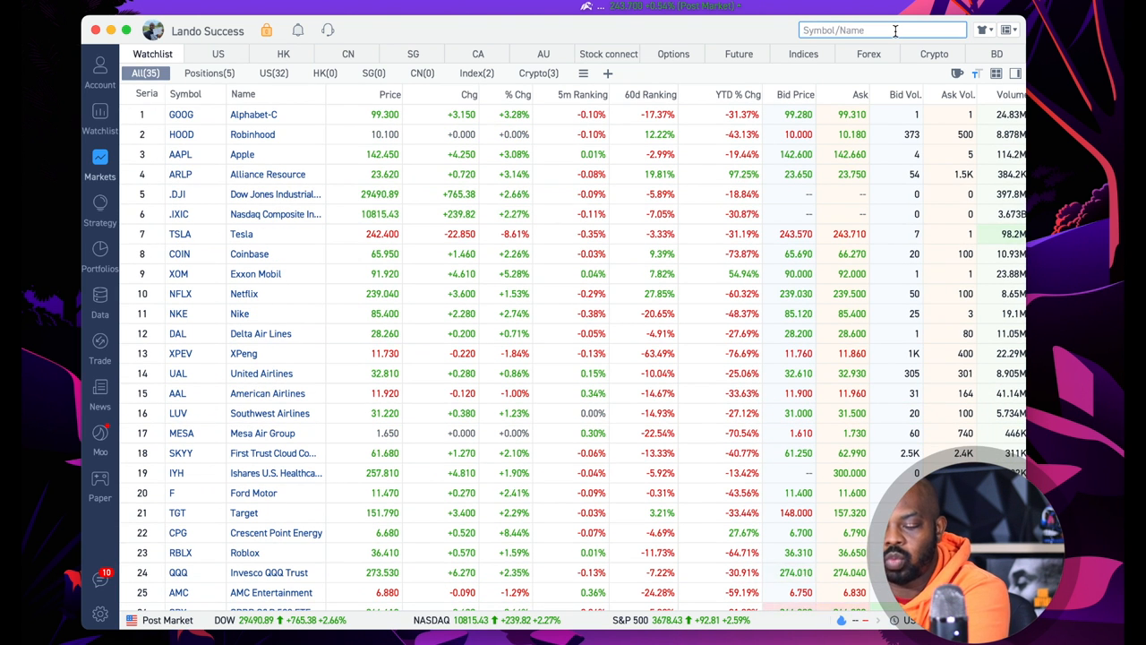
# Search 'qqq' and open the Invesco QQQ Trust quote and five-day chart
pyautogui.write('qqq')
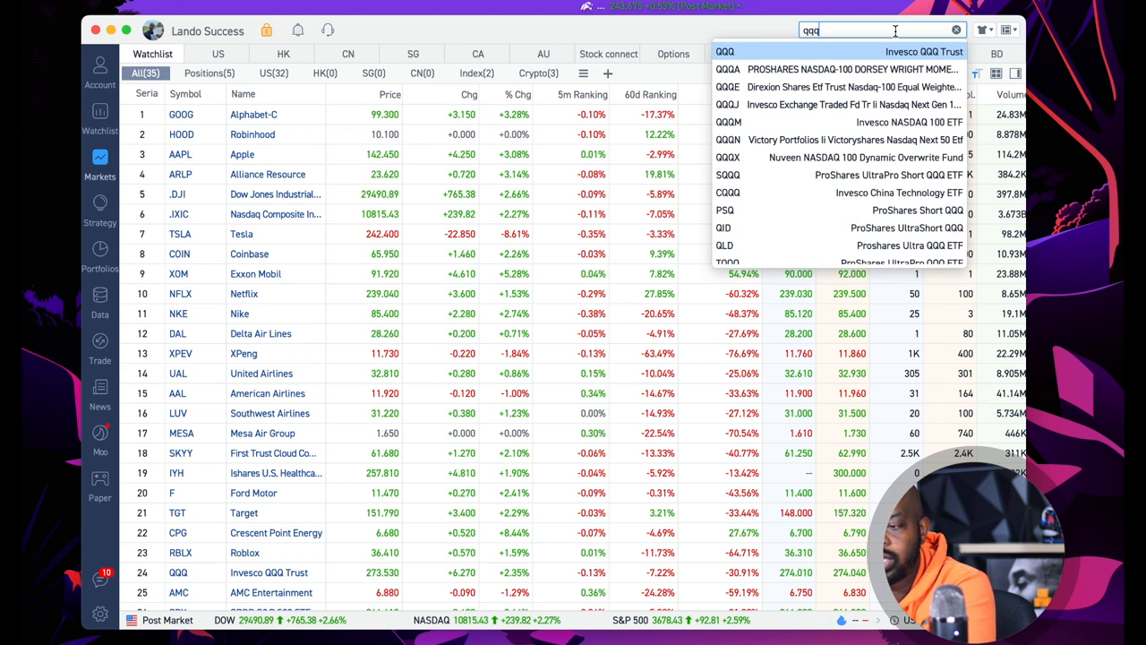
pyautogui.click(724, 51)
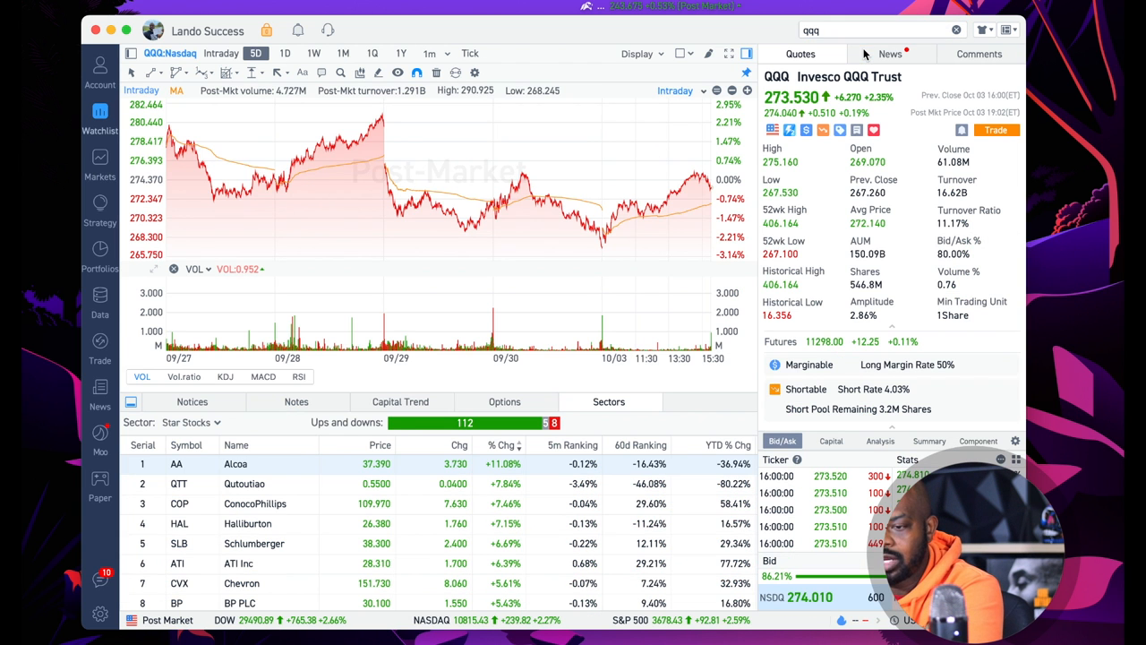
pyautogui.click(191, 422)
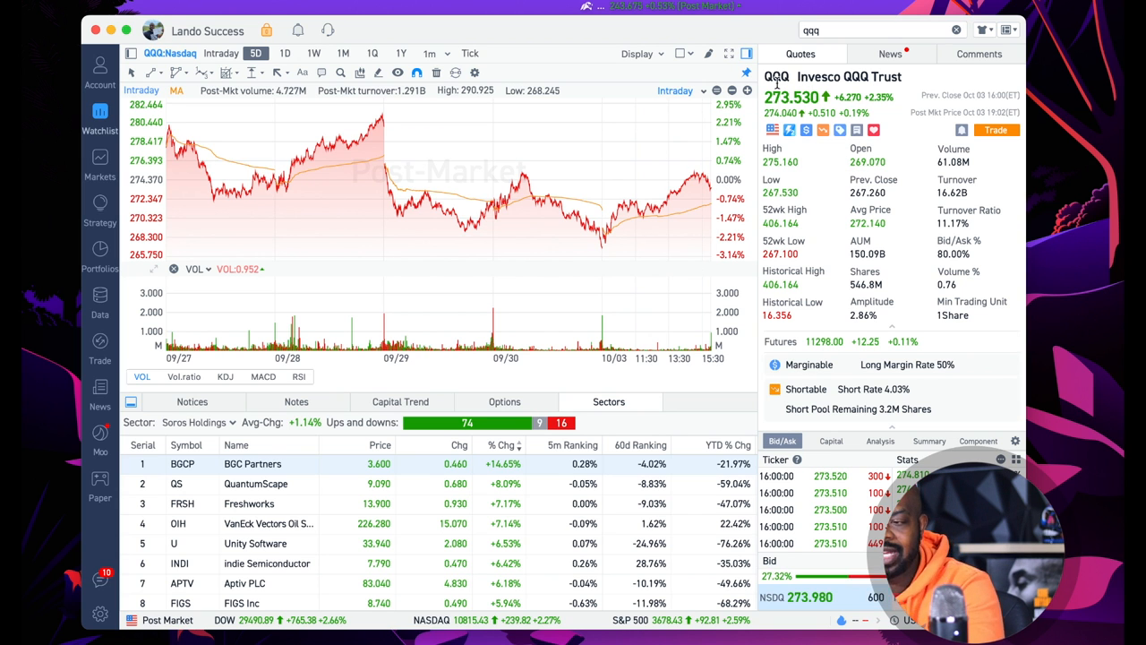
pyautogui.moveTo(804, 115)
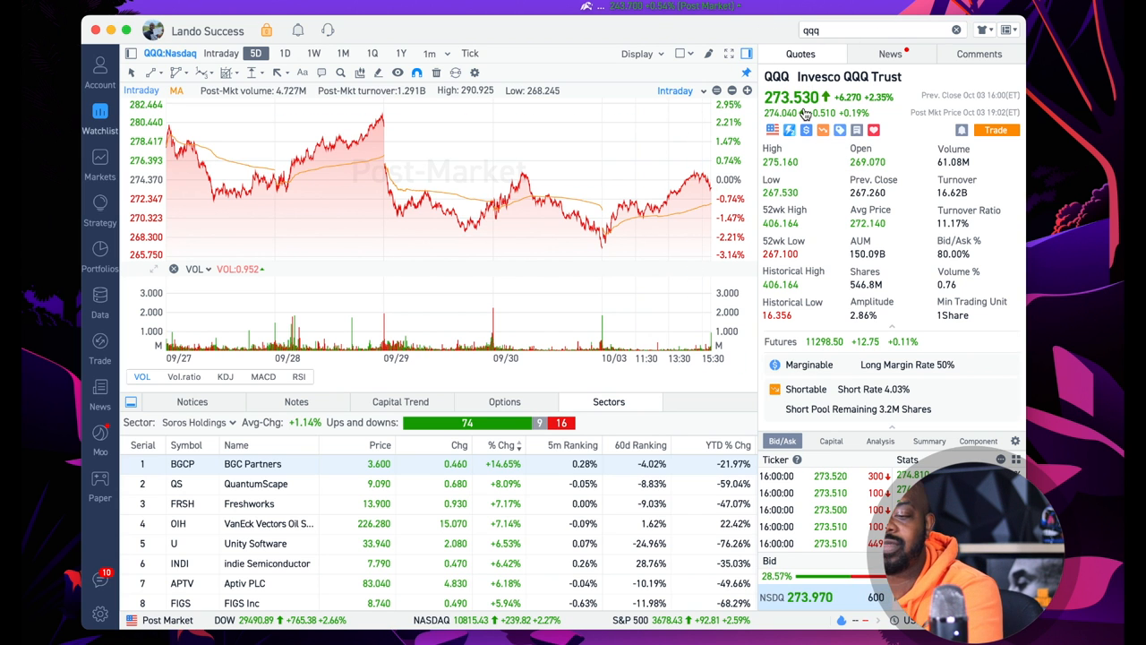